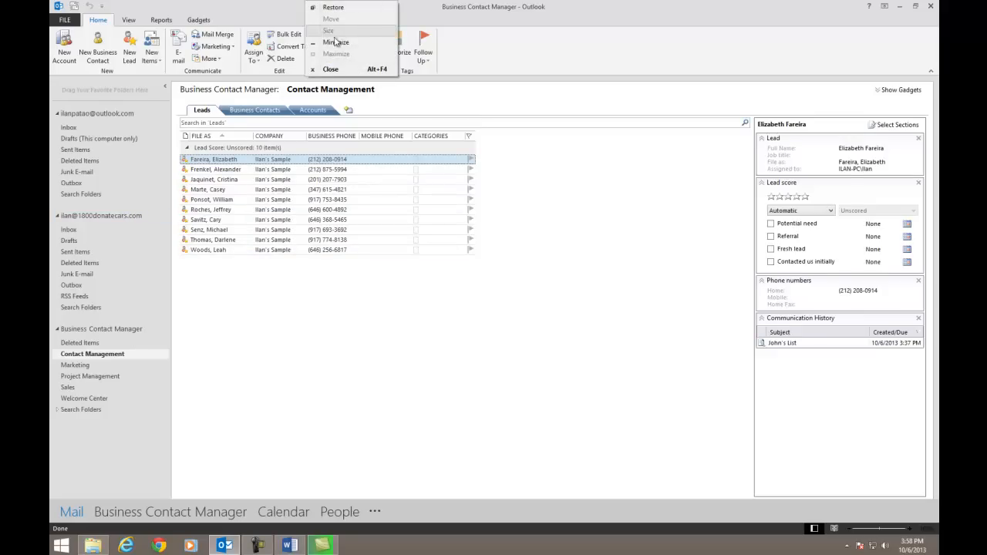
# Step: Open the first lead's record, start an e-mail to them and discard the draft unsaved
pyautogui.click(336, 43)
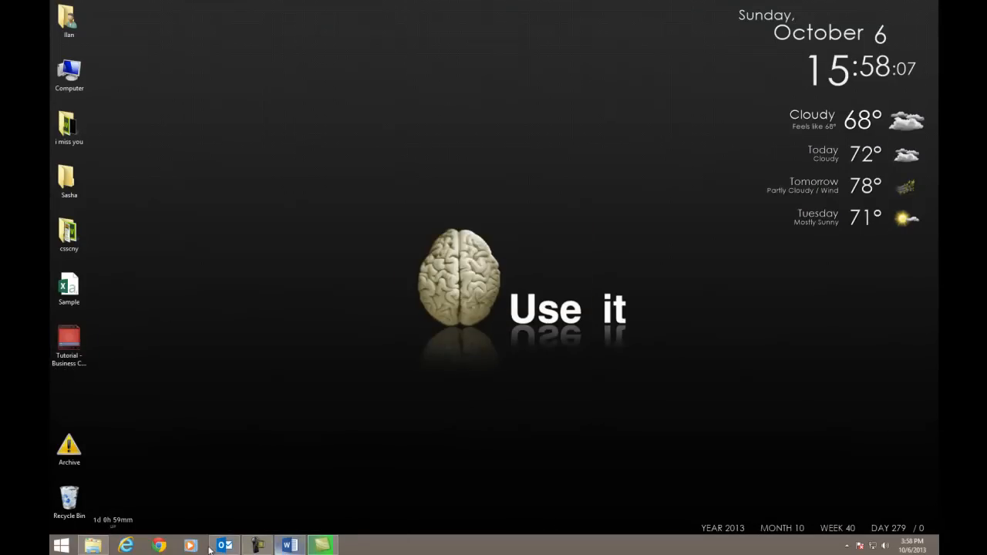
pyautogui.click(224, 546)
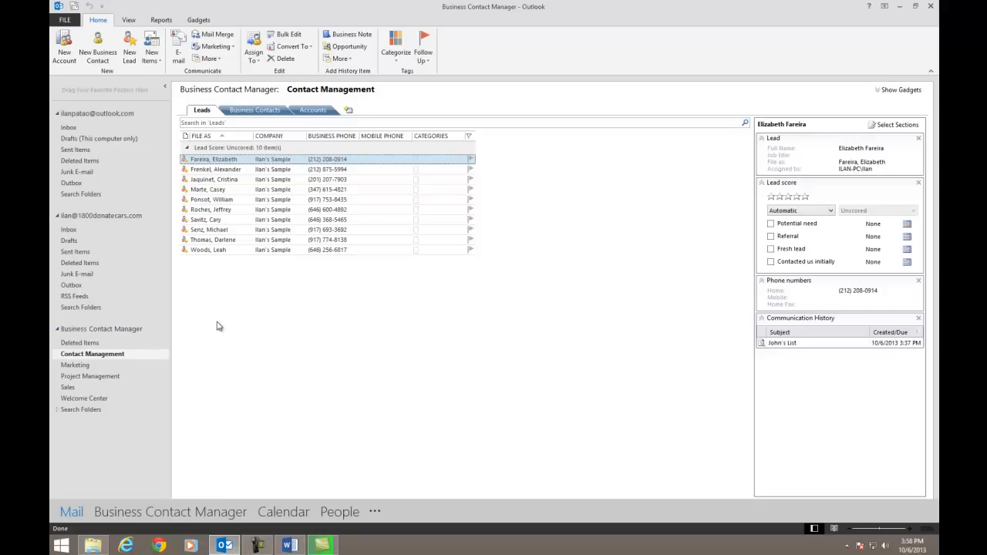
pyautogui.moveTo(660, 74)
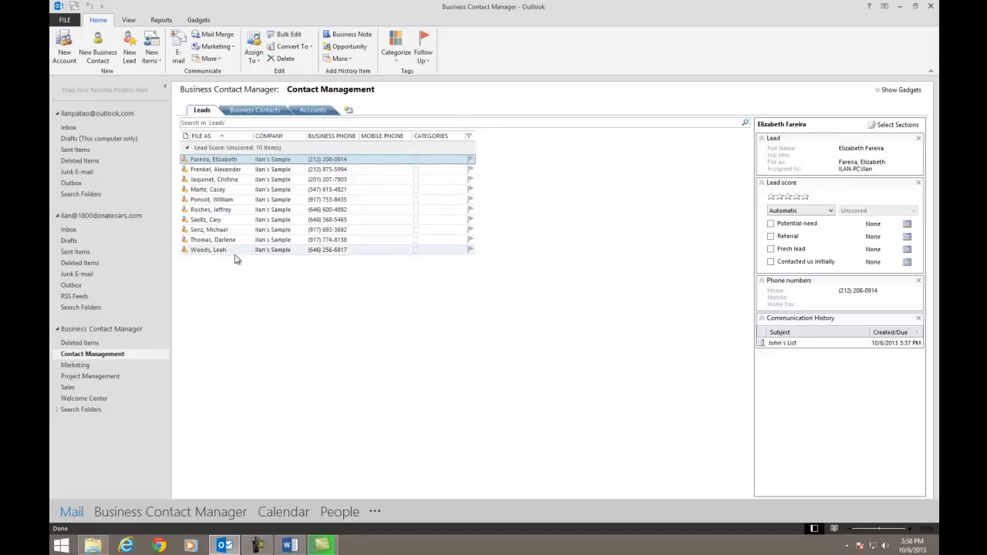
pyautogui.moveTo(213, 306)
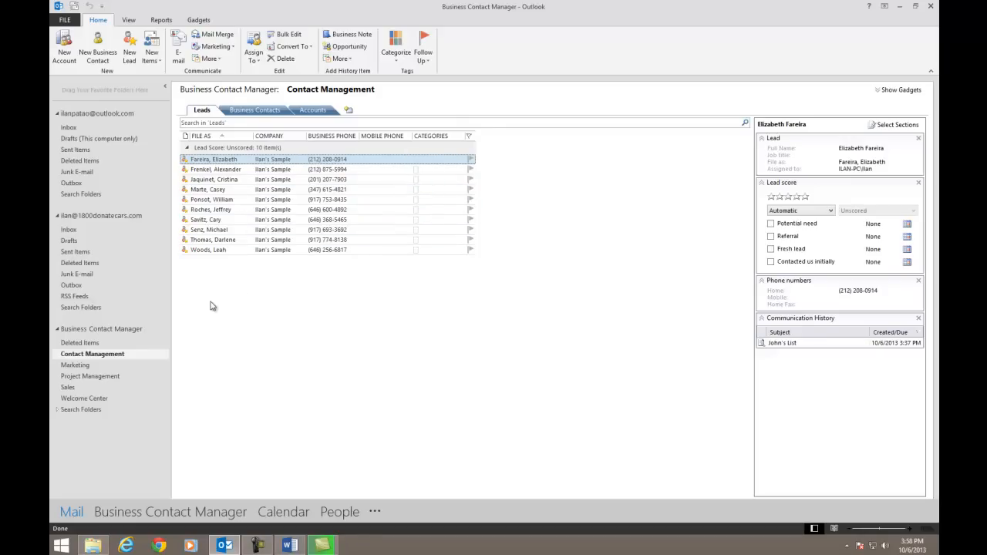
pyautogui.moveTo(216, 305)
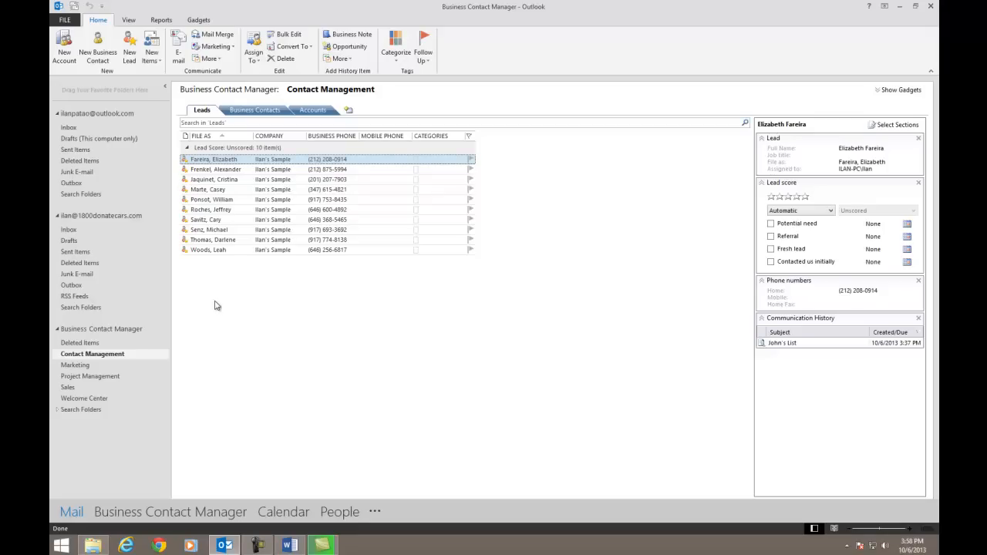
pyautogui.moveTo(246, 311)
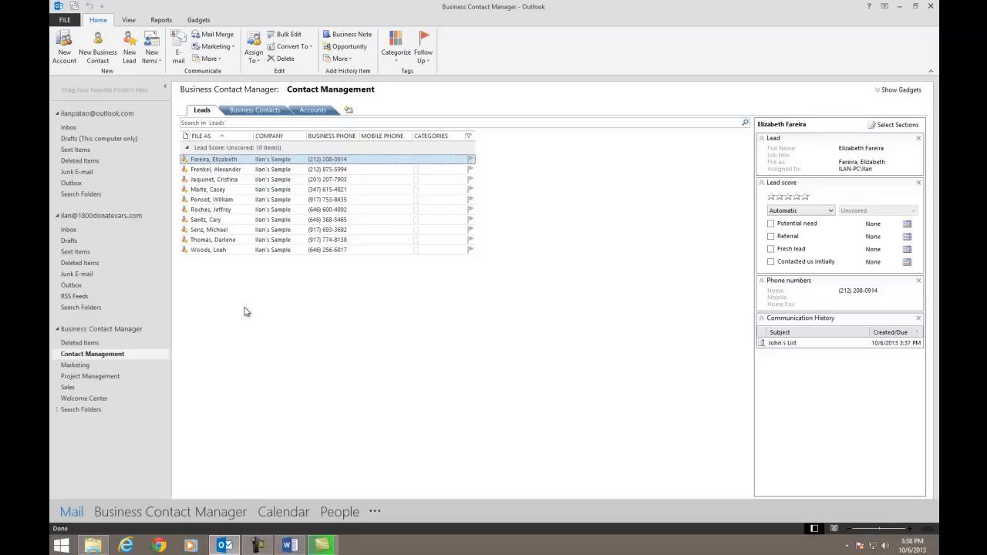
pyautogui.moveTo(243, 313)
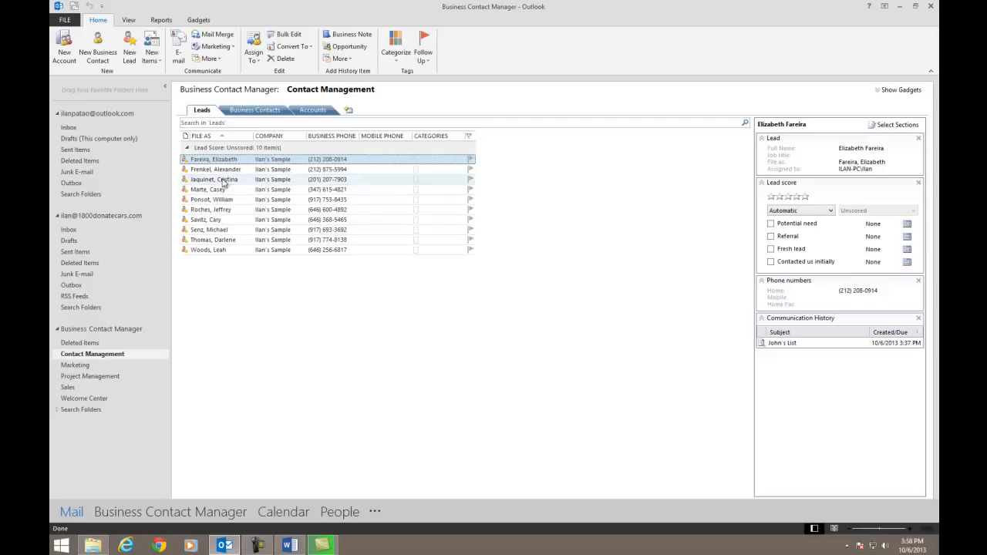
pyautogui.click(213, 158)
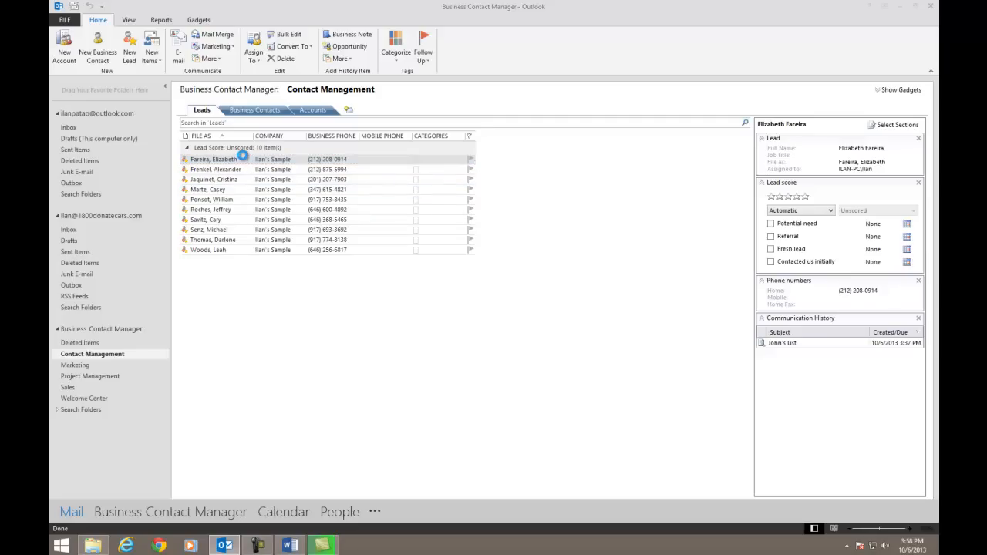
pyautogui.doubleClick(225, 159)
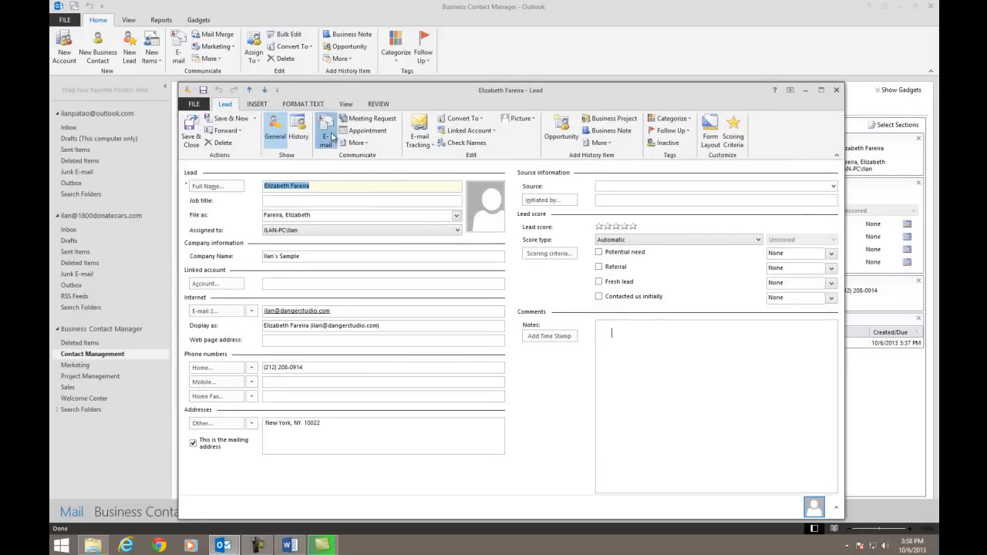
pyautogui.click(326, 131)
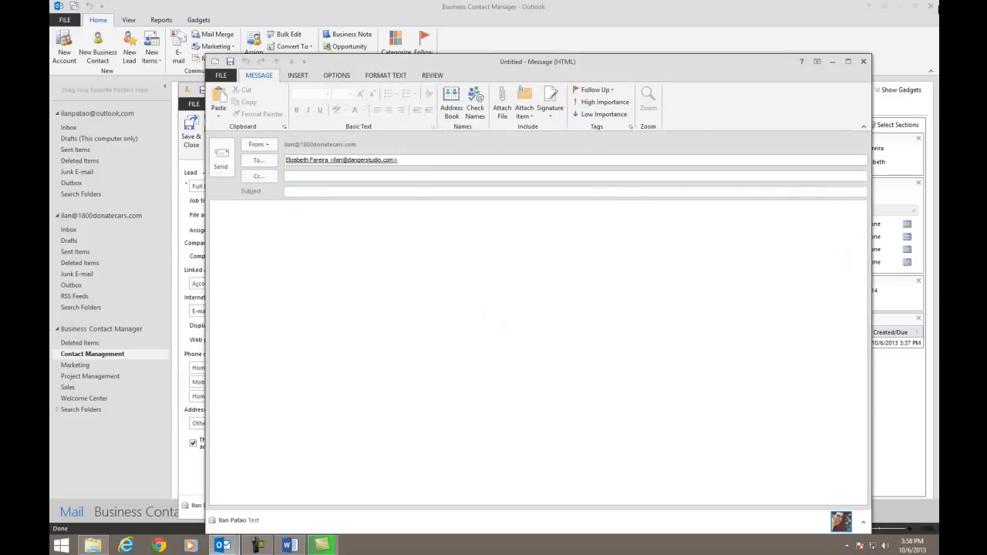
pyautogui.click(864, 62)
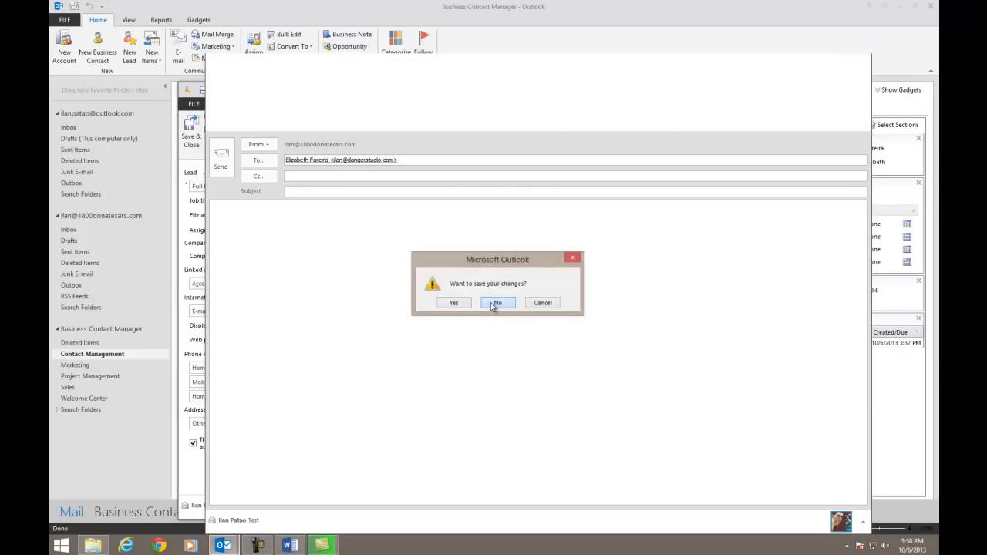
pyautogui.click(496, 302)
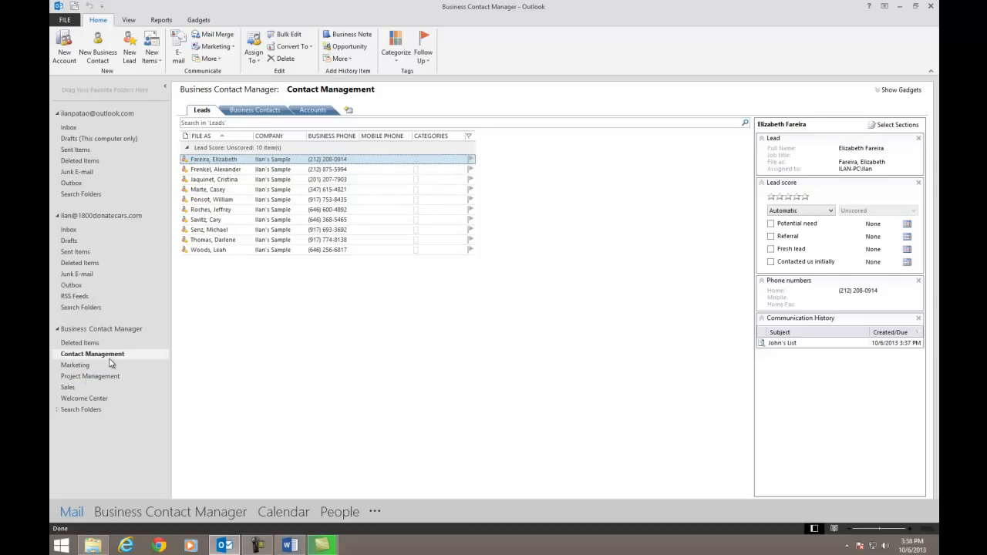
# Step: In Marketing's Call Lists, open the closed John's List call list and close it unchanged
pyautogui.click(74, 364)
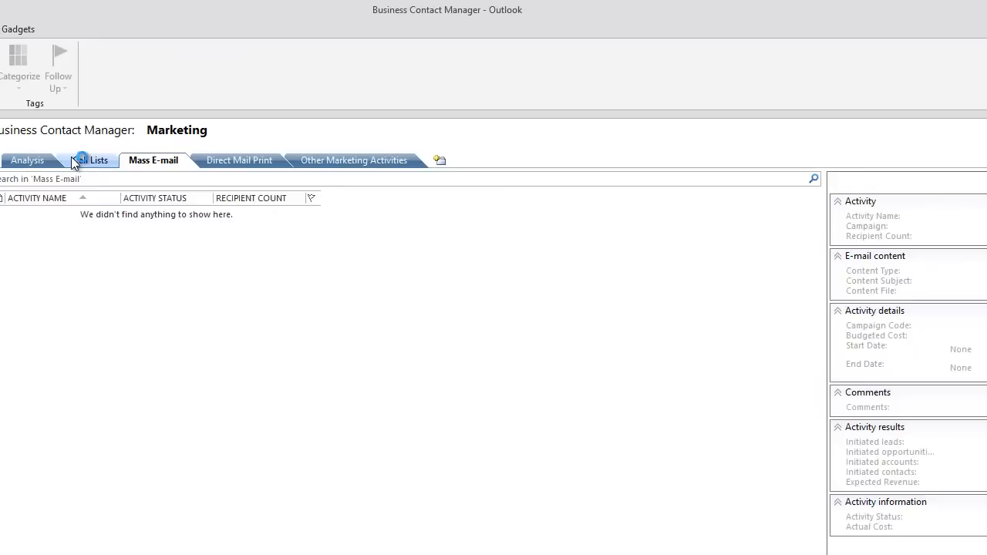
pyautogui.click(90, 159)
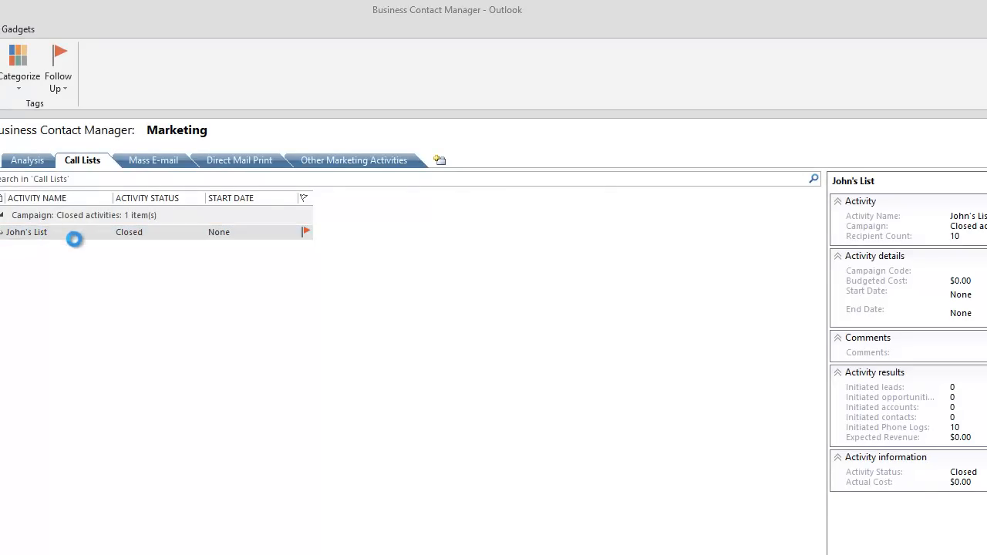
pyautogui.doubleClick(25, 231)
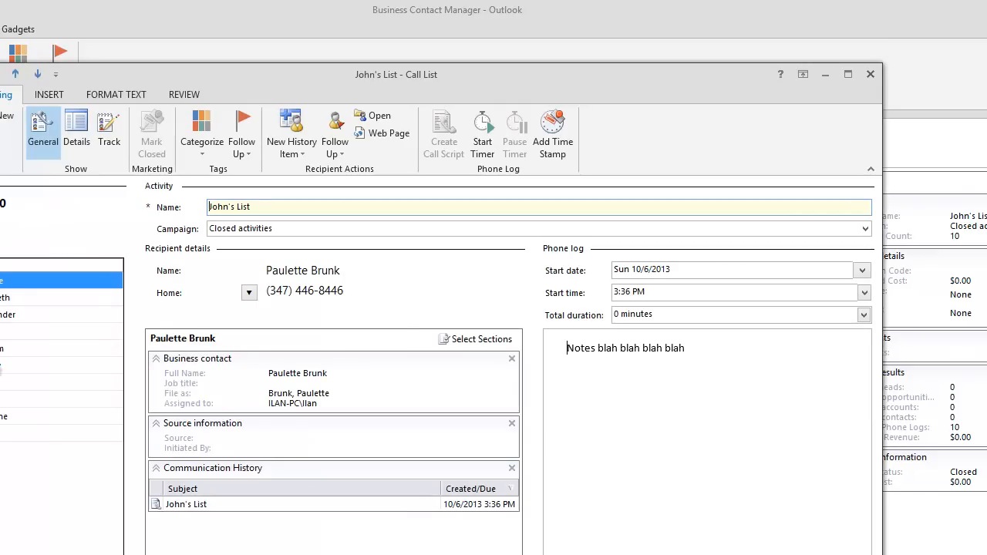
pyautogui.moveTo(18, 378)
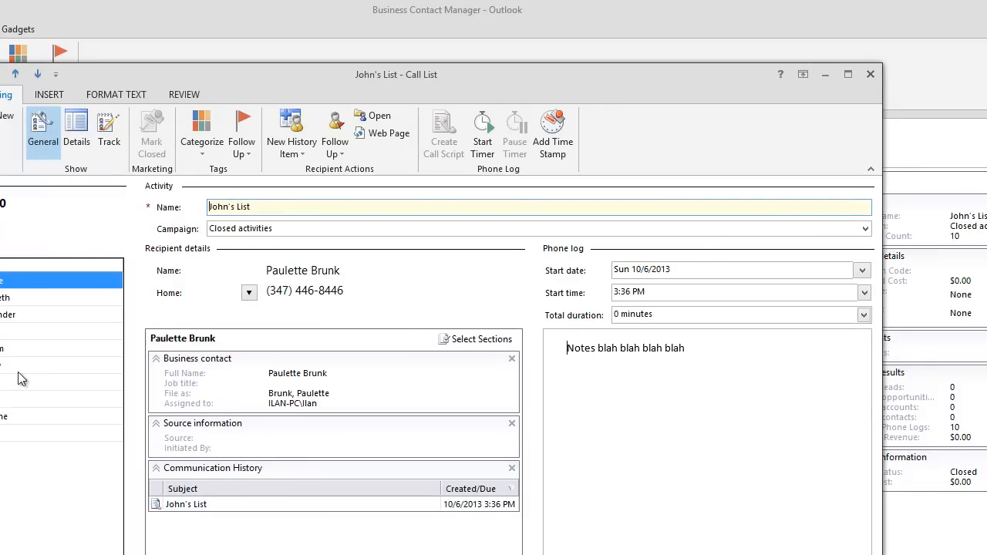
pyautogui.moveTo(34, 315)
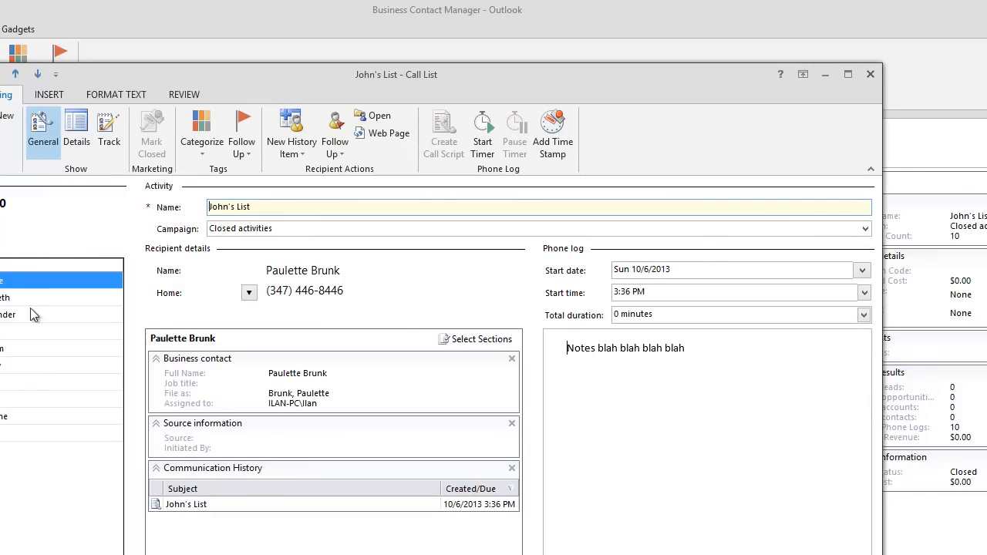
pyautogui.moveTo(583, 95)
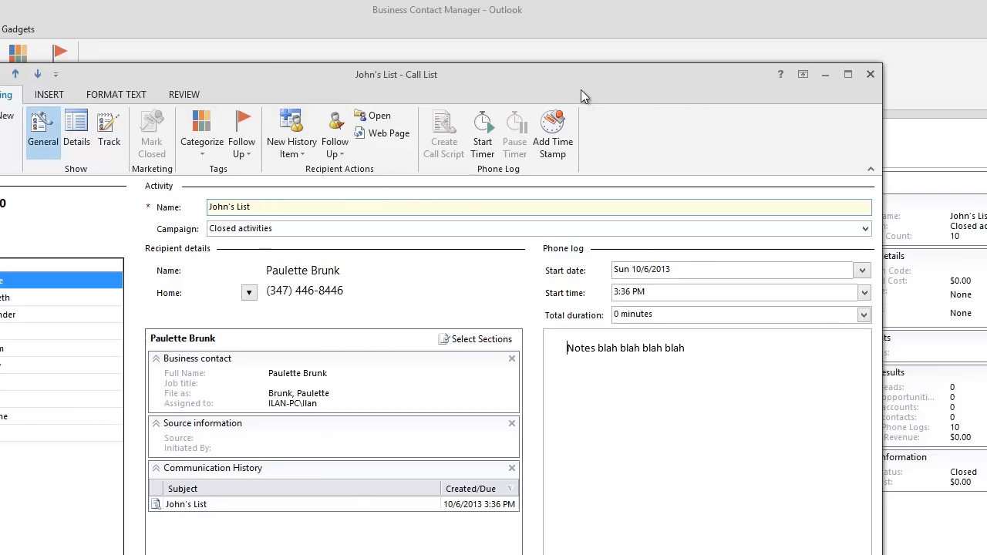
pyautogui.moveTo(422, 134)
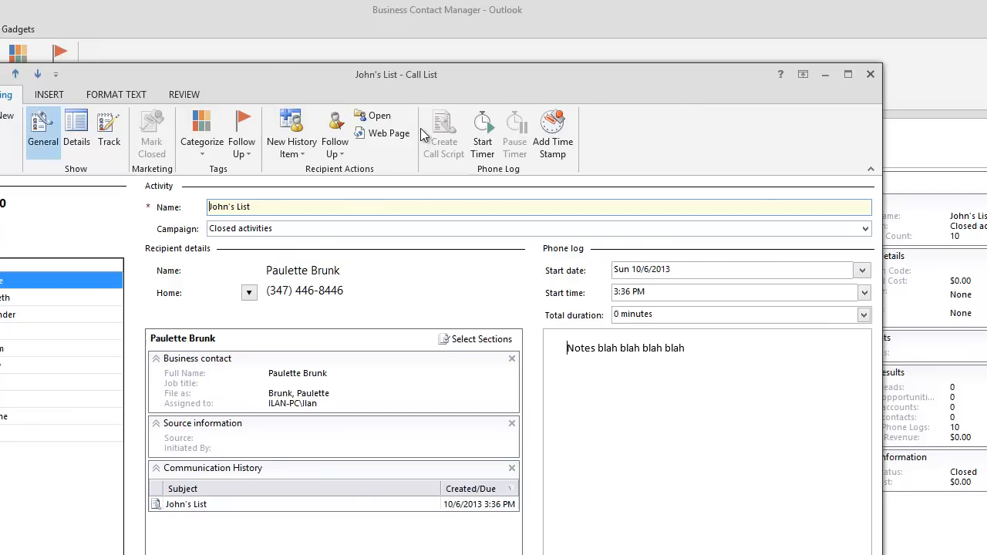
pyautogui.moveTo(382, 133)
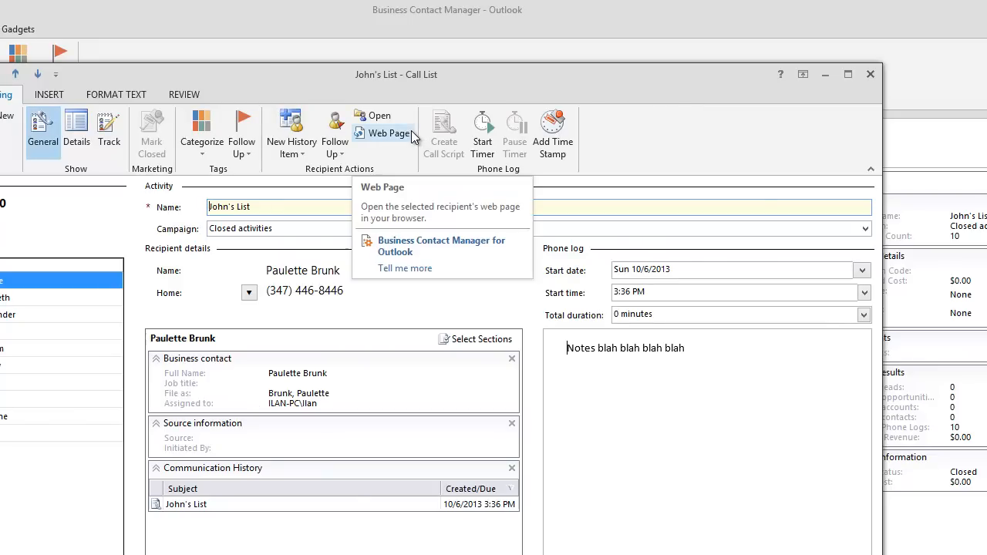
pyautogui.moveTo(275, 257)
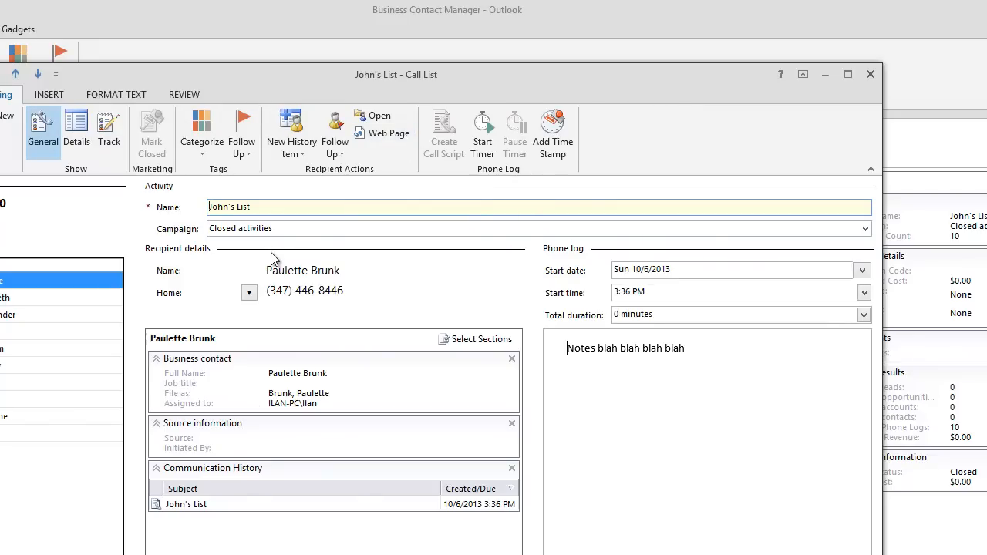
pyautogui.moveTo(234, 441)
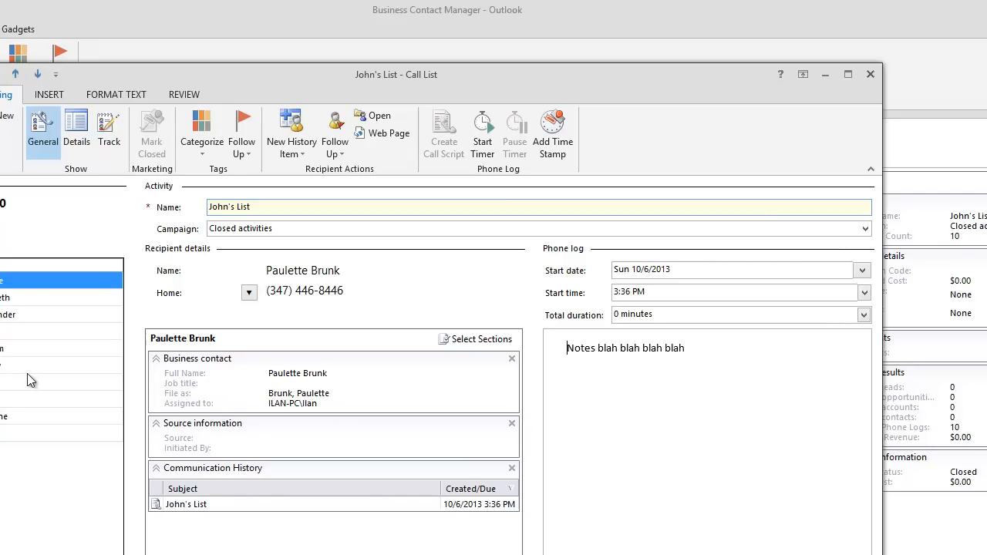
pyautogui.moveTo(70, 389)
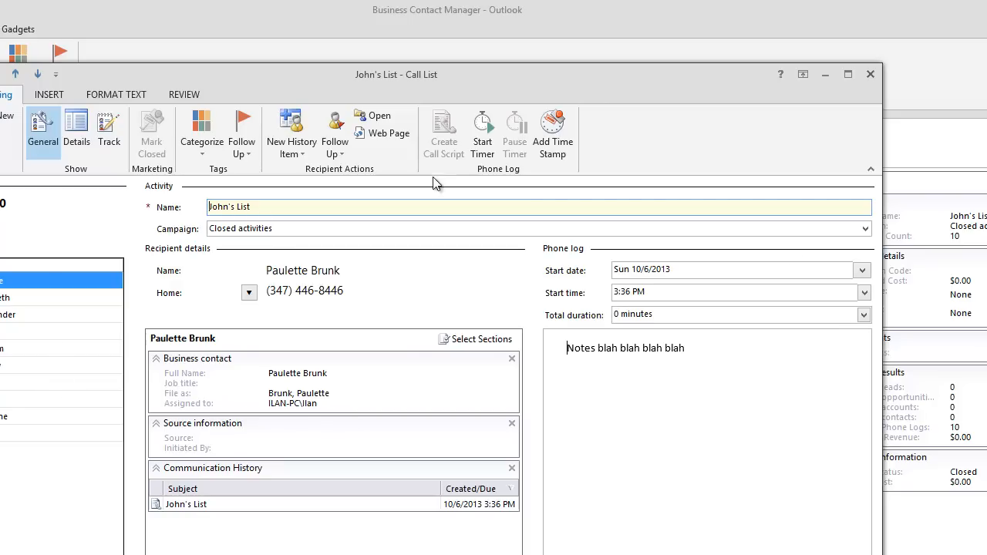
pyautogui.moveTo(731, 20)
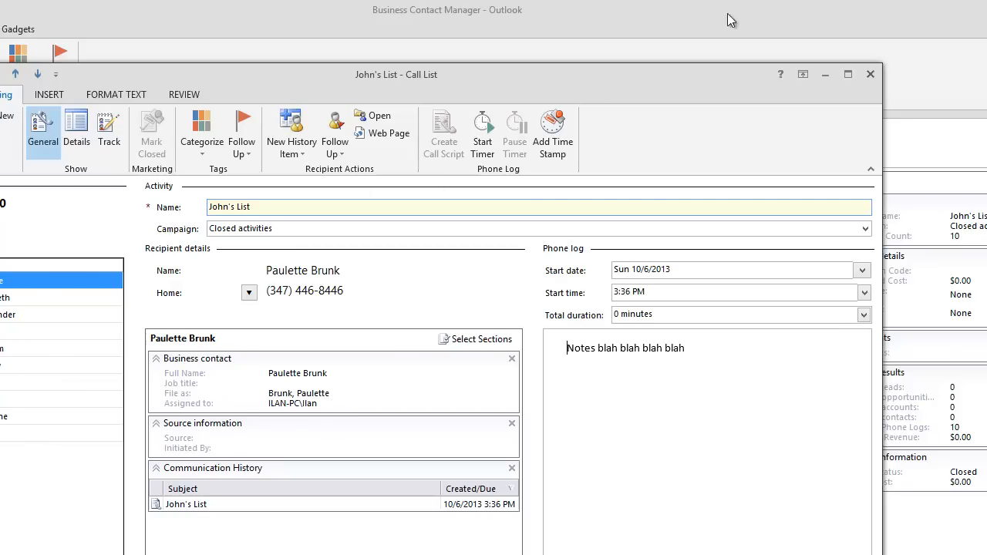
pyautogui.click(869, 75)
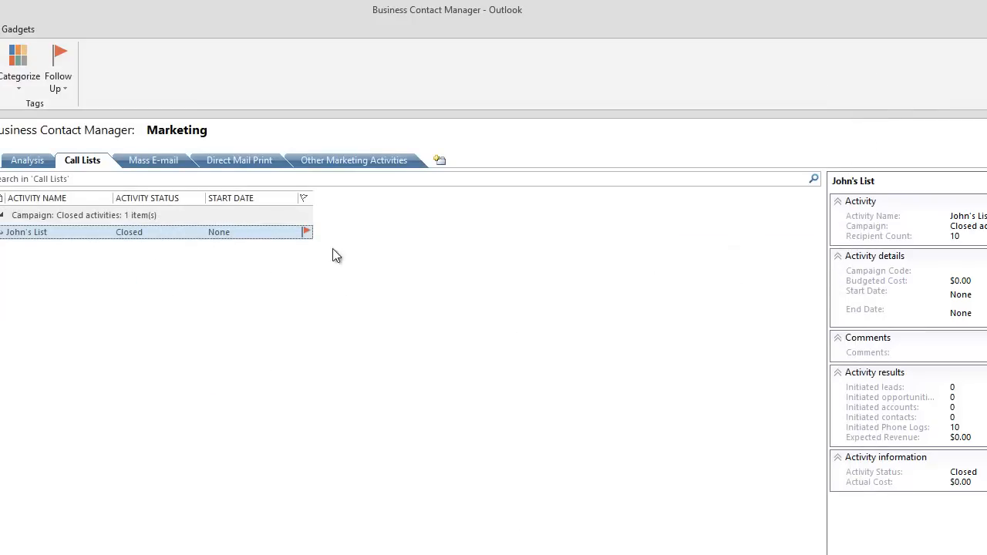
pyautogui.moveTo(80, 327)
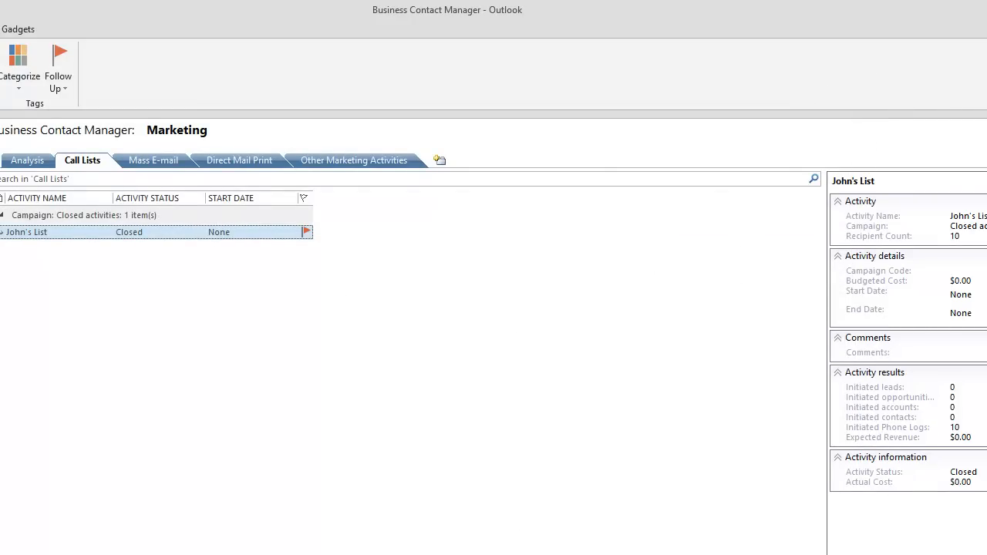
pyautogui.moveTo(197, 327)
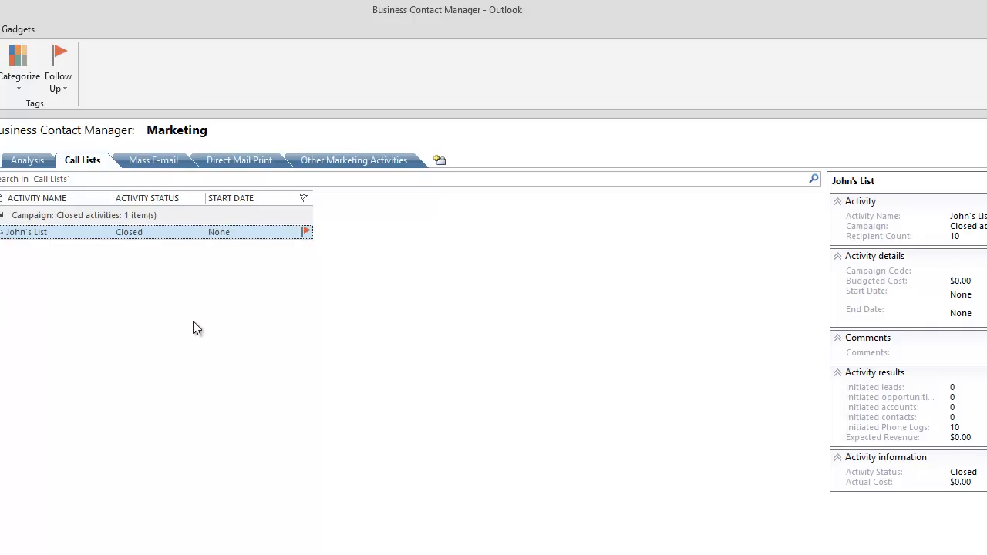
pyautogui.moveTo(170, 347)
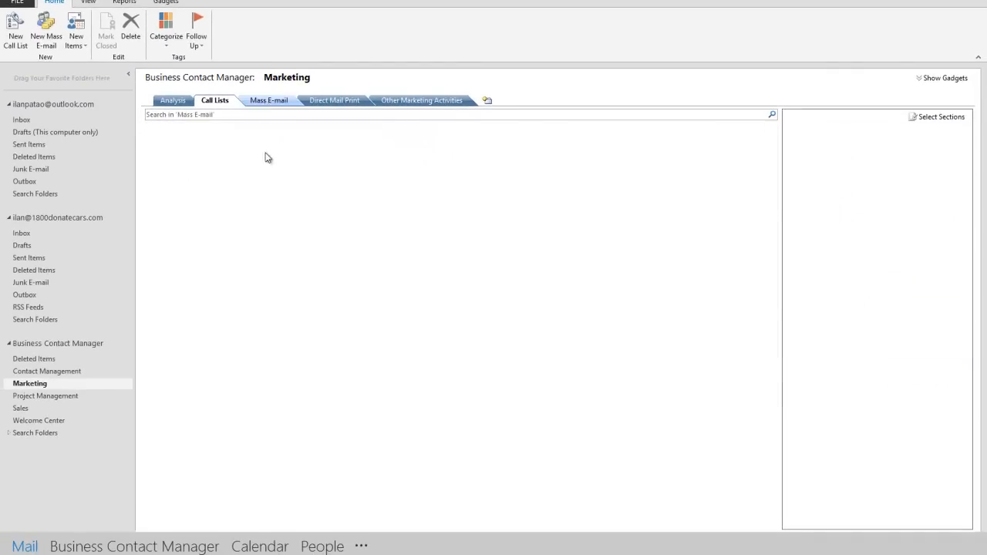
# Step: Start a new untitled mass e-mail from the Mass E-mail tab, addressed to the ten leads
pyautogui.click(269, 100)
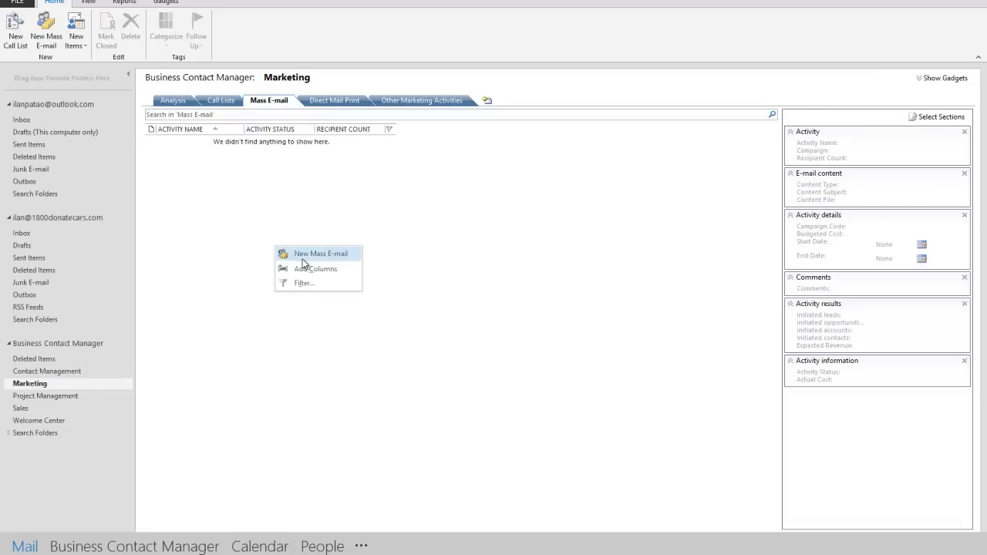
pyautogui.click(46, 31)
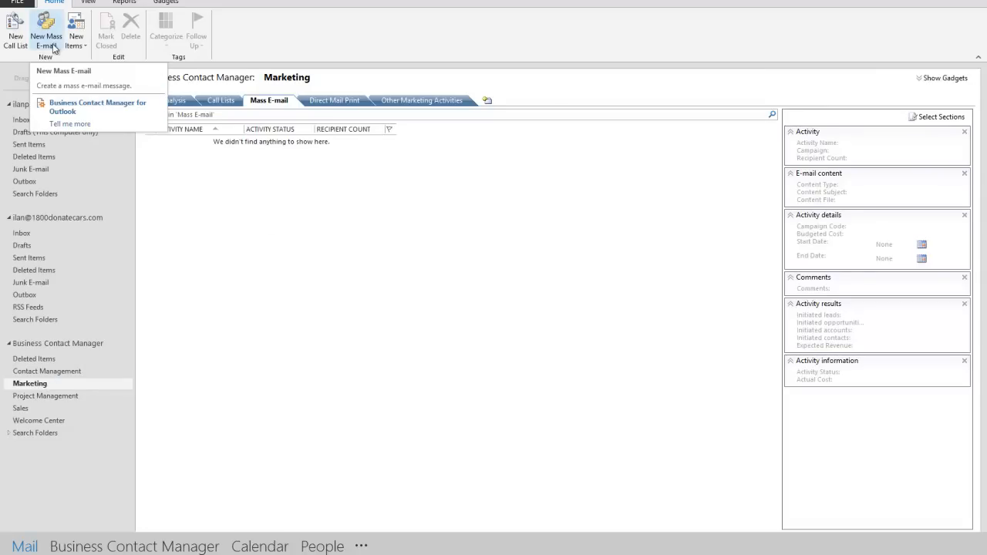
pyautogui.click(63, 71)
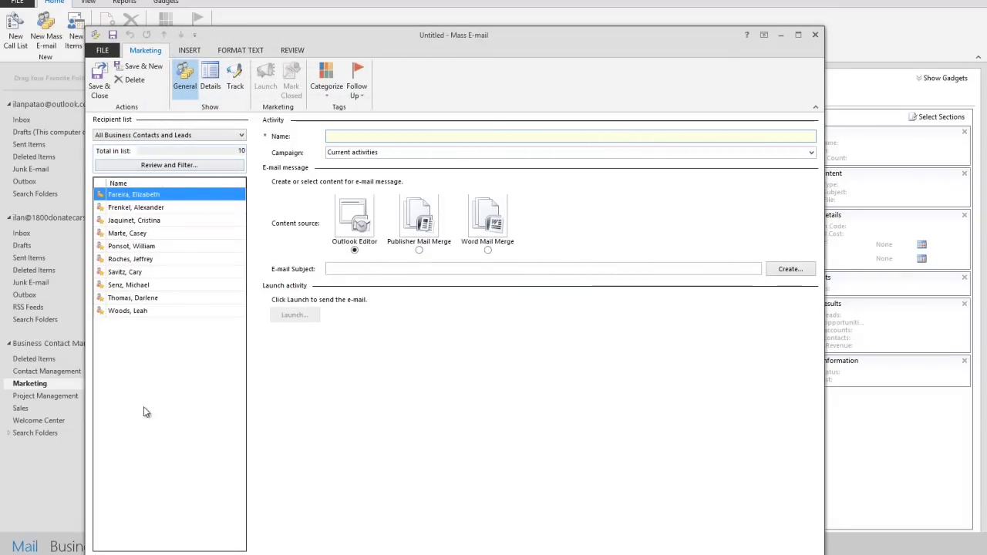
pyautogui.moveTo(151, 138)
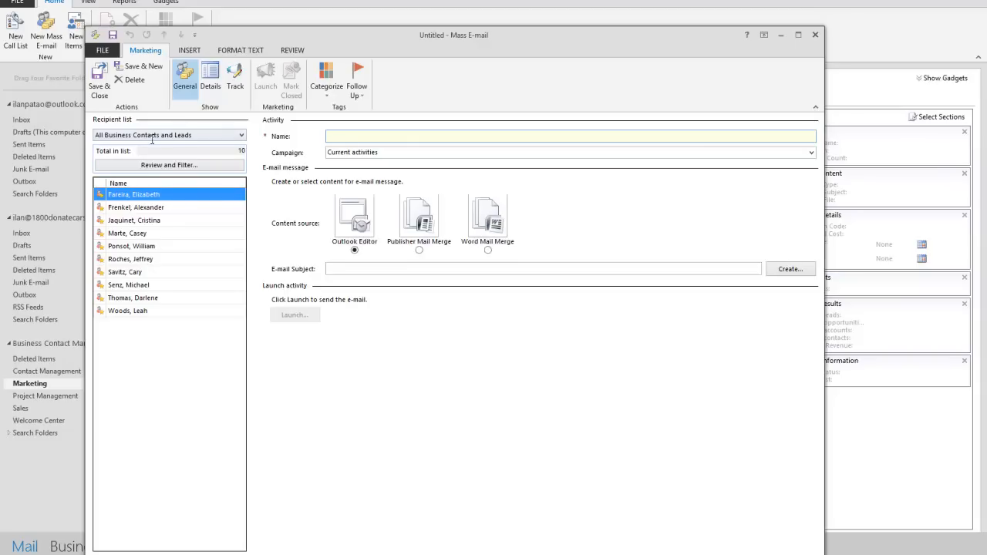
pyautogui.click(170, 165)
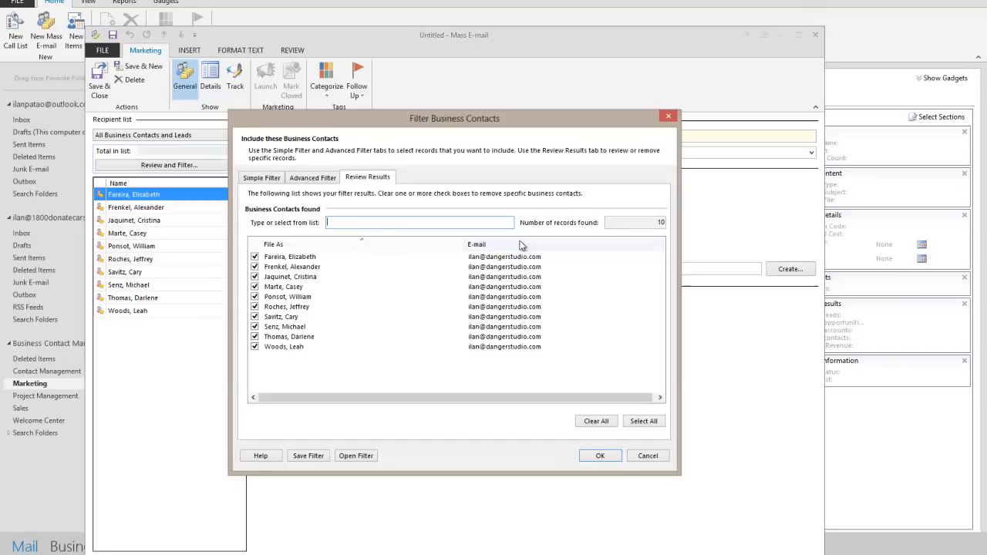
pyautogui.click(312, 178)
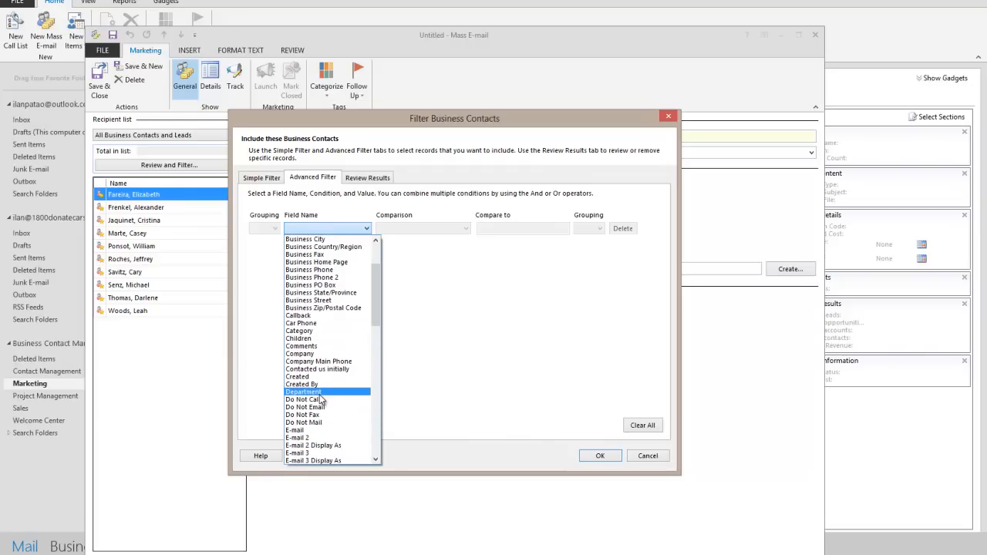
pyautogui.scroll(-3)
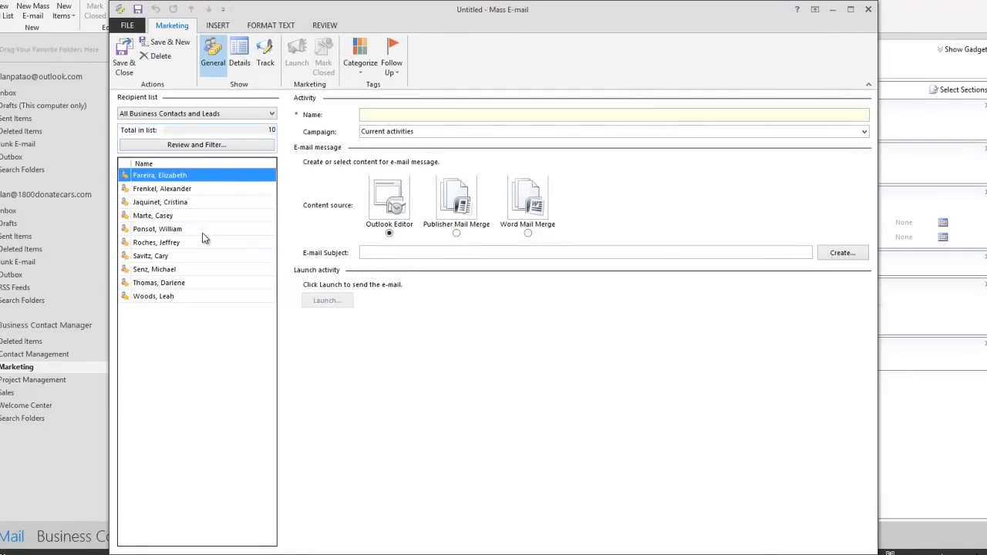
pyautogui.moveTo(179, 243)
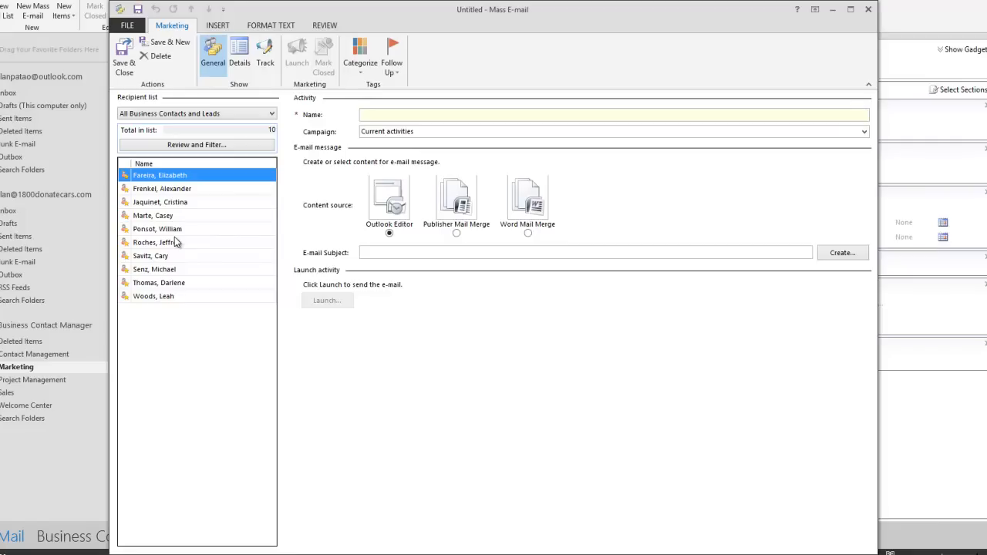
pyautogui.moveTo(185, 263)
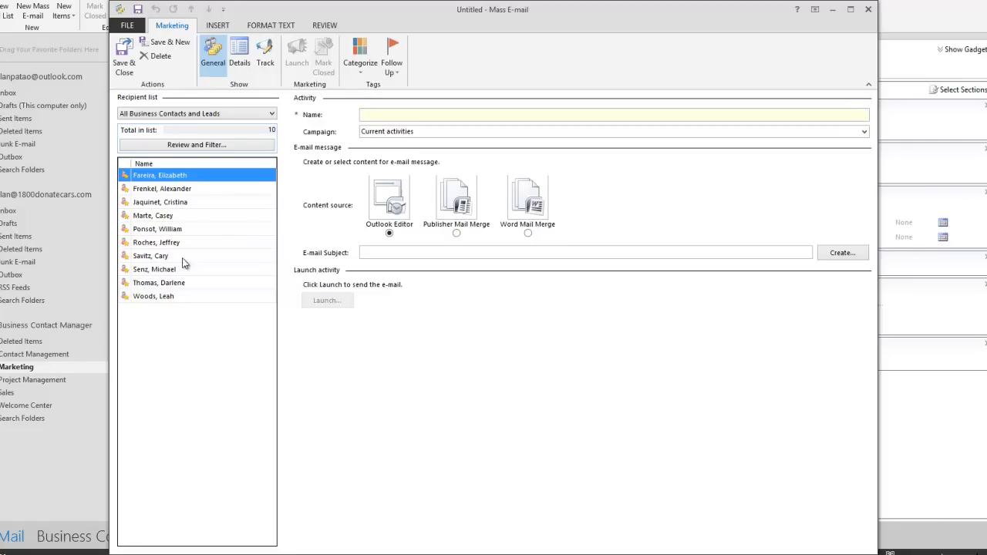
pyautogui.moveTo(207, 228)
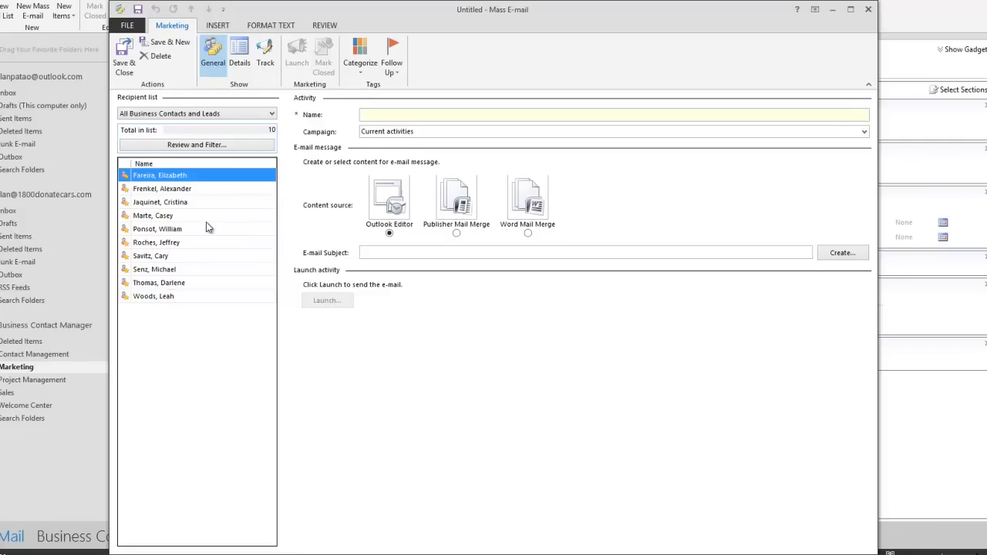
pyautogui.moveTo(176, 154)
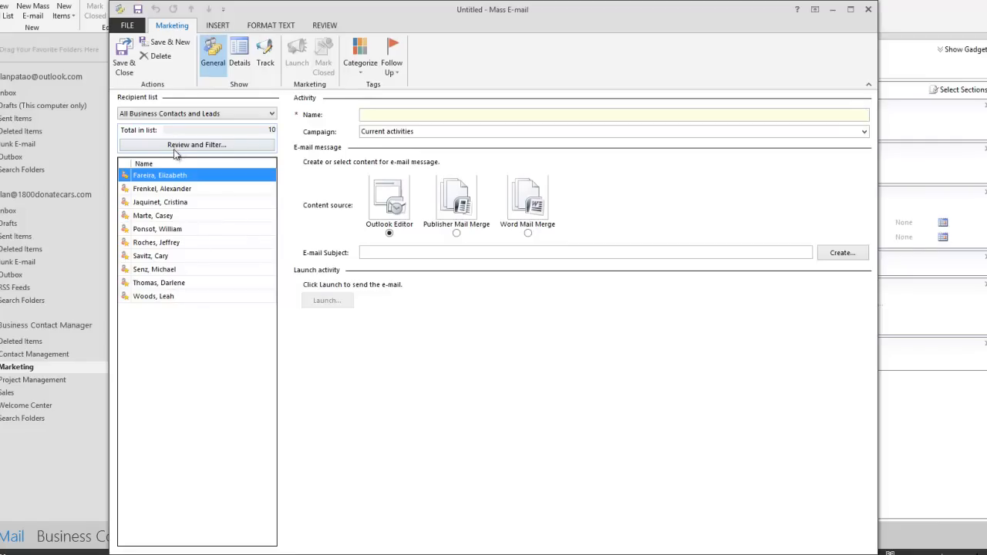
pyautogui.moveTo(169, 163)
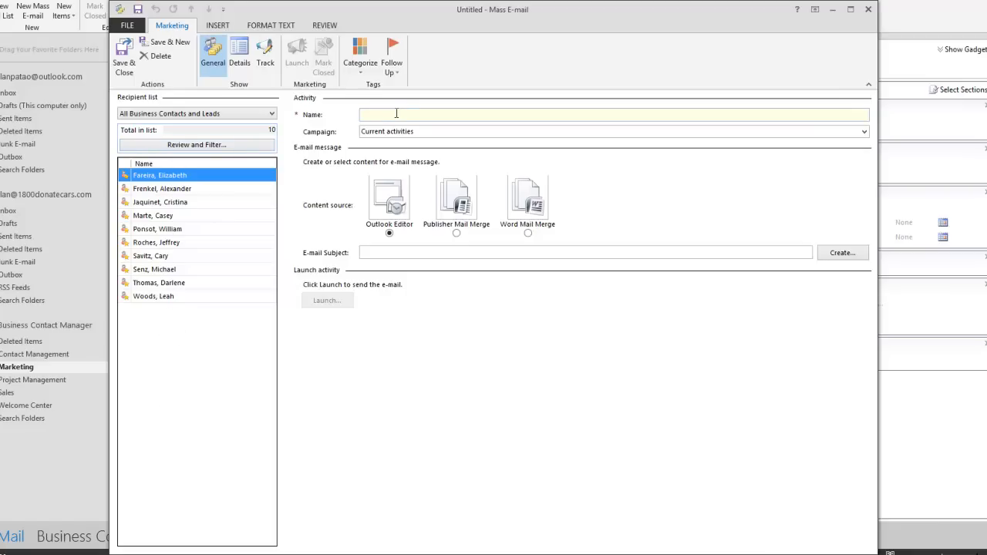
# Step: Name the mass e-mail 'Promotional Offer' and enter the subject 'Ilan's Promotion'
pyautogui.write('P')
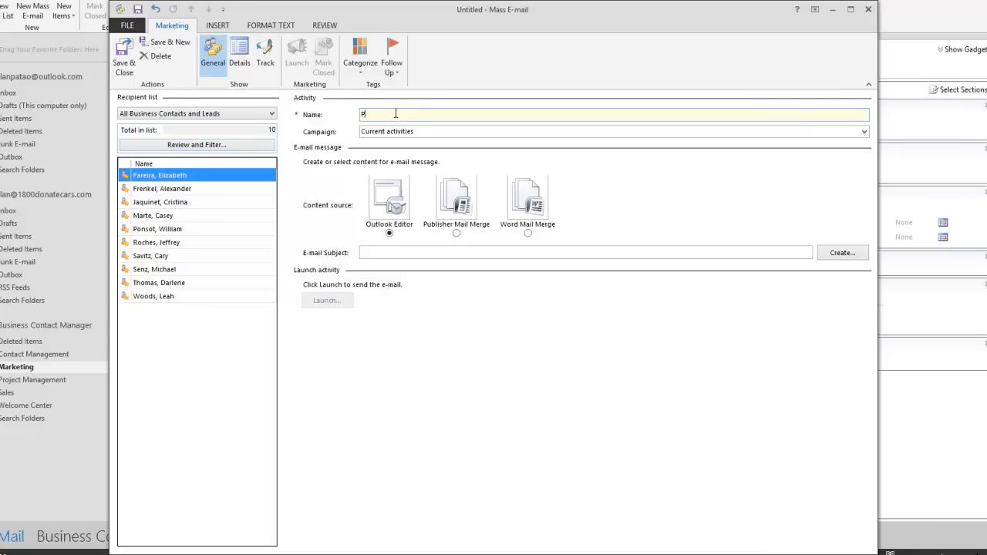
pyautogui.write('romotional')
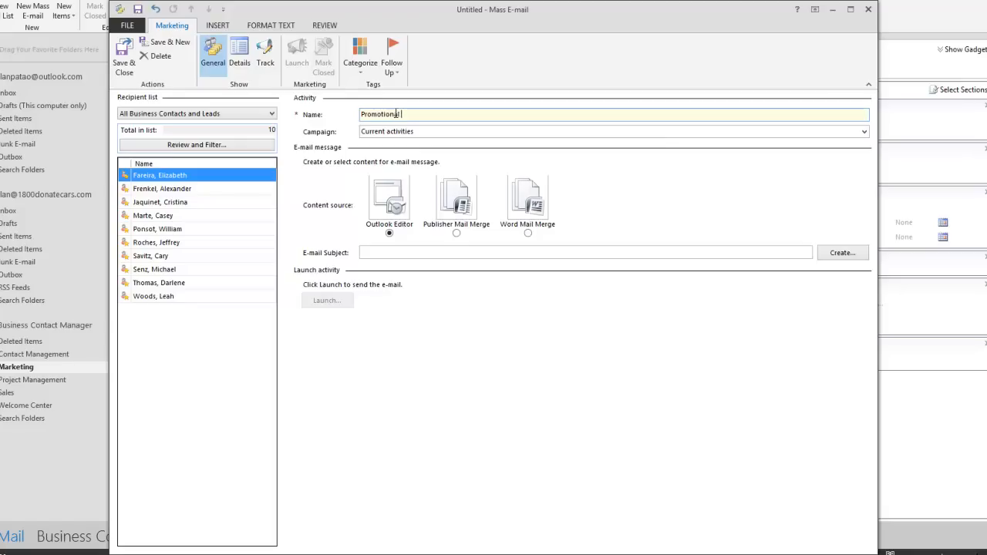
pyautogui.write('Offer')
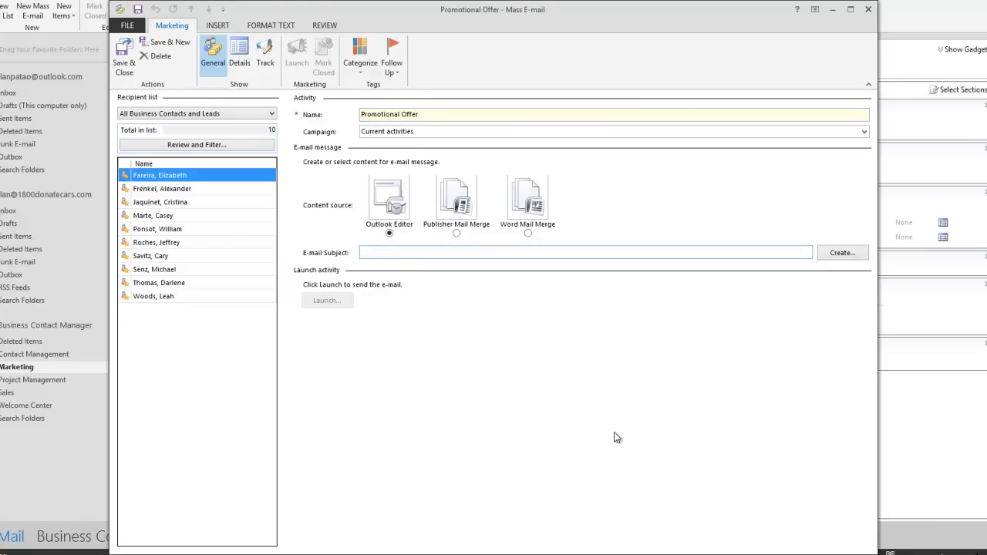
pyautogui.write("Ilan's")
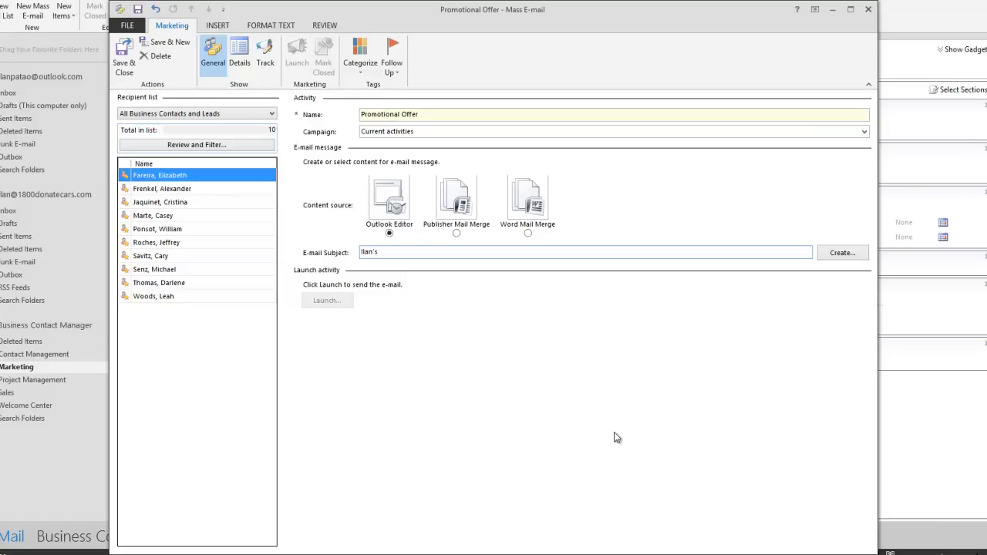
pyautogui.write('Promotional Offer')
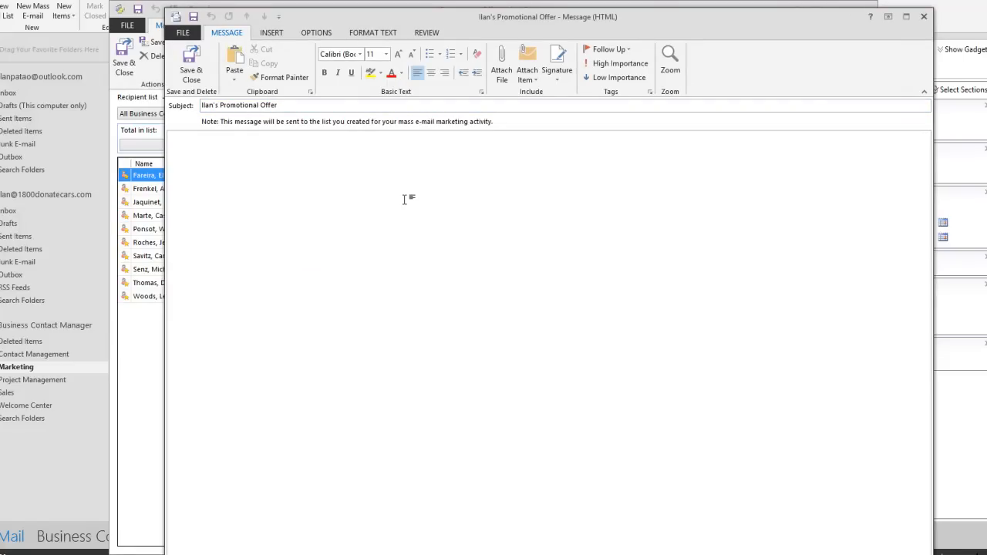
# Step: Write the body 'Hi, This is my promotional offer...' and save and close the message
pyautogui.write('Hi, This is my')
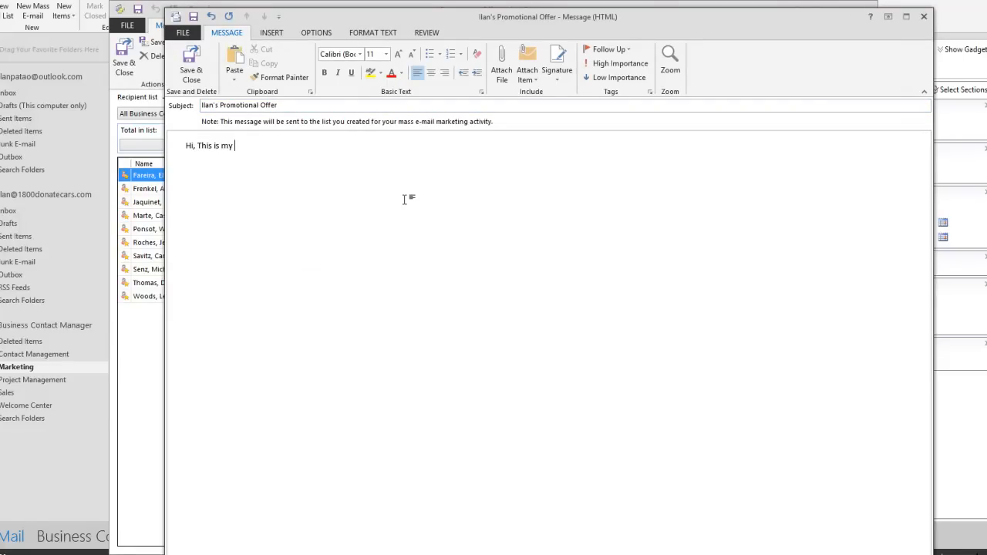
pyautogui.write('promotional offer')
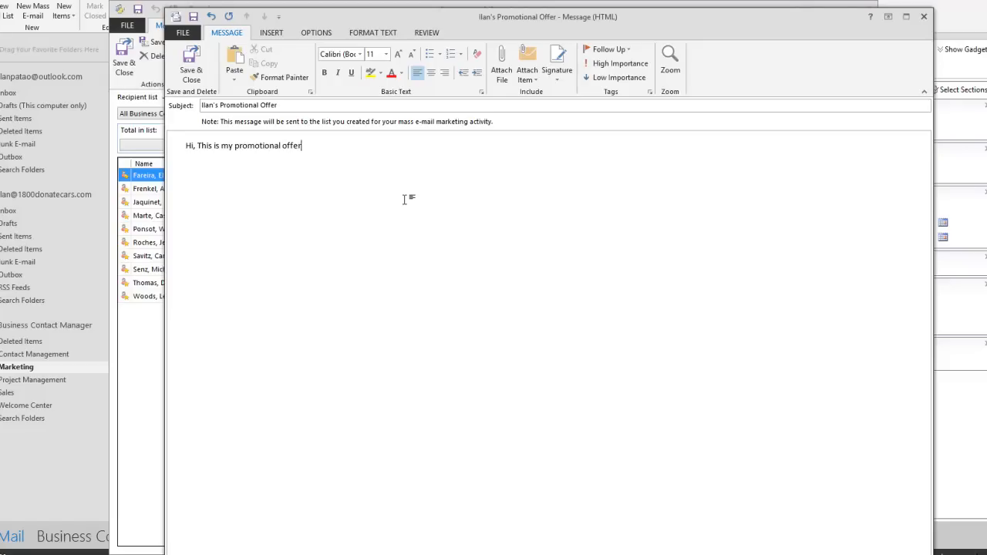
pyautogui.press('enter')
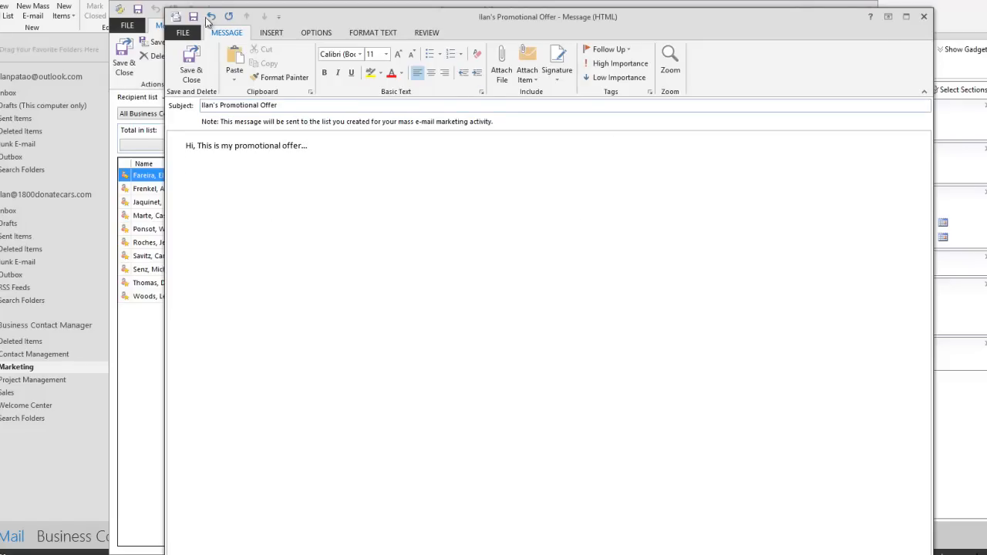
pyautogui.click(272, 32)
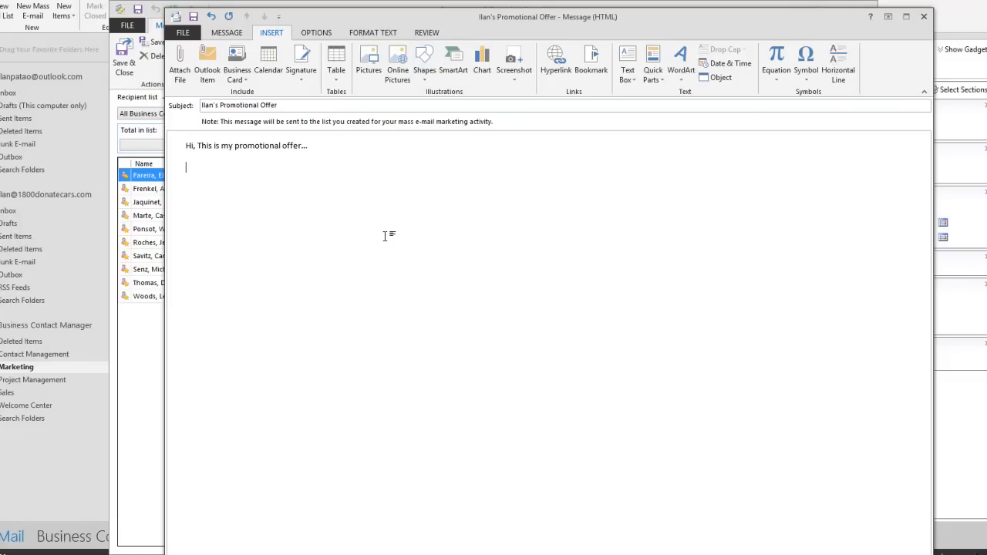
pyautogui.moveTo(234, 182)
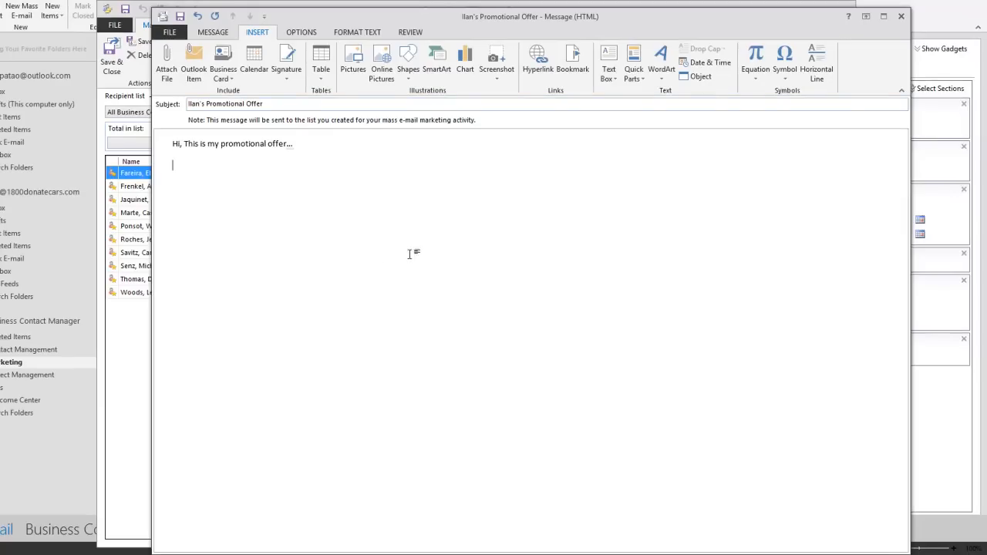
pyautogui.moveTo(675, 198)
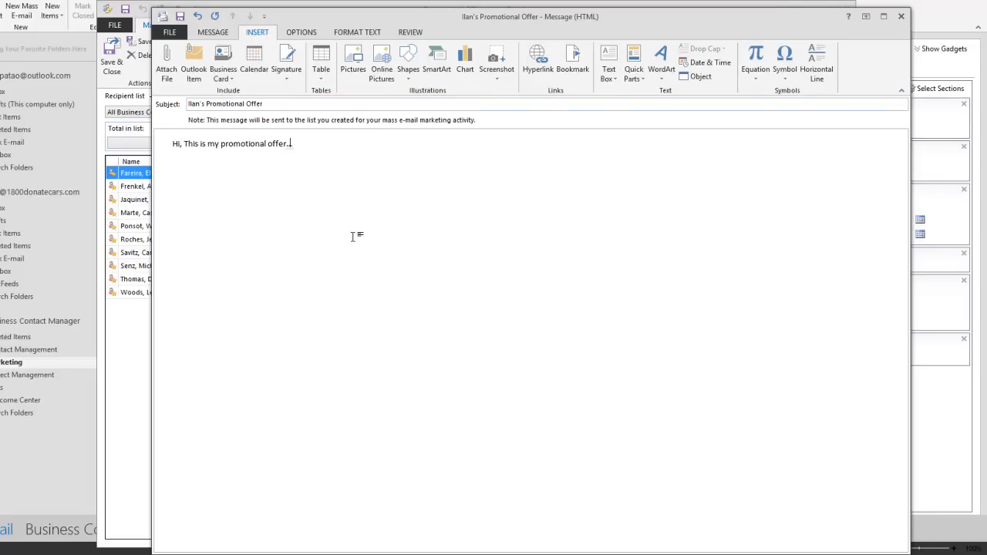
pyautogui.click(213, 31)
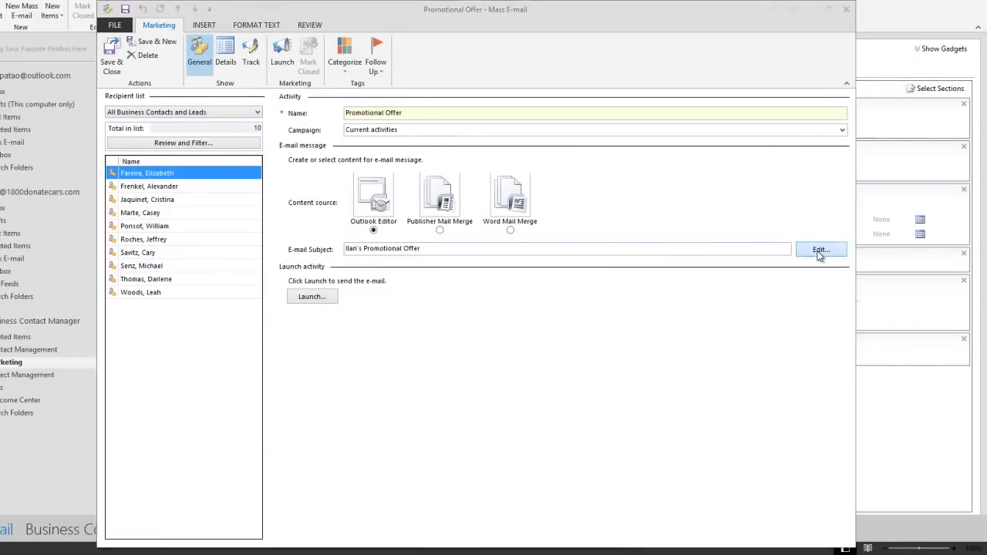
# Step: Review the message once more, then launch the Promotional Offer mass e-mail to all 10 recipients
pyautogui.click(820, 249)
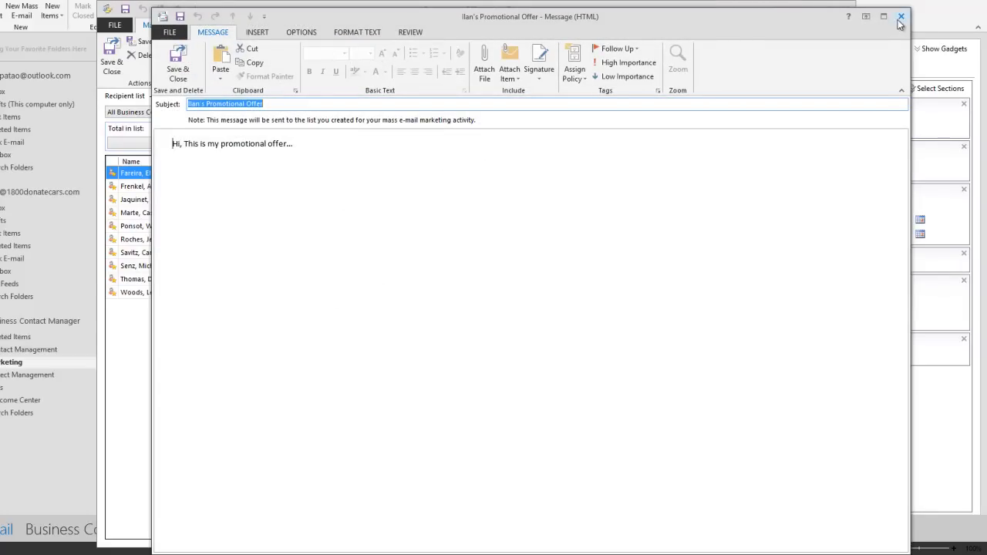
pyautogui.click(901, 15)
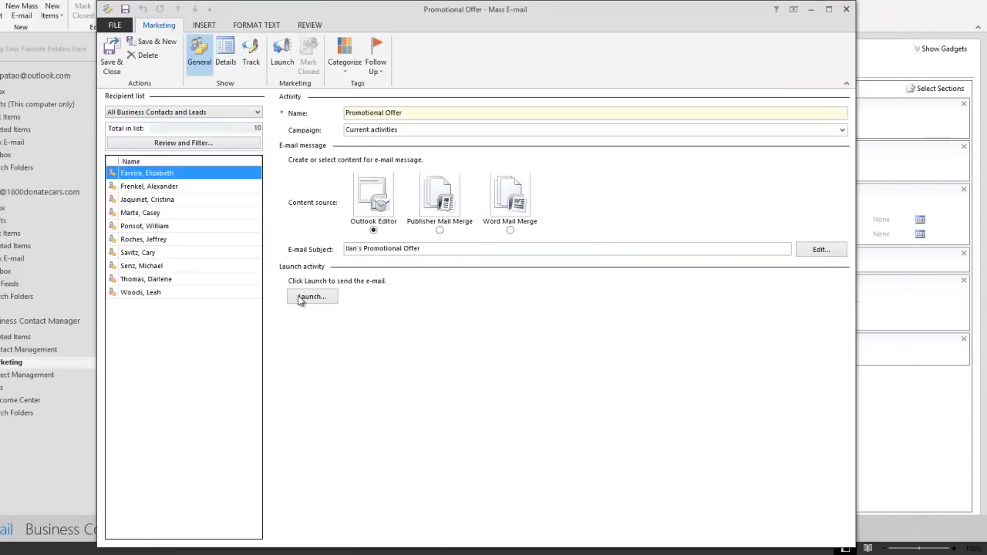
pyautogui.click(311, 296)
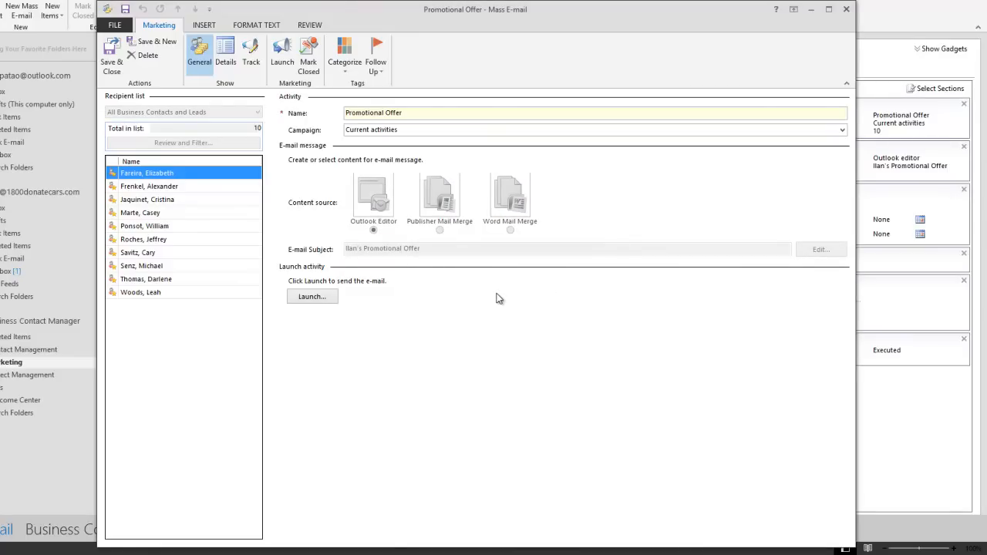
pyautogui.moveTo(488, 299)
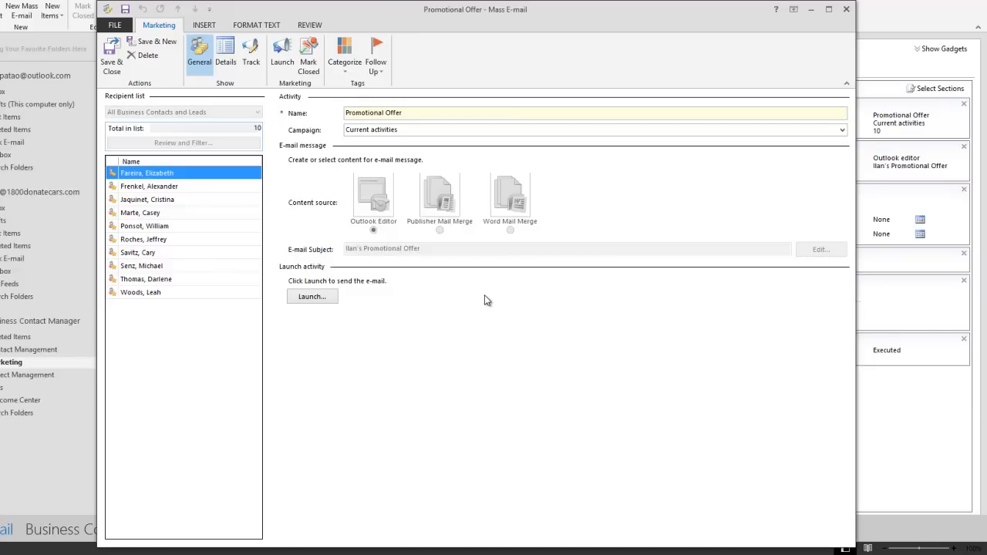
pyautogui.moveTo(481, 301)
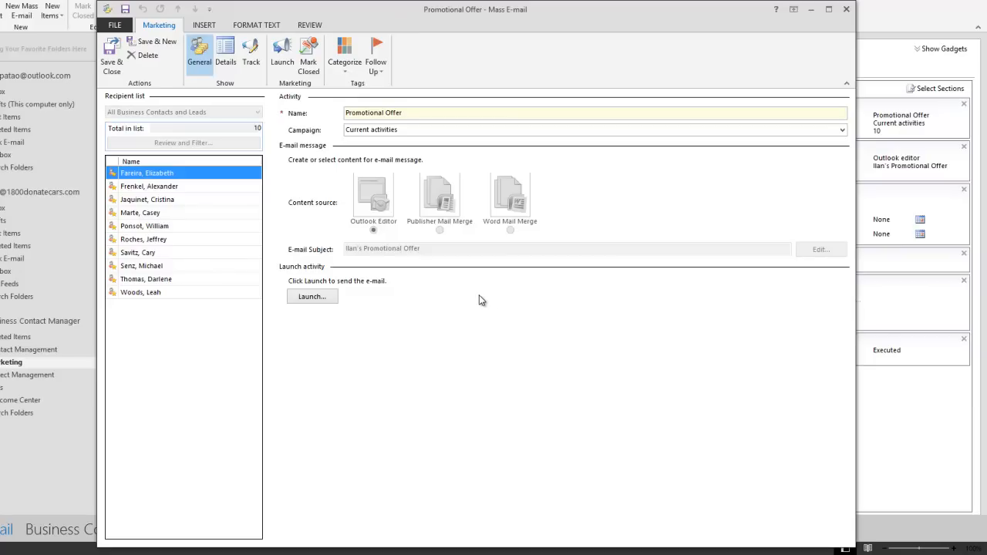
pyautogui.moveTo(475, 301)
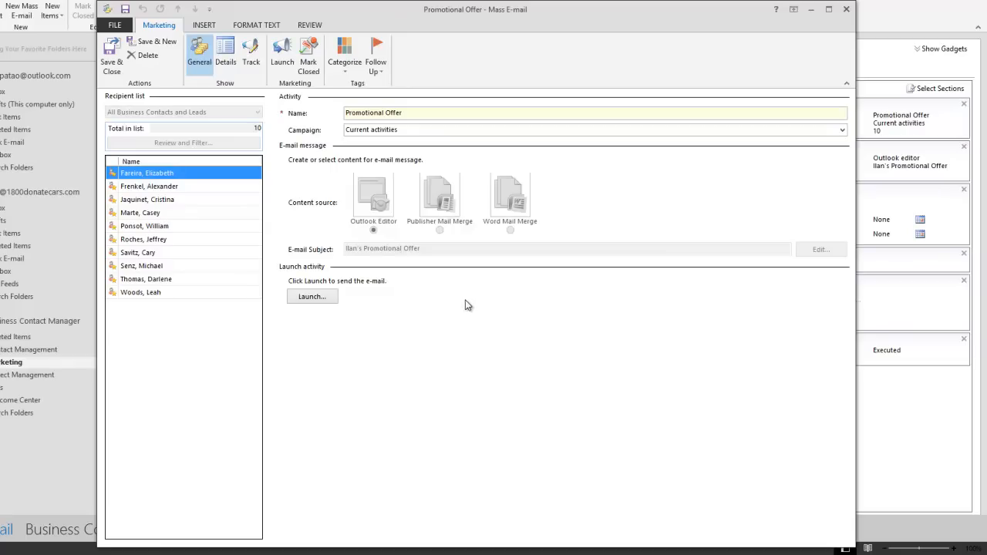
pyautogui.moveTo(463, 308)
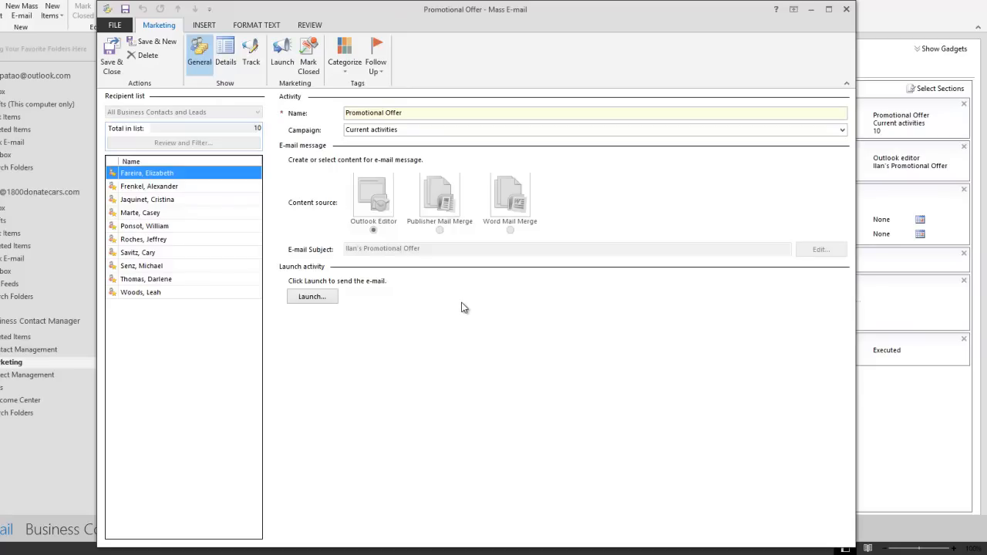
pyautogui.moveTo(463, 308)
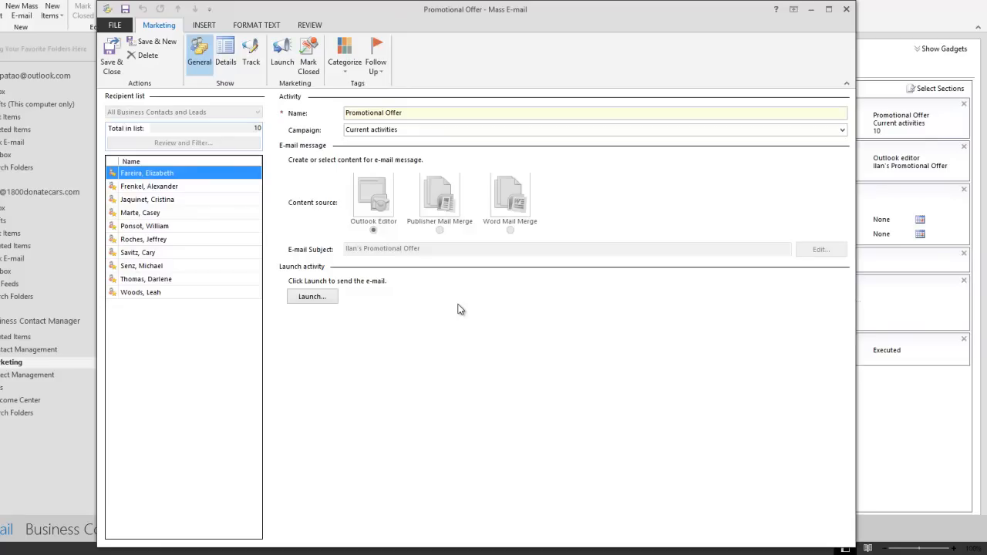
pyautogui.moveTo(460, 310)
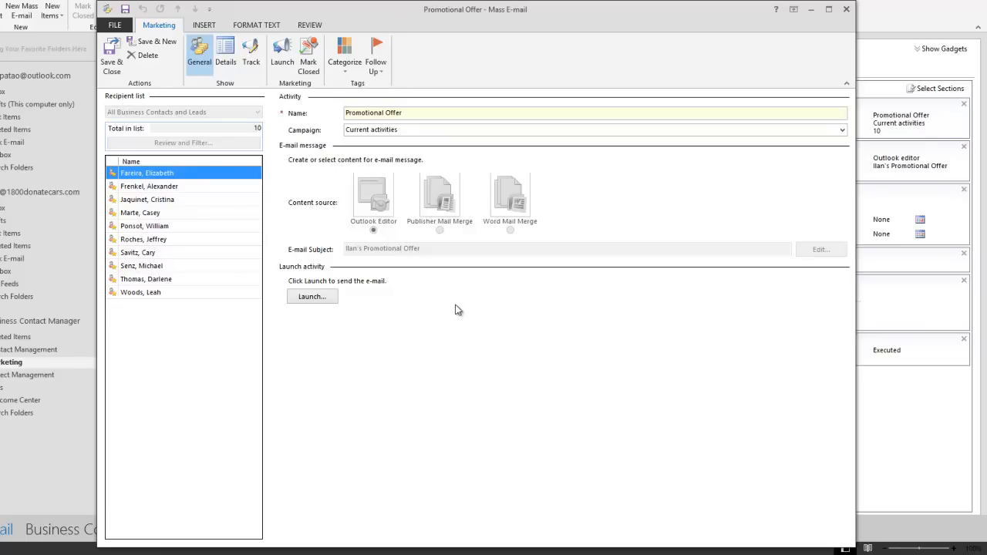
pyautogui.moveTo(450, 313)
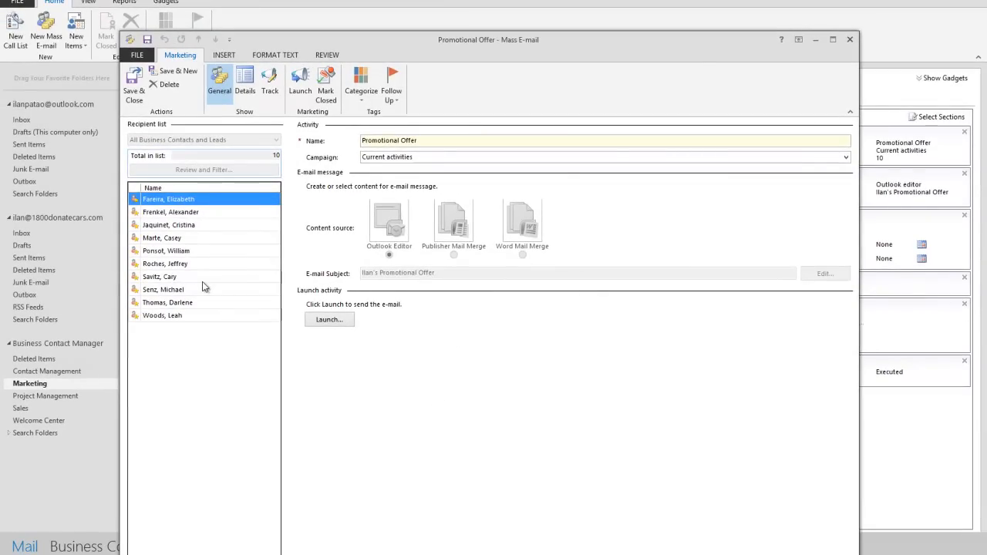
pyautogui.moveTo(194, 276)
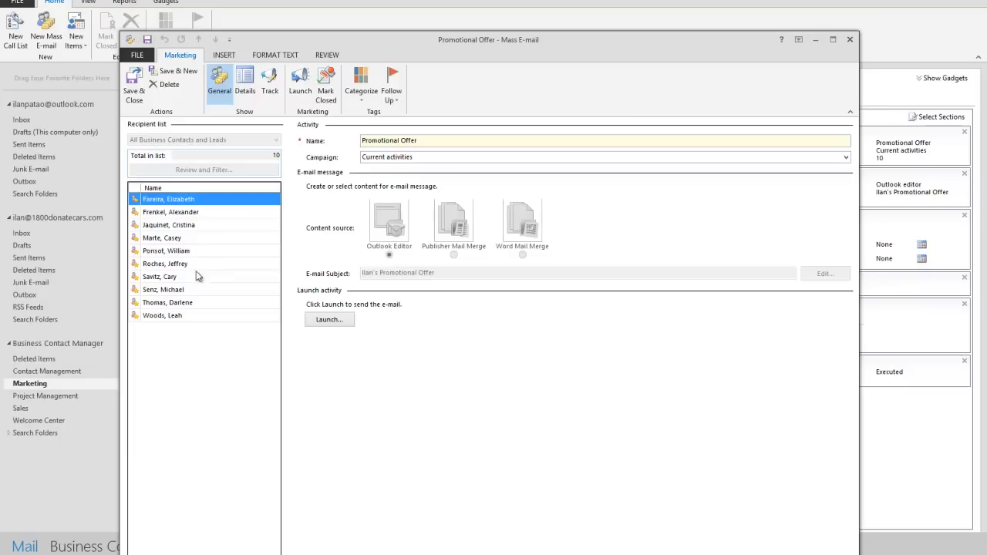
pyautogui.click(162, 237)
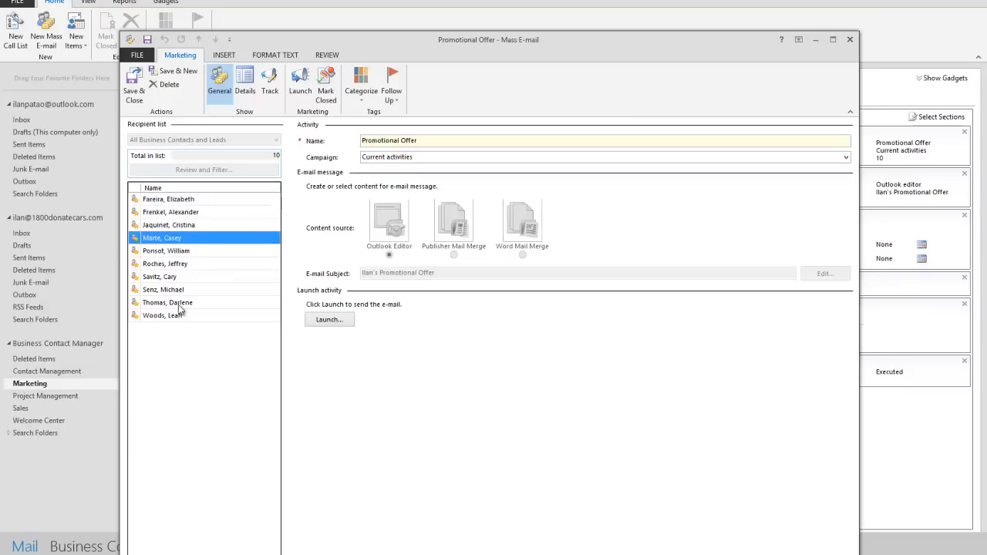
pyautogui.click(166, 302)
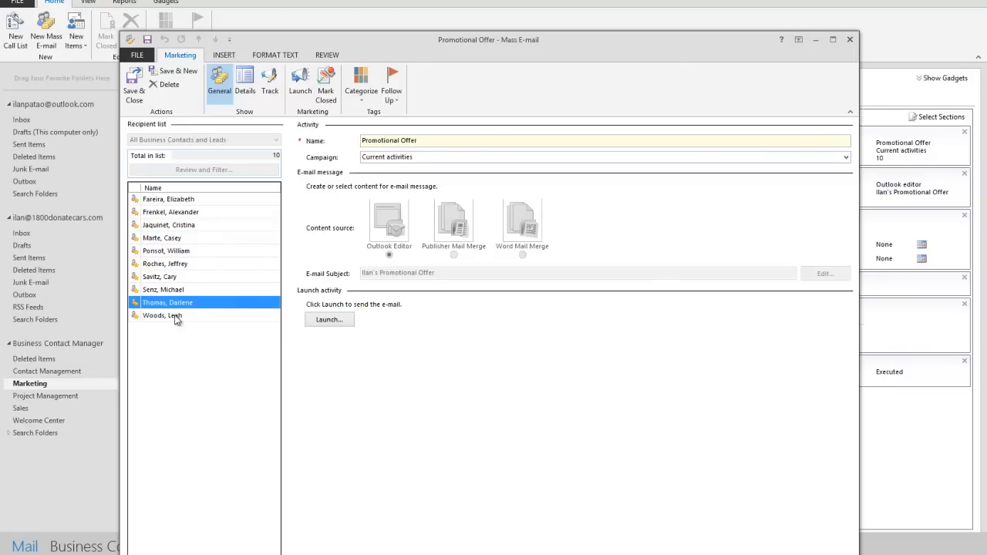
pyautogui.doubleClick(162, 314)
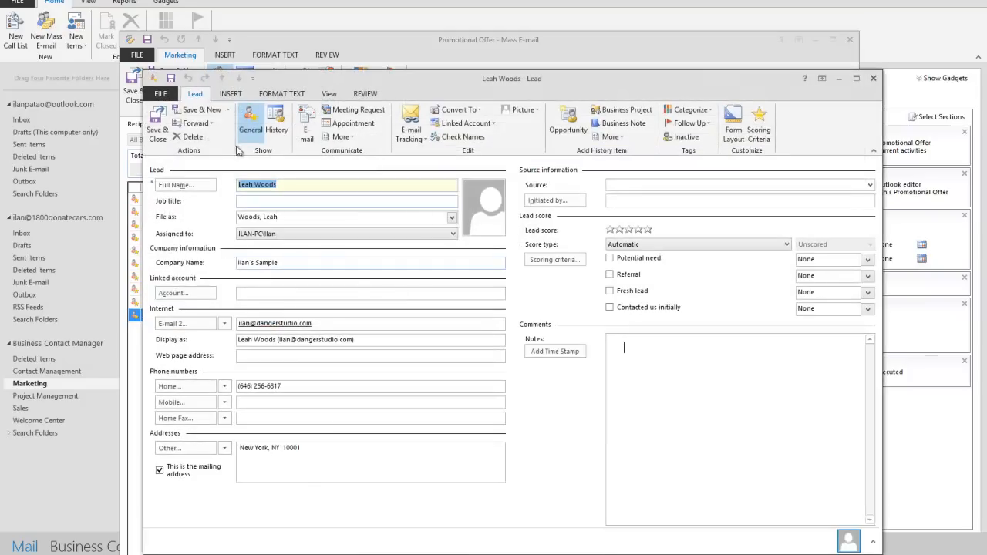
pyautogui.click(276, 124)
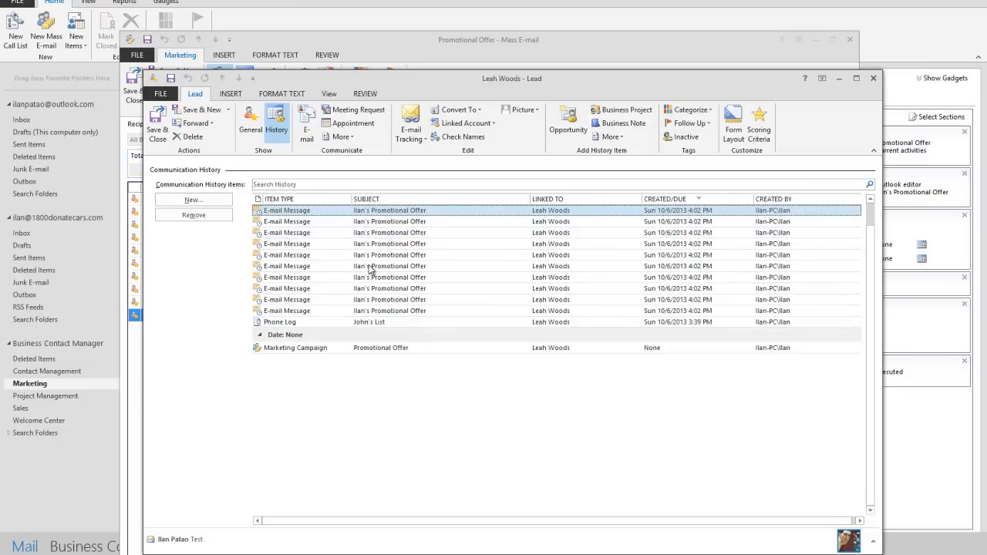
pyautogui.moveTo(228, 337)
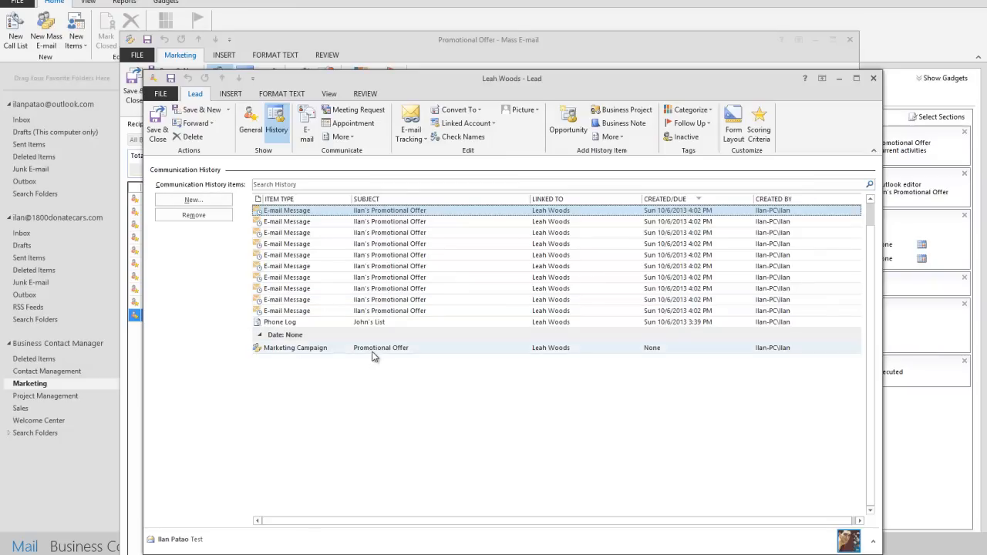
pyautogui.click(380, 349)
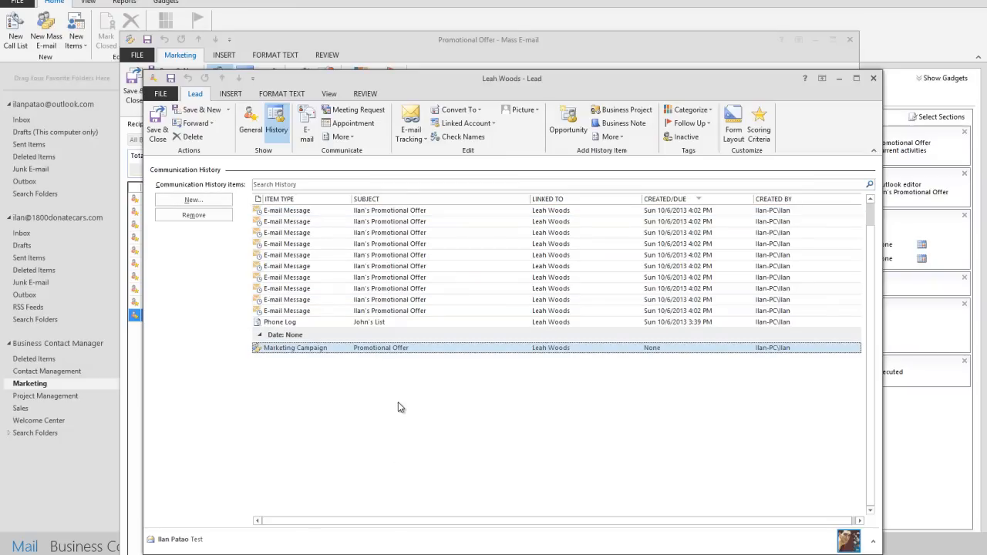
pyautogui.moveTo(404, 377)
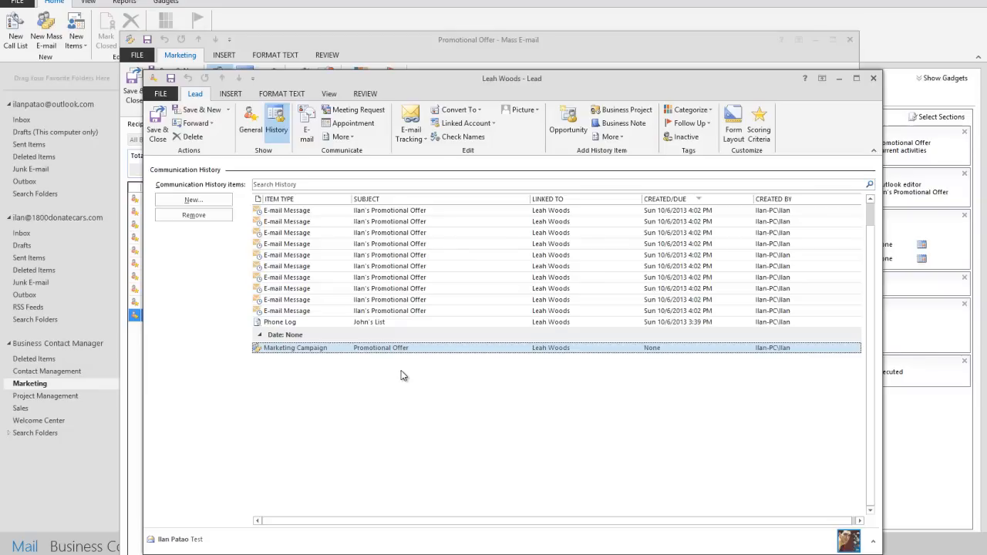
pyautogui.moveTo(318, 346)
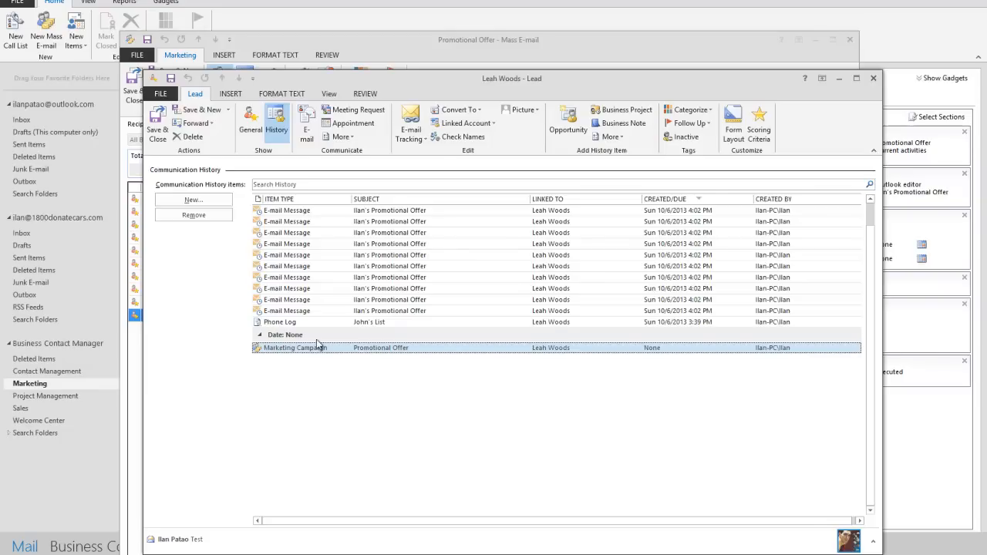
pyautogui.click(370, 323)
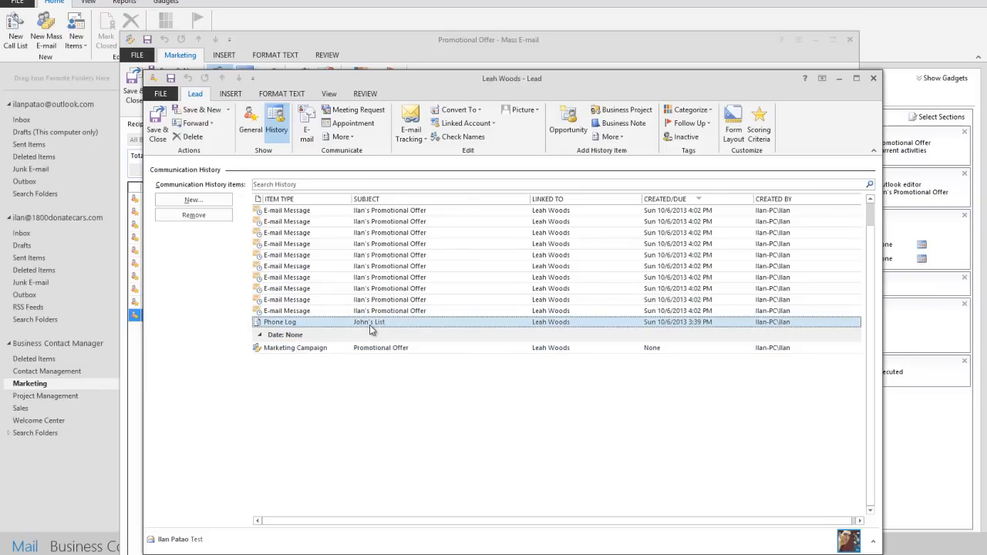
pyautogui.moveTo(355, 327)
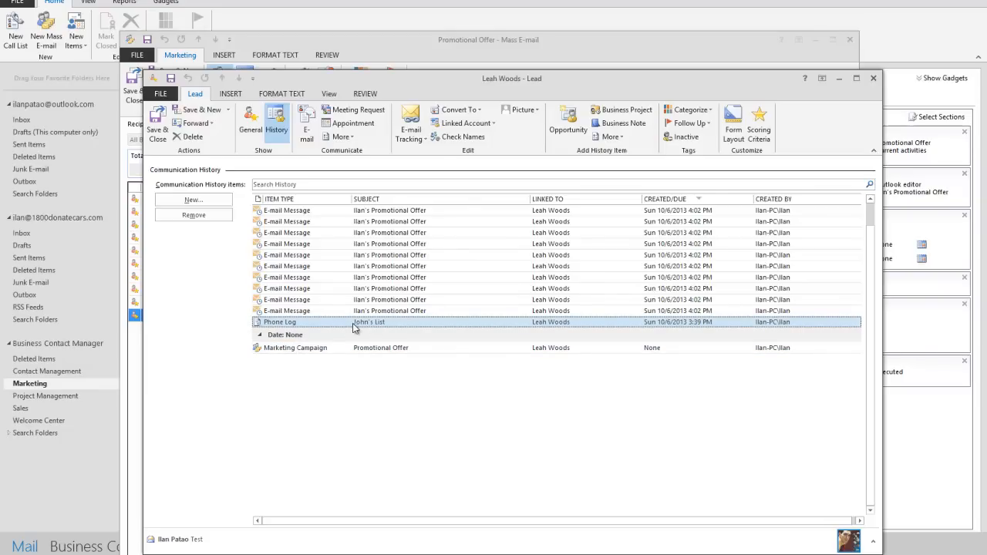
pyautogui.moveTo(509, 394)
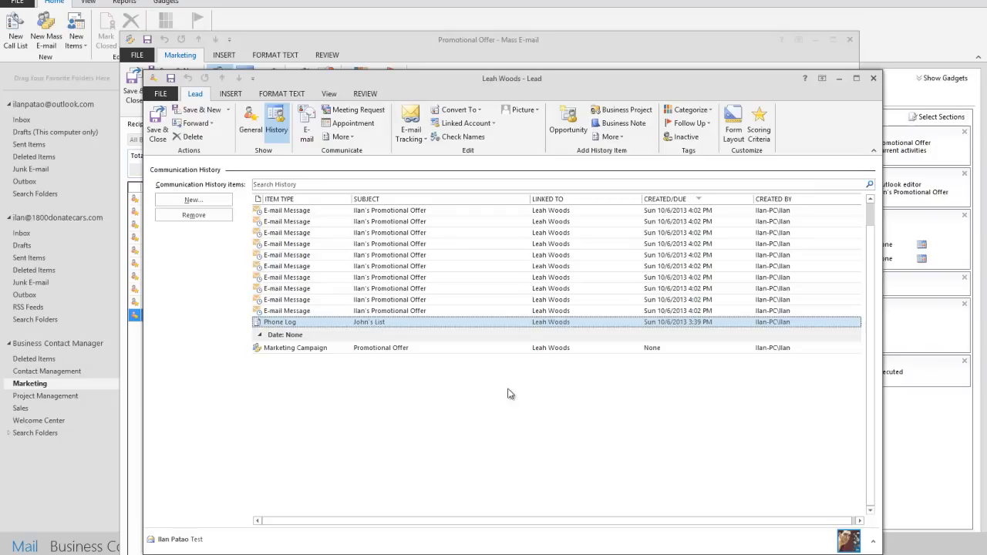
pyautogui.click(296, 348)
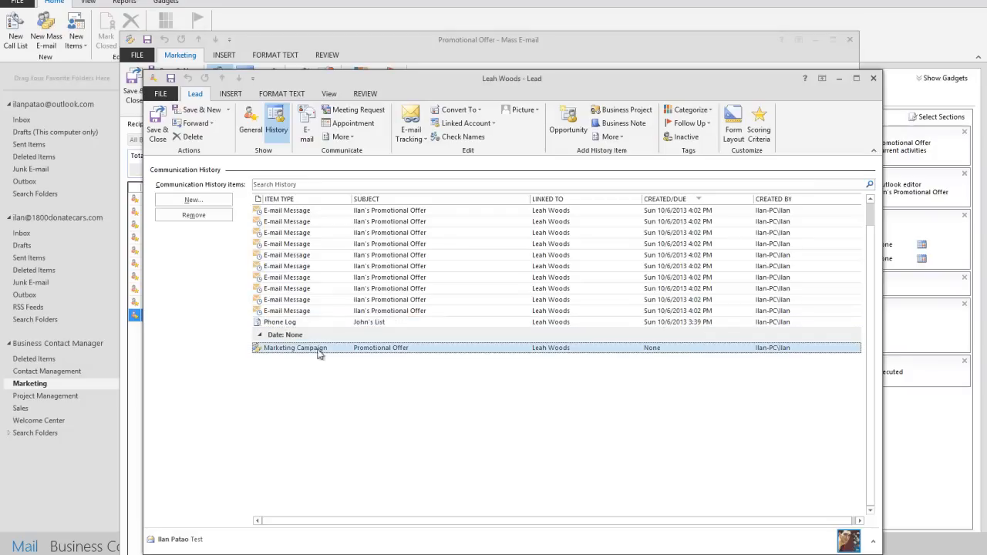
pyautogui.click(389, 310)
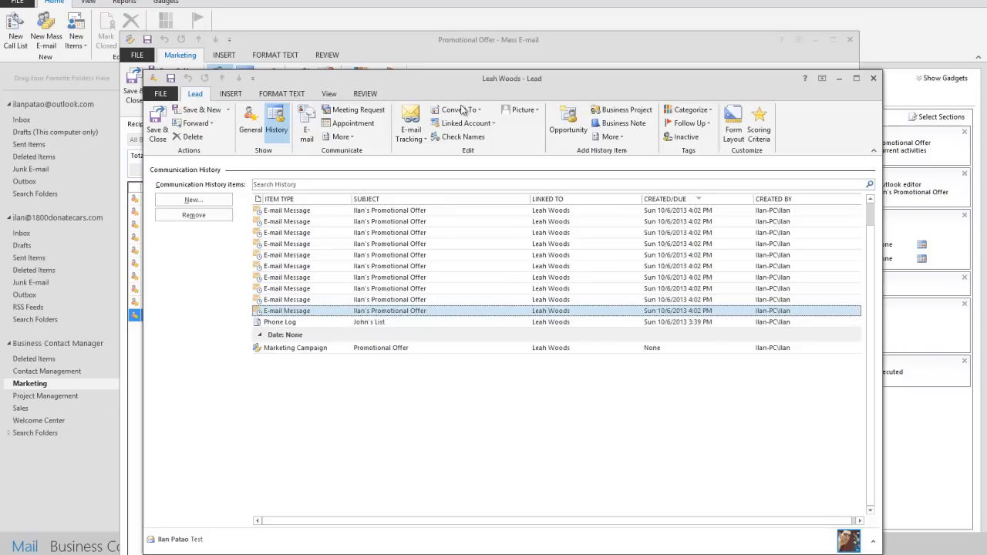
pyautogui.click(873, 77)
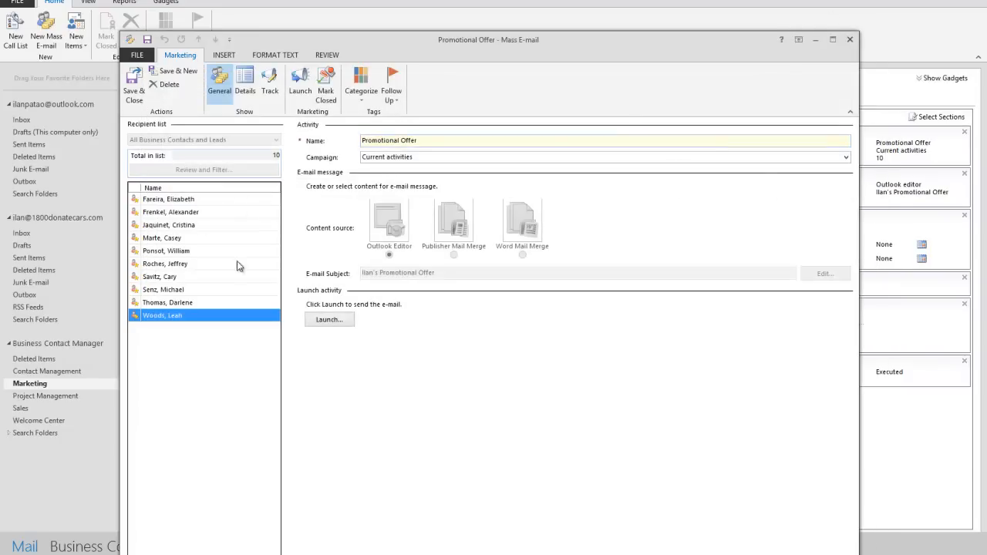
pyautogui.moveTo(240, 162)
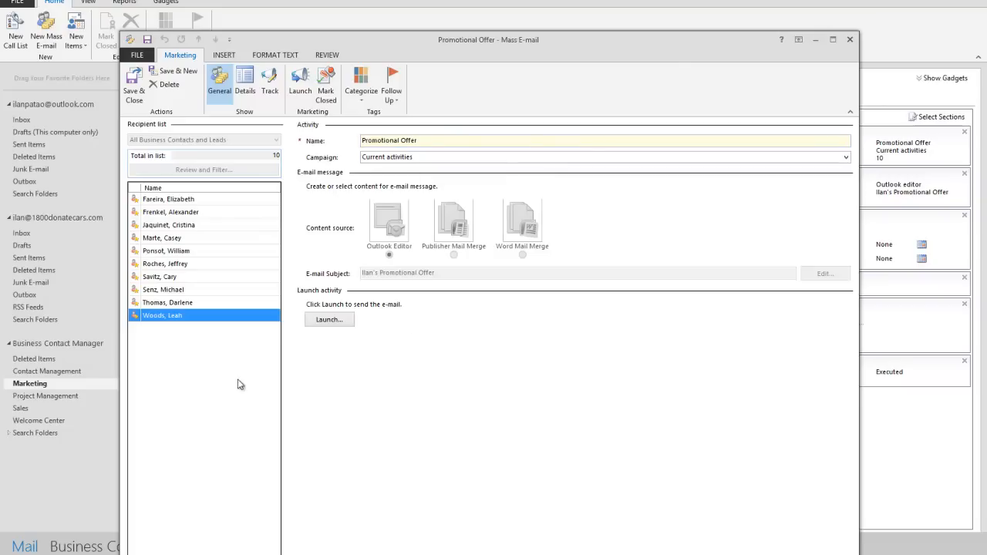
pyautogui.moveTo(182, 248)
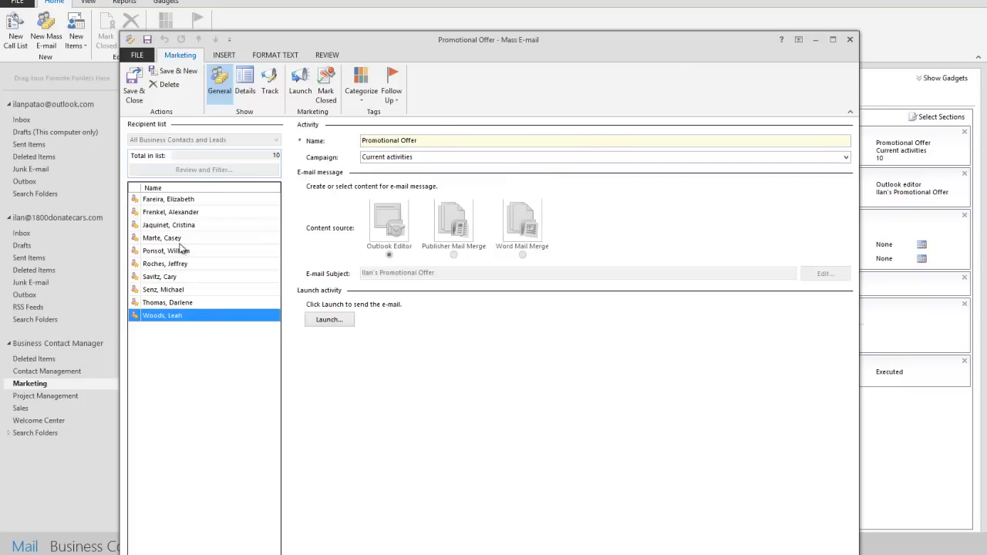
pyautogui.moveTo(387, 198)
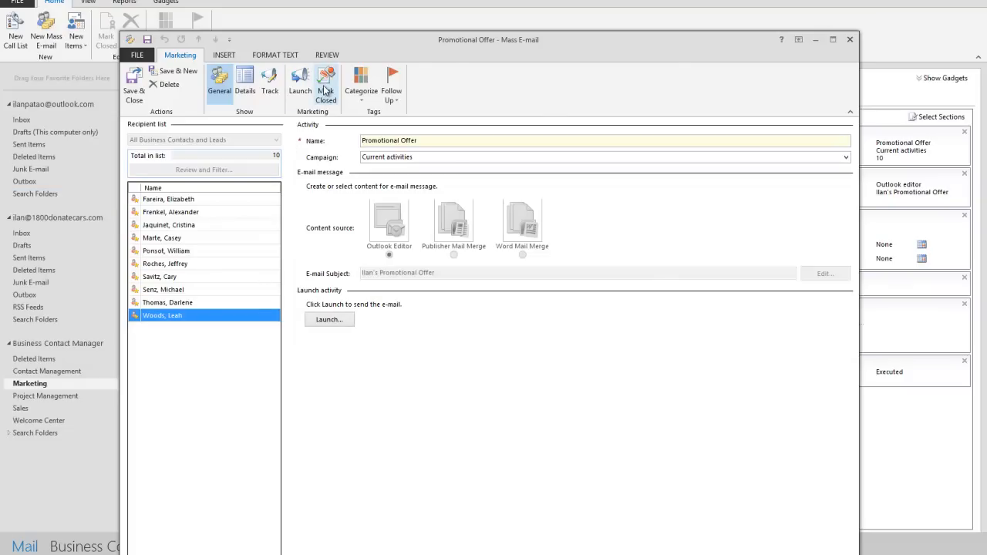
# Step: Mark the Promotional Offer mass e-mail as closed so it lists under closed activities
pyautogui.click(325, 85)
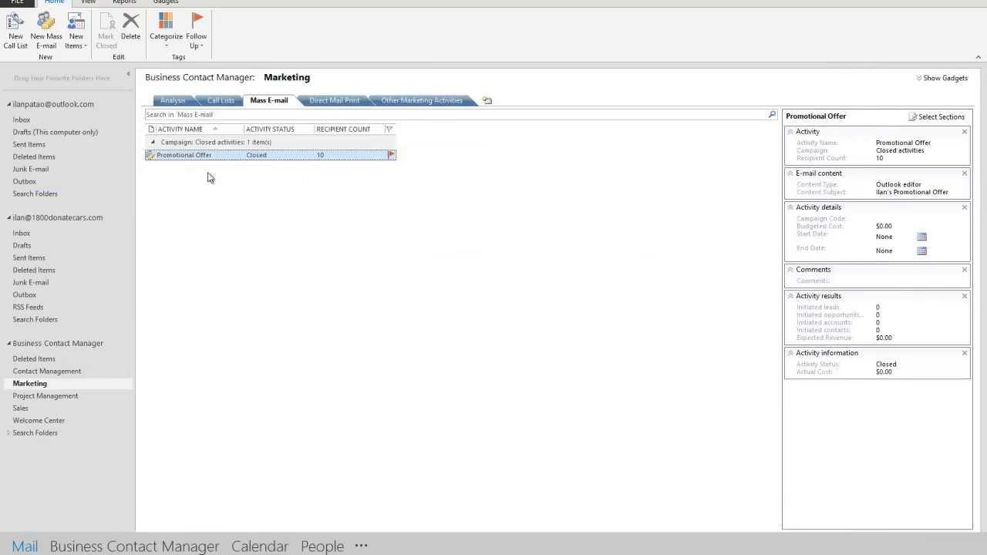
pyautogui.click(173, 100)
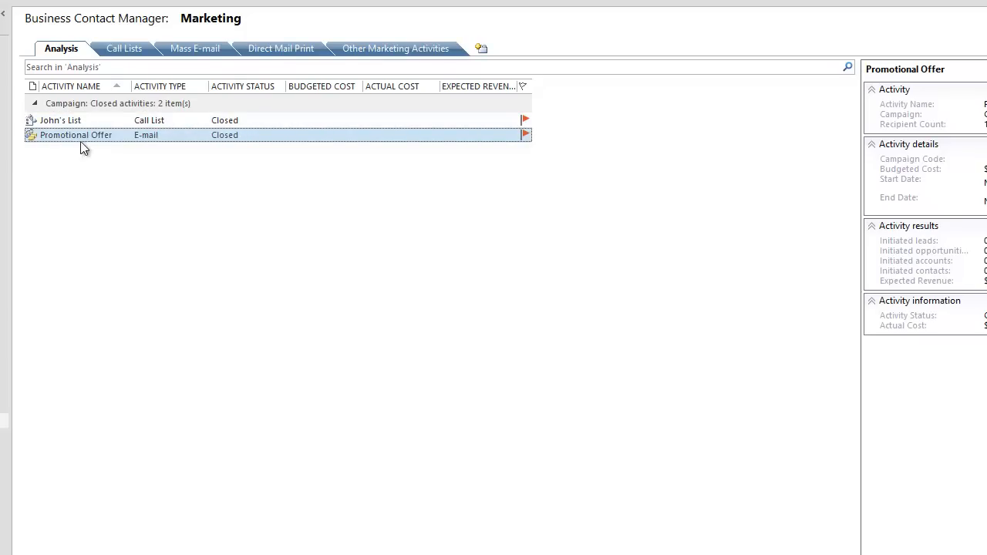
pyautogui.click(60, 120)
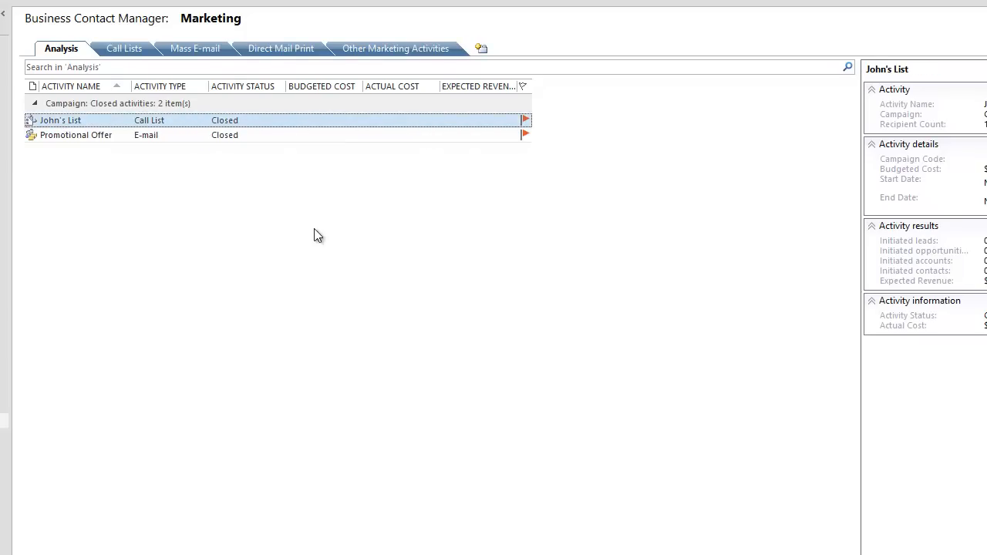
pyautogui.moveTo(285, 203)
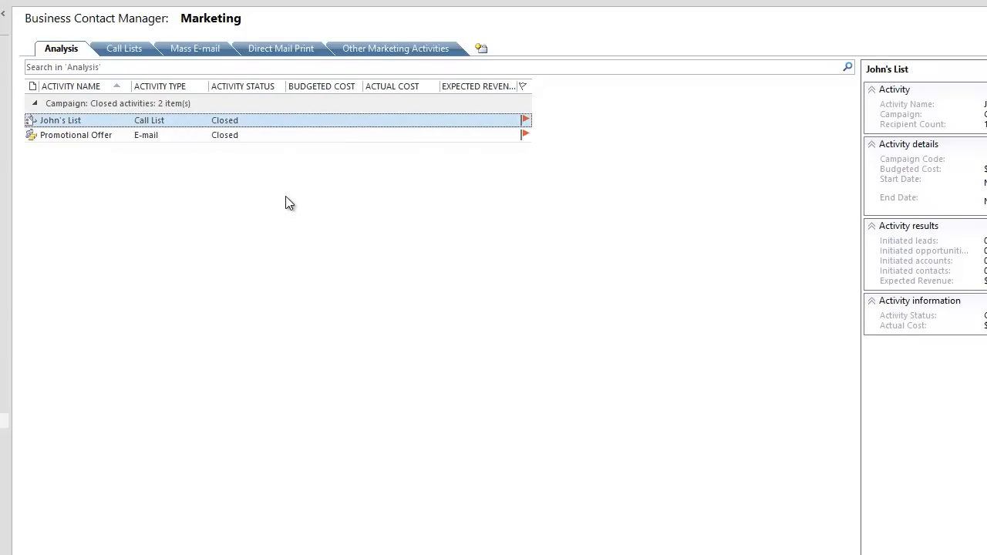
pyautogui.moveTo(130, 67)
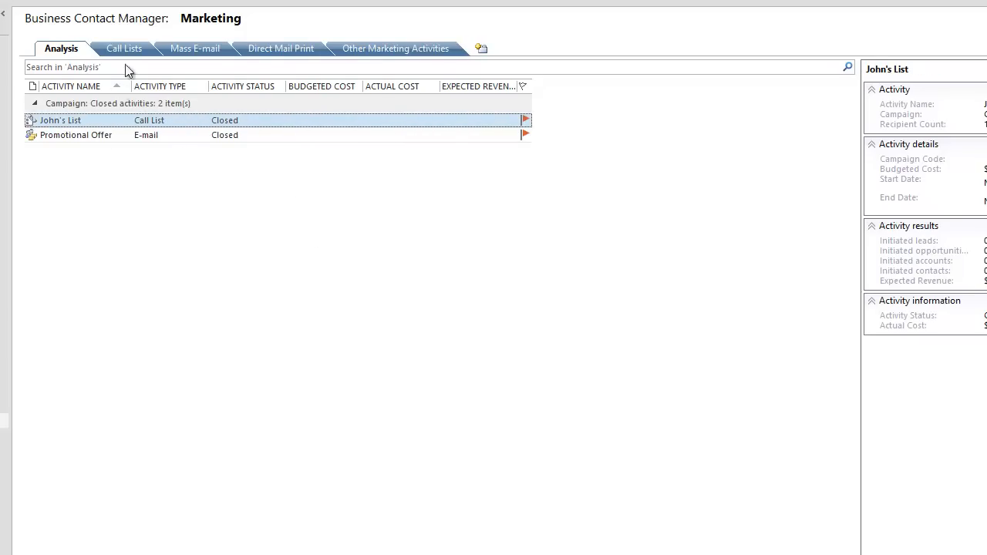
pyautogui.click(194, 48)
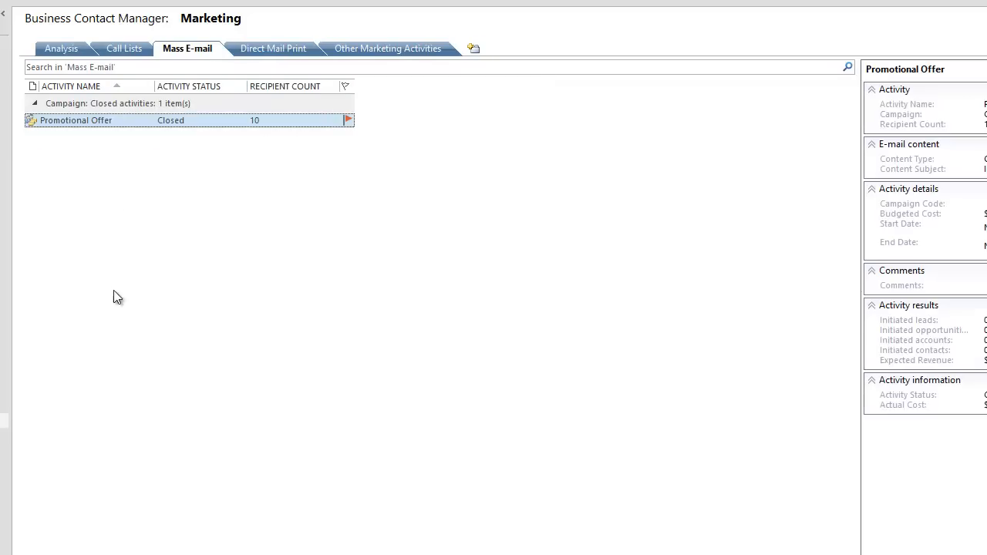
pyautogui.moveTo(263, 213)
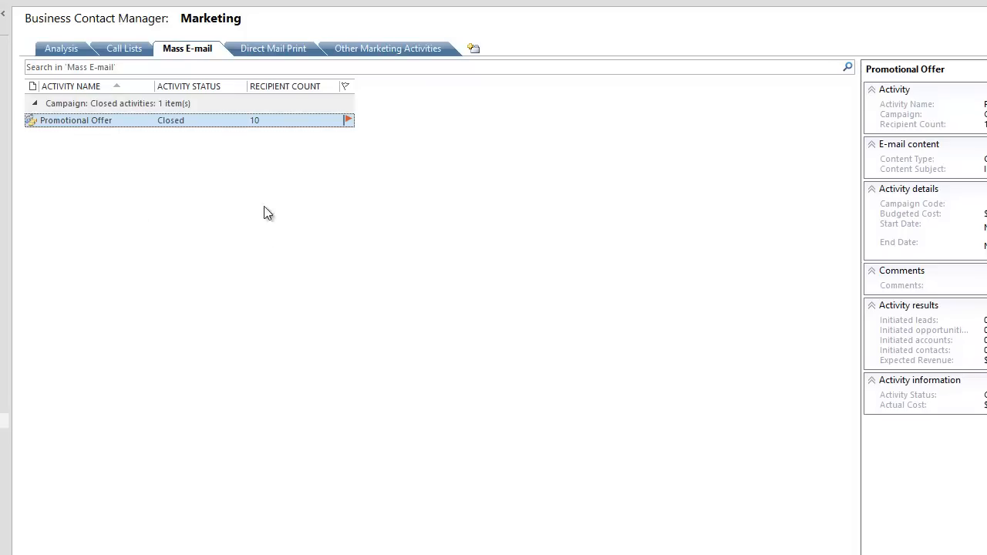
pyautogui.moveTo(89, 188)
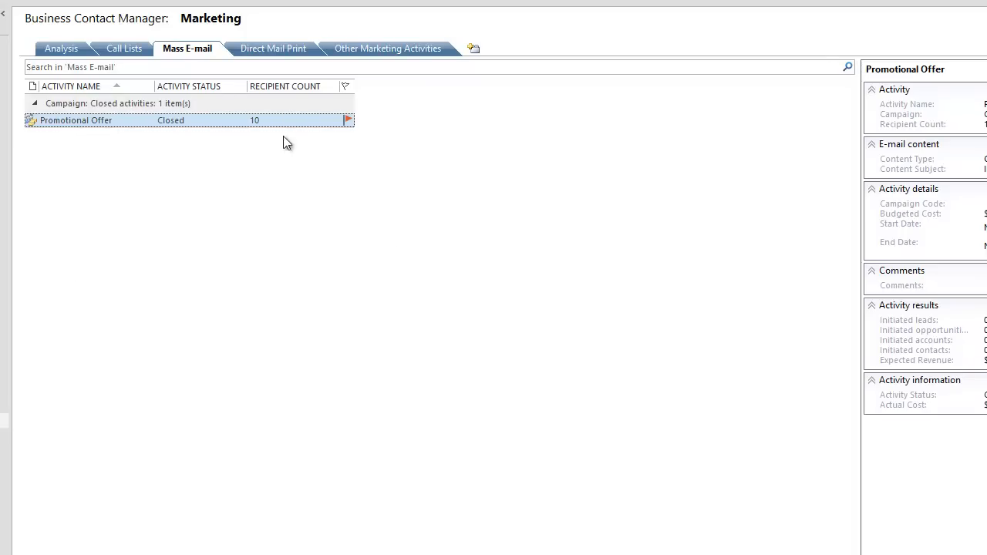
pyautogui.moveTo(308, 157)
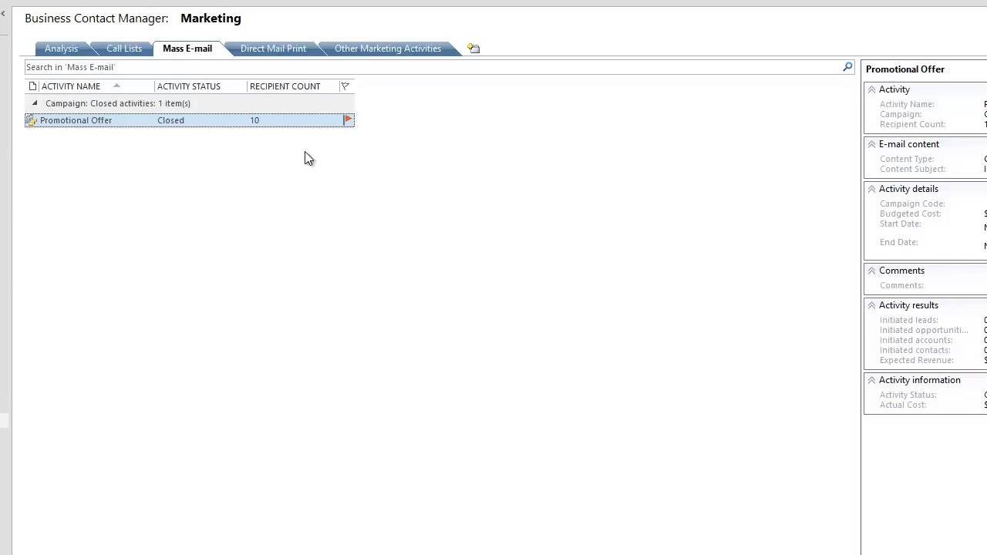
pyautogui.moveTo(91, 230)
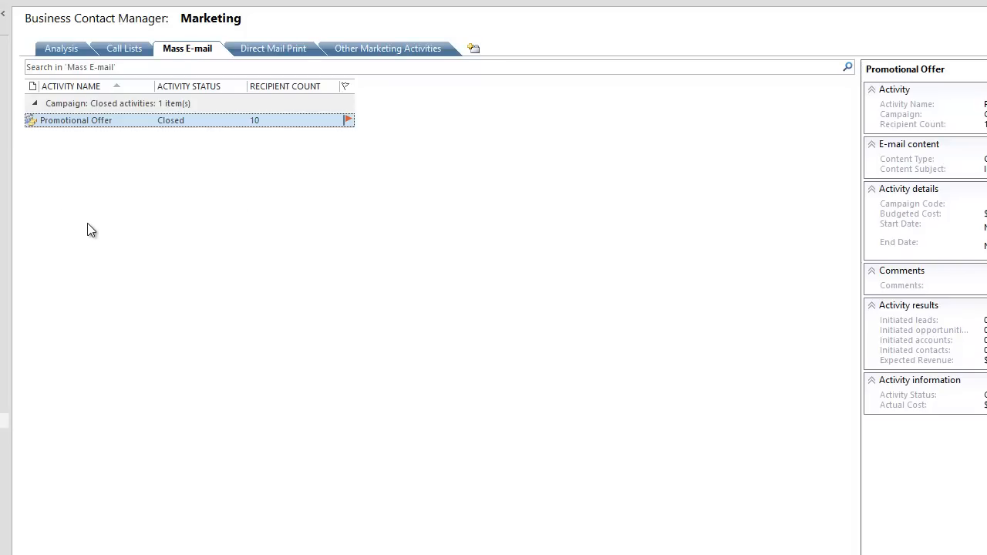
# Step: Start a new direct mail print activity and select its $0.00 actual cost field
pyautogui.click(273, 48)
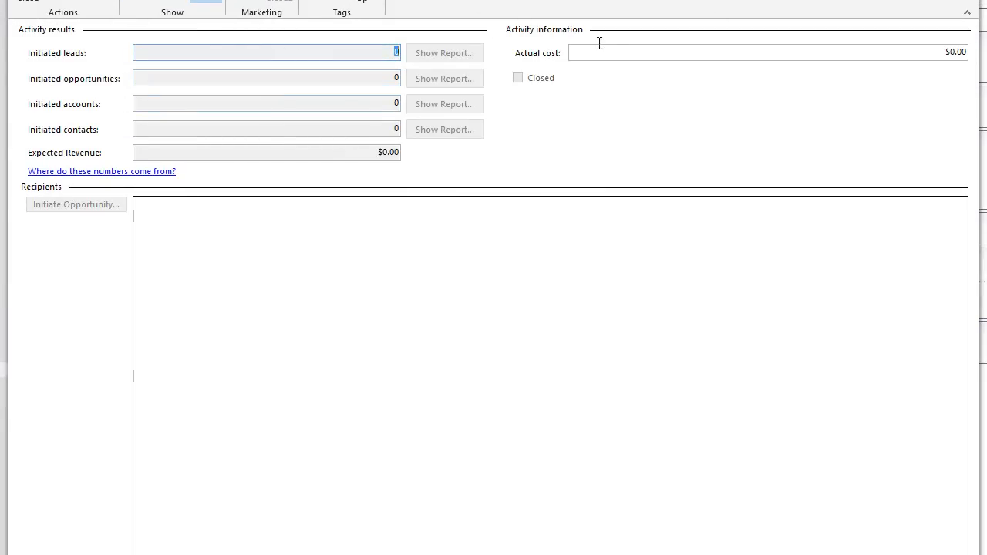
pyautogui.click(768, 53)
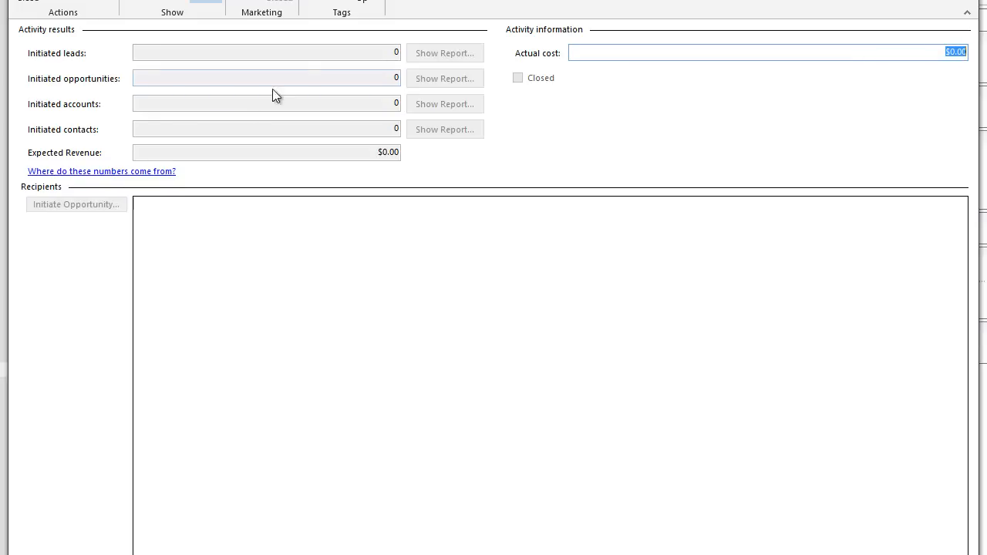
pyautogui.moveTo(400, 95)
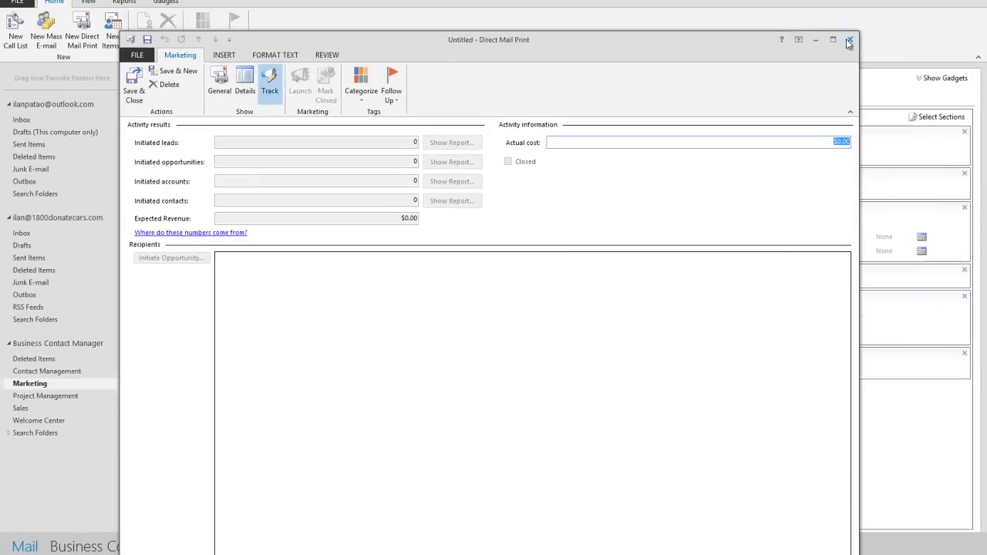
# Step: Discard the direct mail activity, reopen Promotional Offer and view its Track delivery status showing ten Sent
pyautogui.click(848, 40)
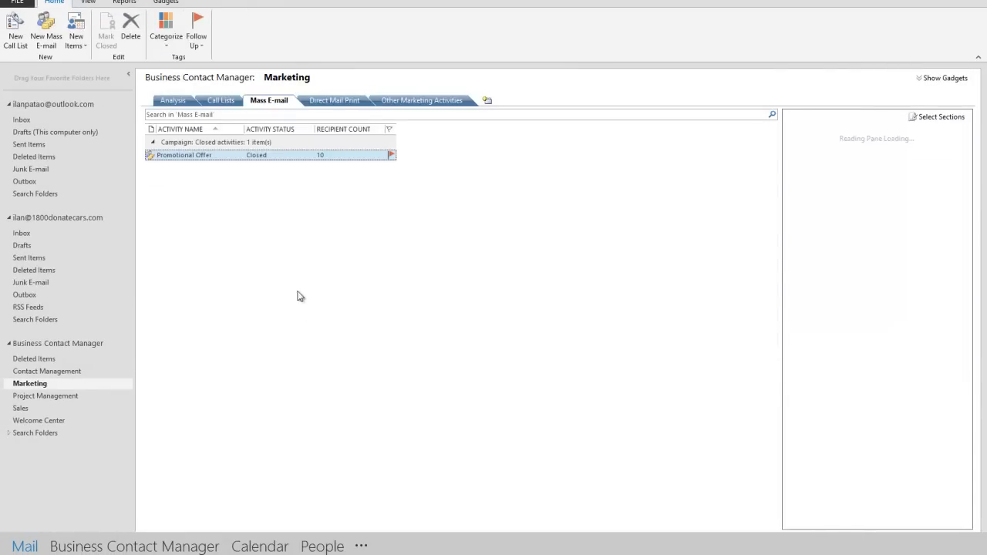
pyautogui.click(184, 154)
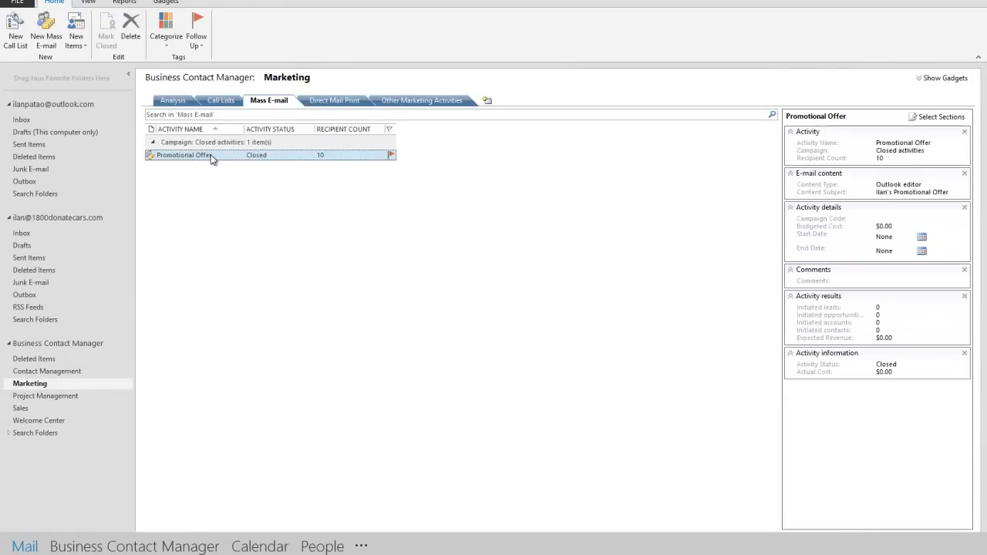
pyautogui.doubleClick(185, 154)
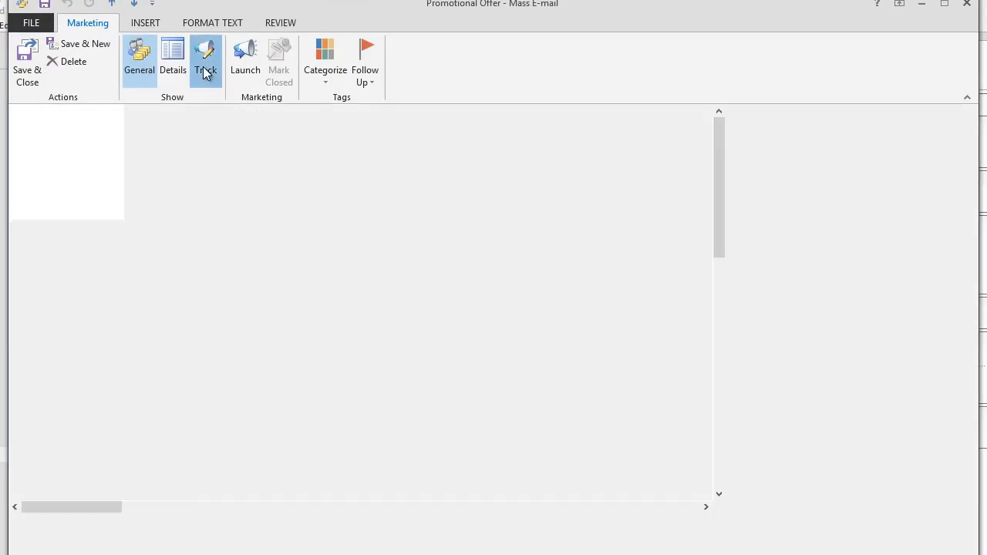
pyautogui.click(207, 60)
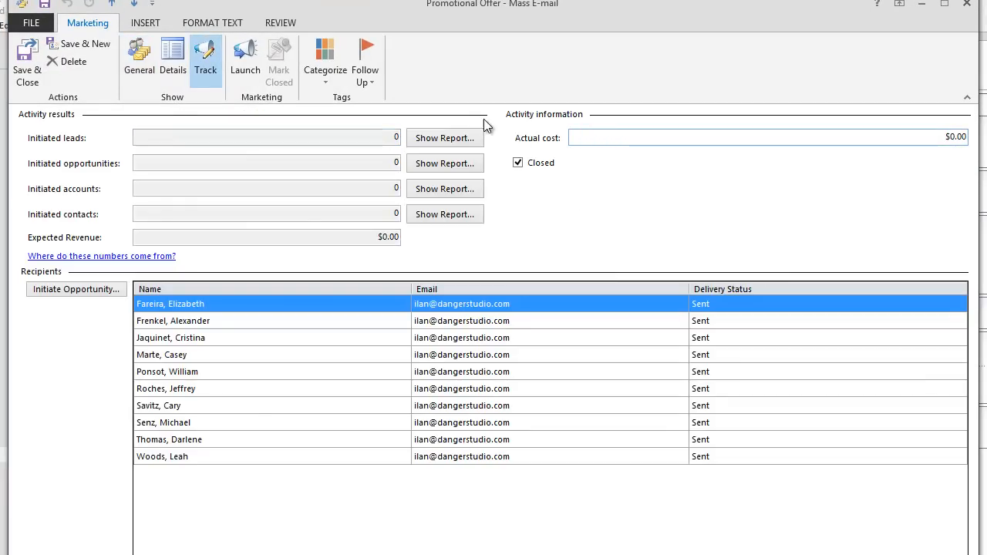
pyautogui.moveTo(470, 244)
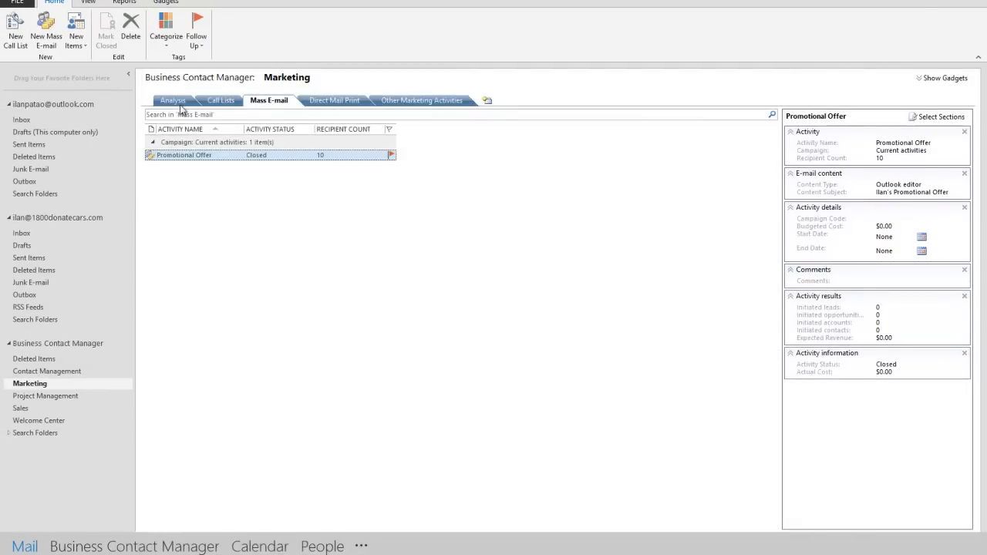
# Step: Review John's List tracking, confirming all ten recipients show Call complete, then close it
pyautogui.click(214, 101)
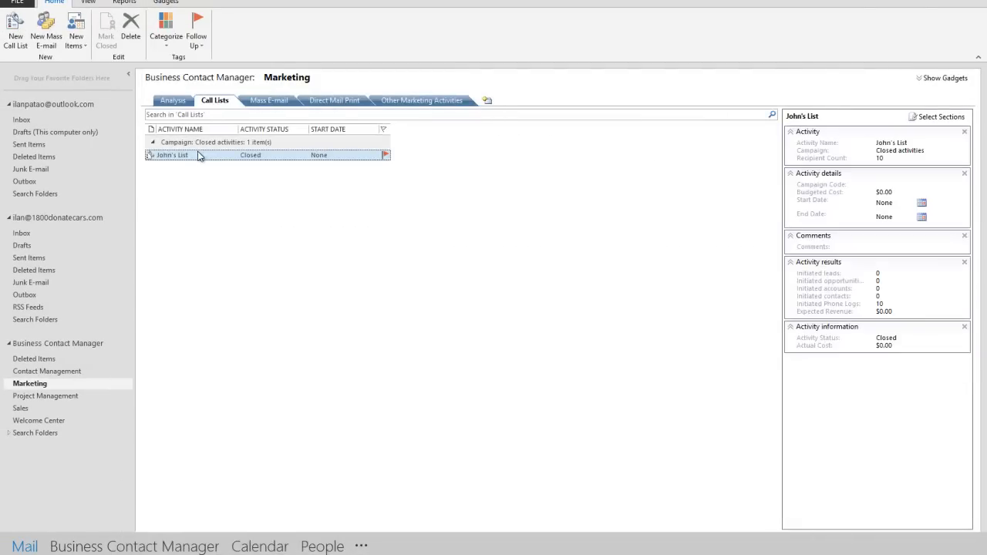
pyautogui.doubleClick(171, 154)
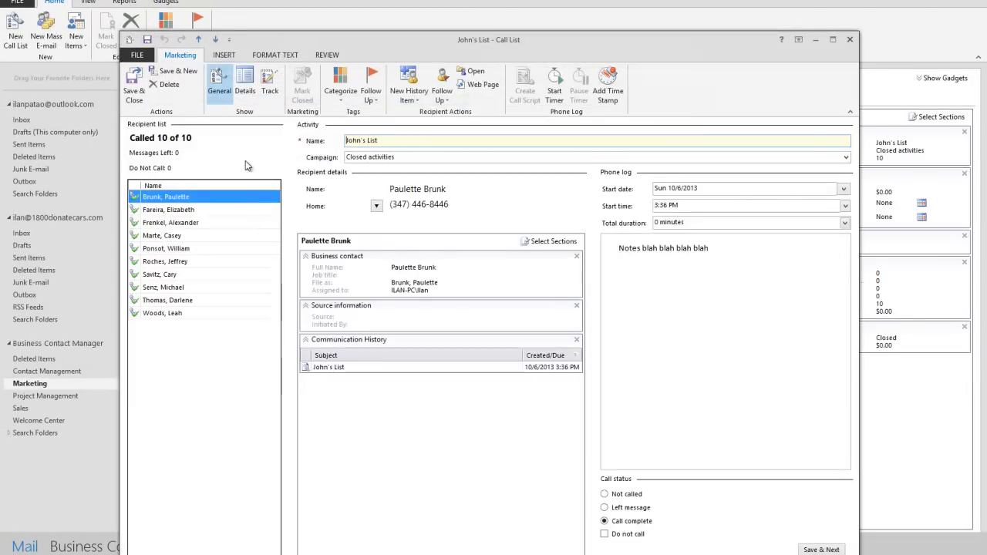
pyautogui.click(268, 84)
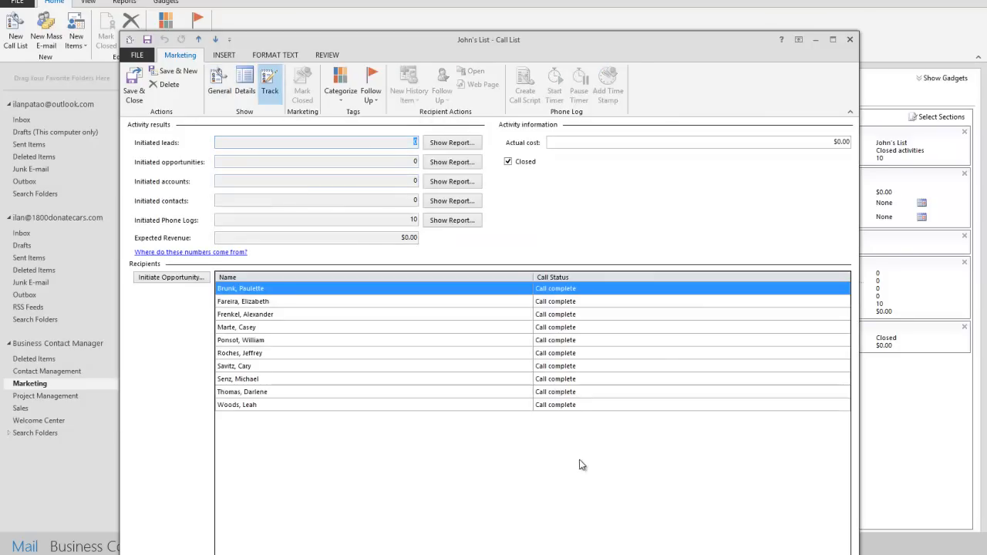
pyautogui.click(237, 404)
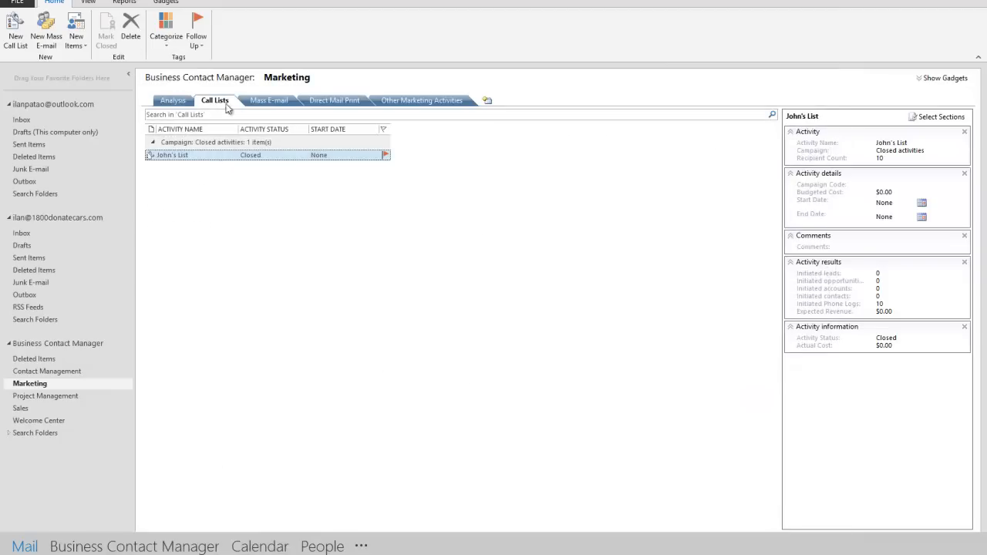
# Step: Reopen the Promotional Offer mass e-mail and bring up its Details and Track results
pyautogui.click(268, 100)
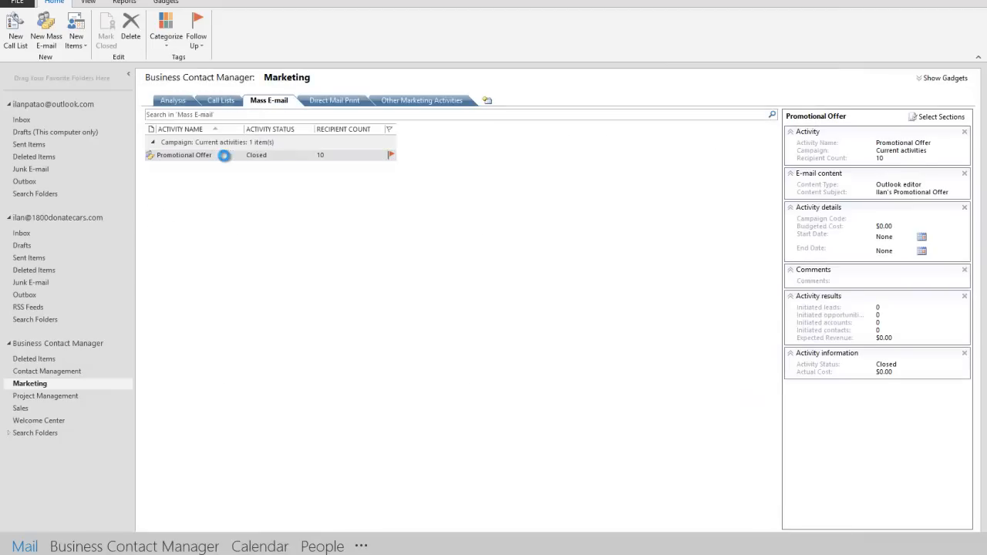
pyautogui.doubleClick(184, 154)
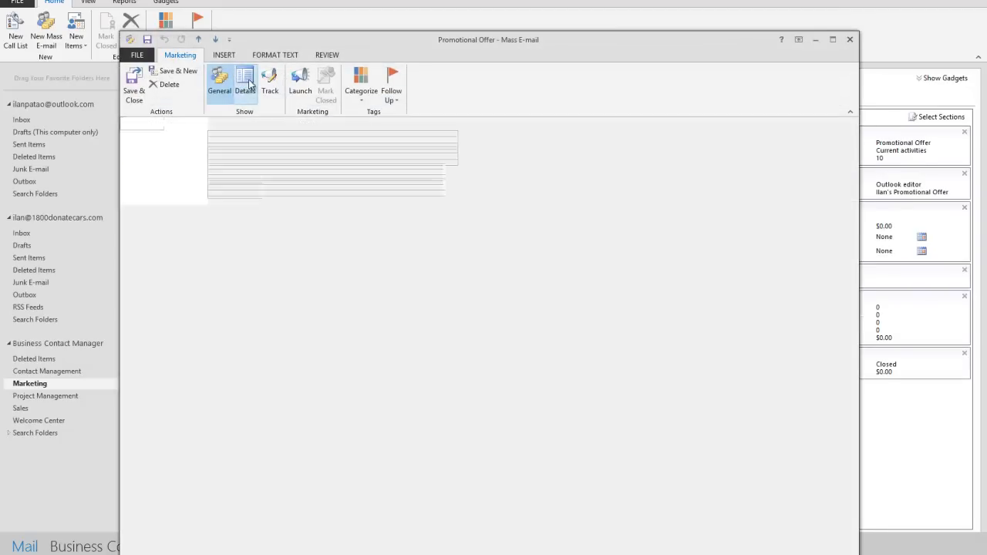
pyautogui.click(245, 81)
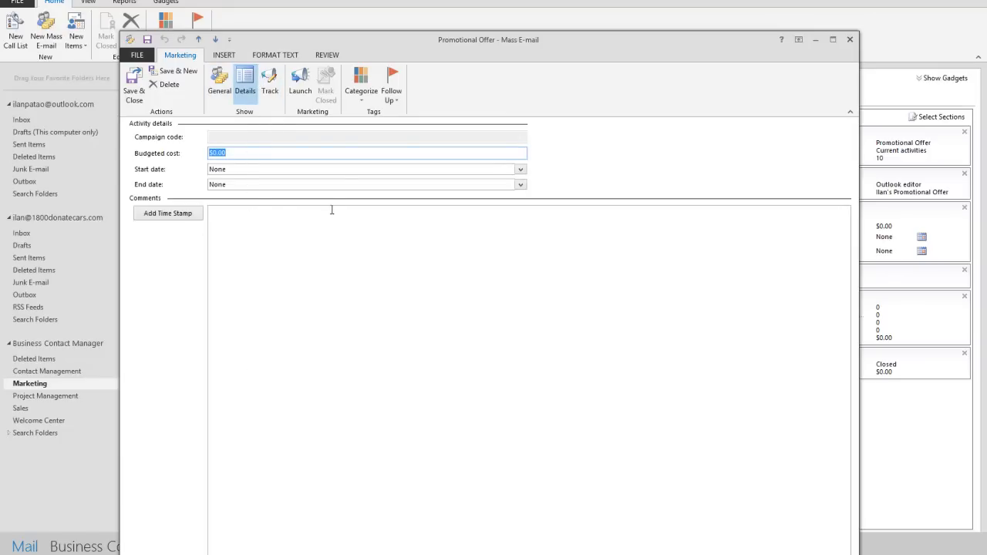
pyautogui.click(270, 83)
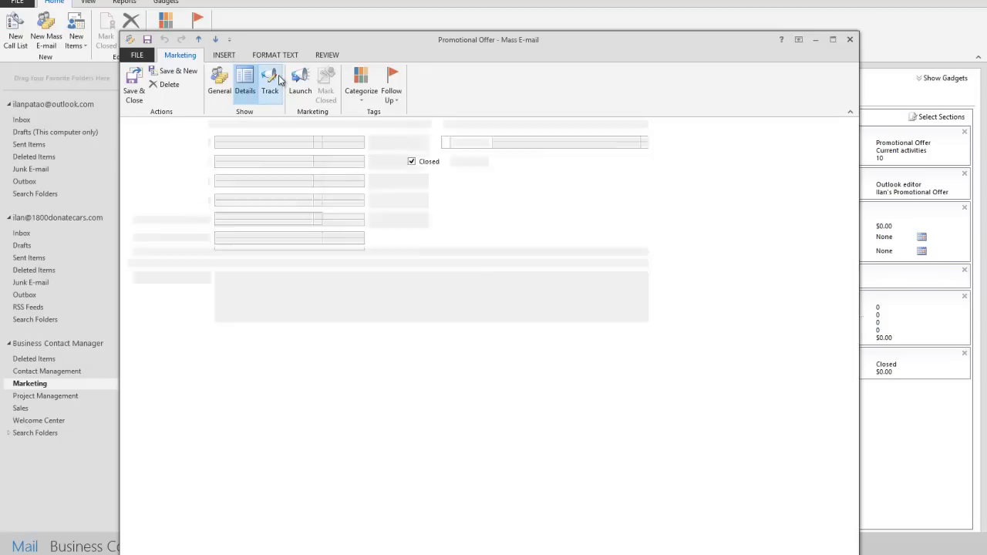
pyautogui.click(270, 83)
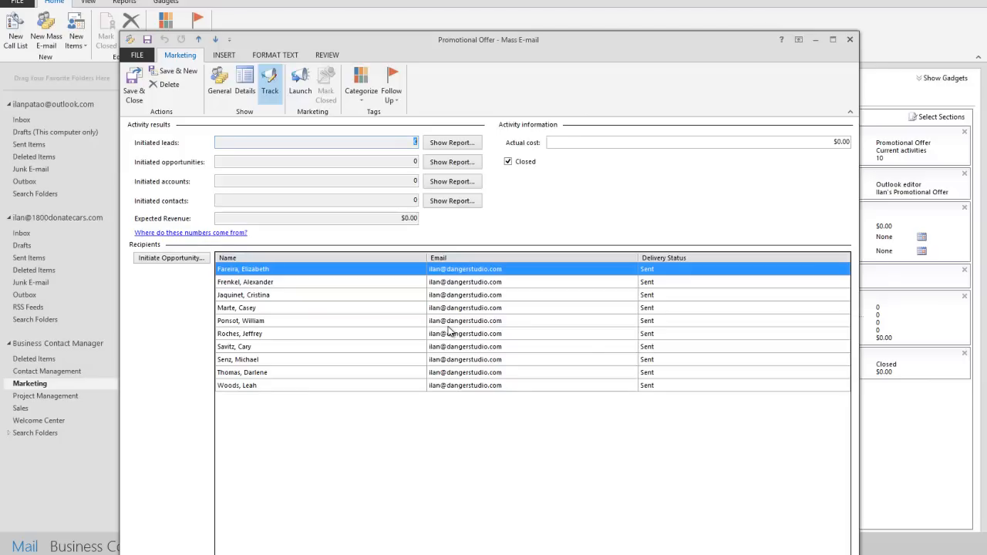
pyautogui.moveTo(588, 162)
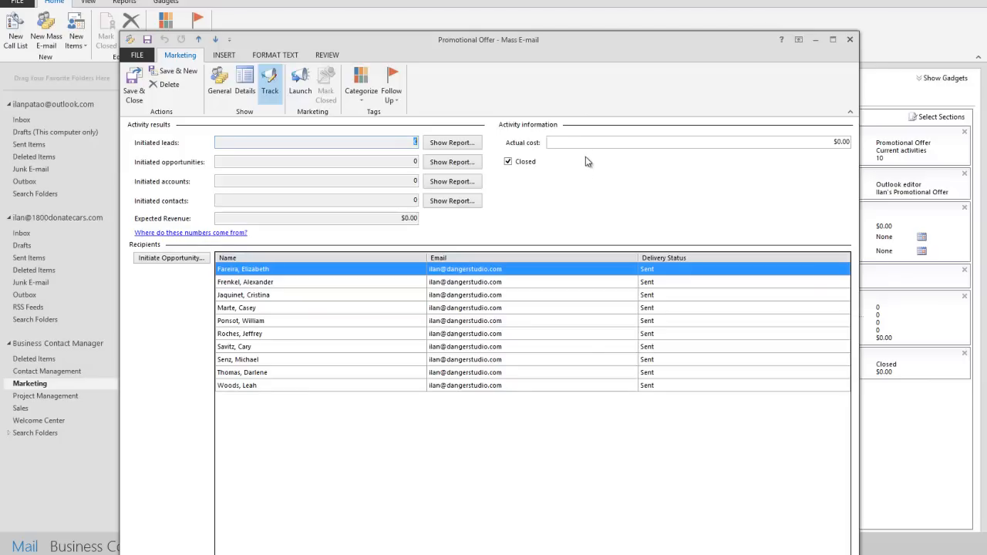
# Step: Review the tracked recipient rows, all ten showing Sent with zero results
pyautogui.click(694, 142)
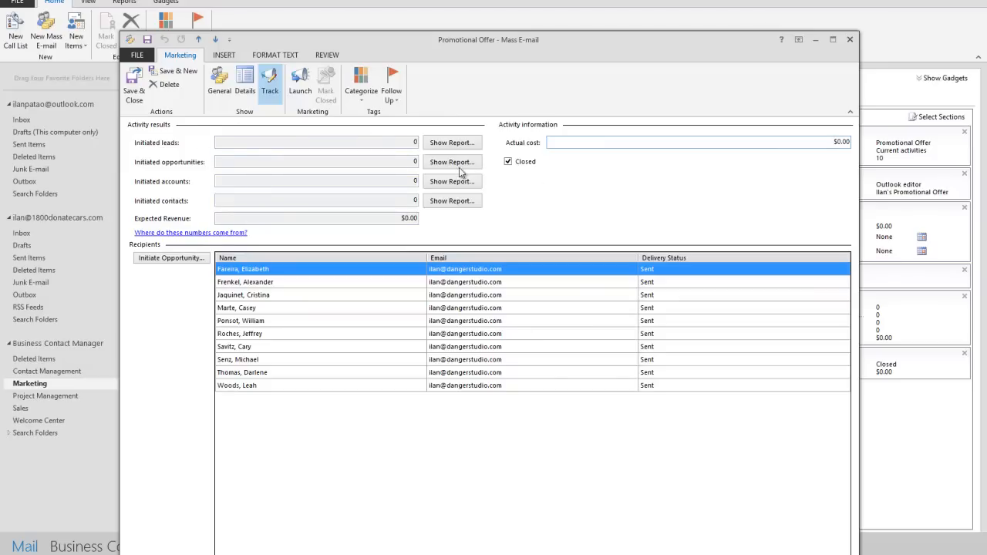
pyautogui.moveTo(441, 369)
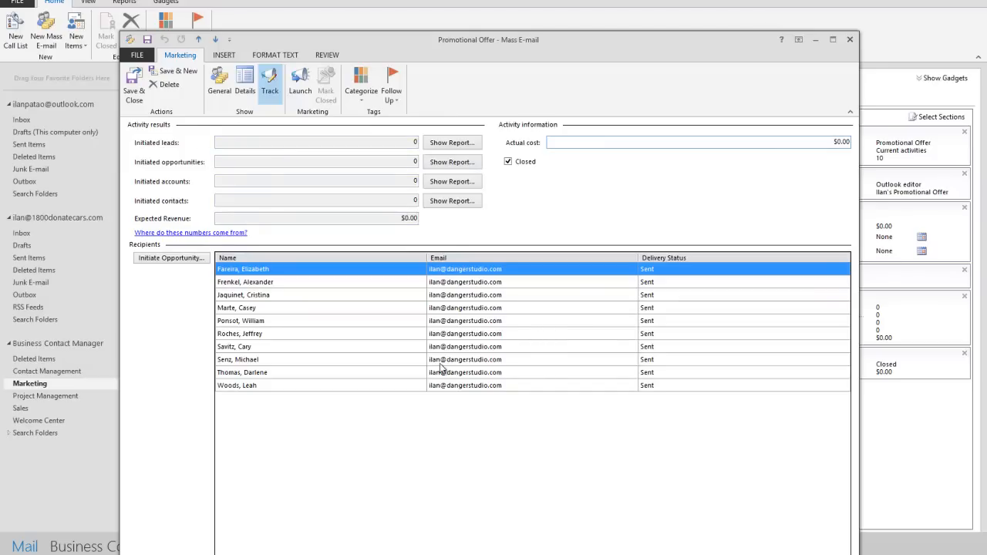
pyautogui.moveTo(497, 95)
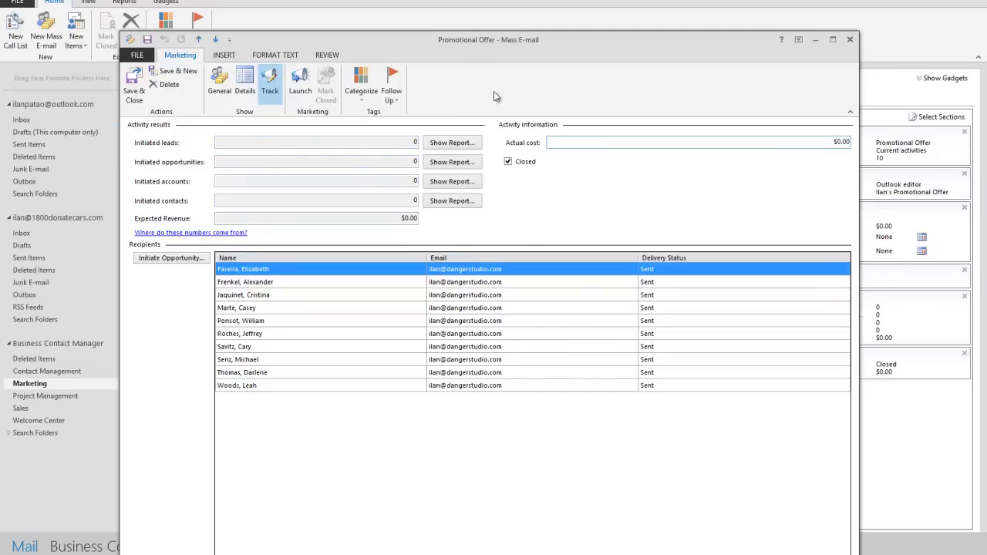
pyautogui.moveTo(454, 320)
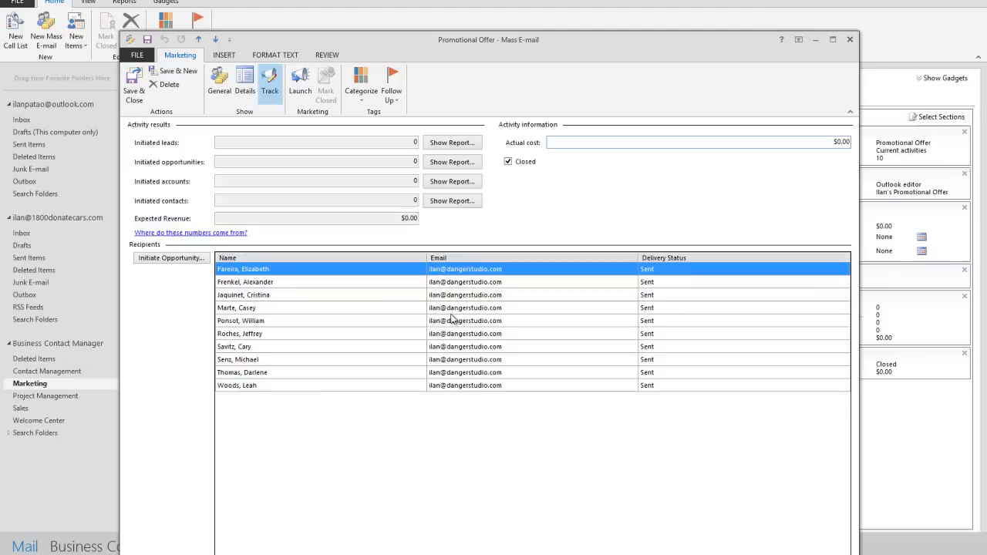
pyautogui.click(239, 333)
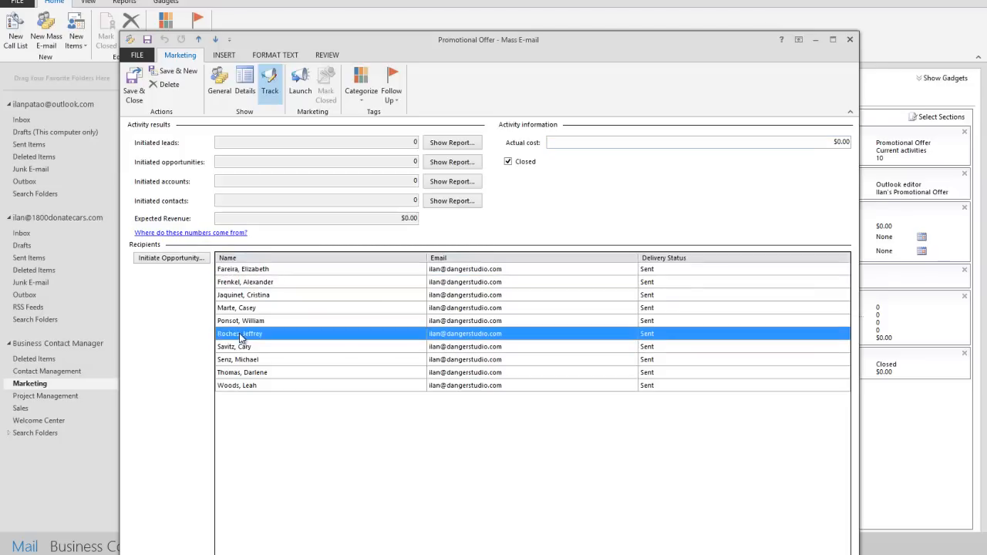
pyautogui.click(244, 269)
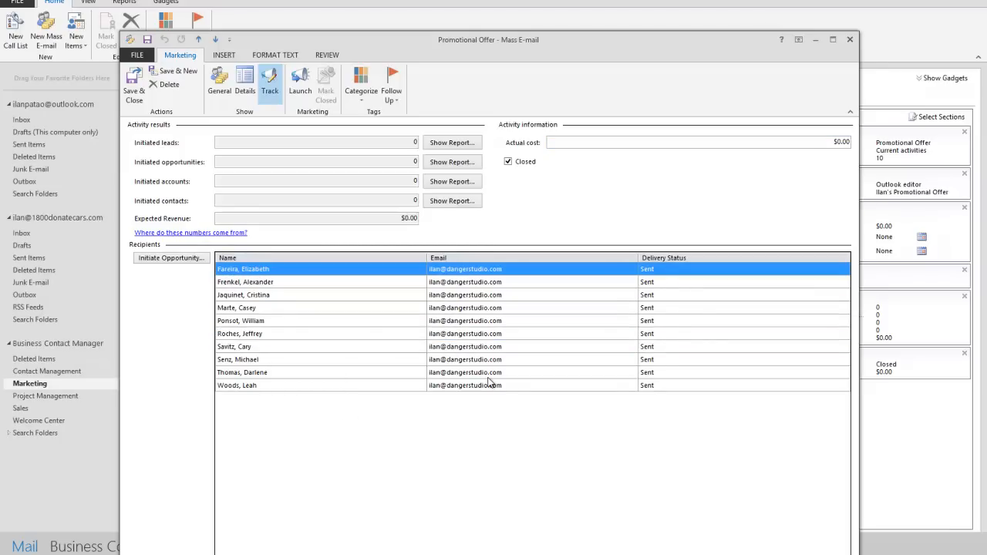
pyautogui.moveTo(434, 330)
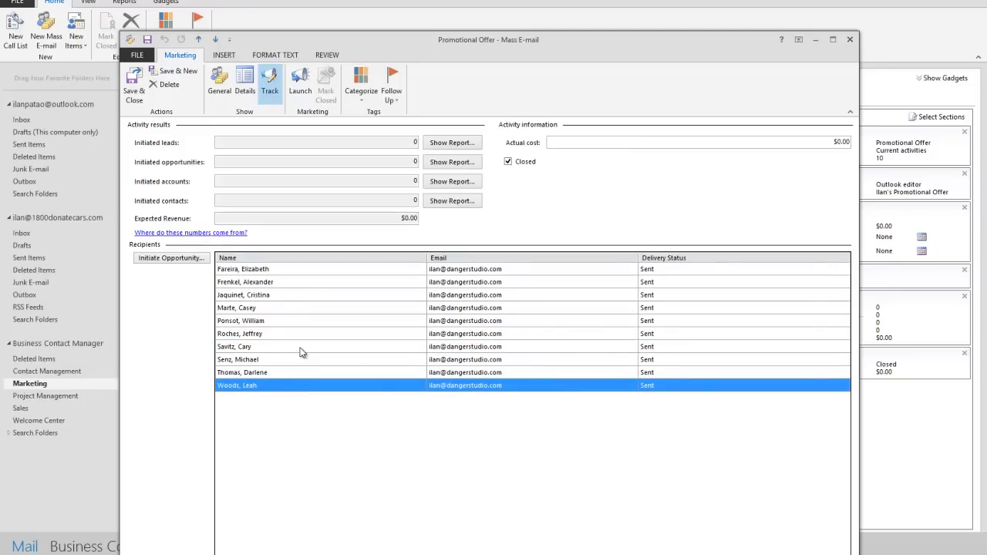
pyautogui.moveTo(280, 351)
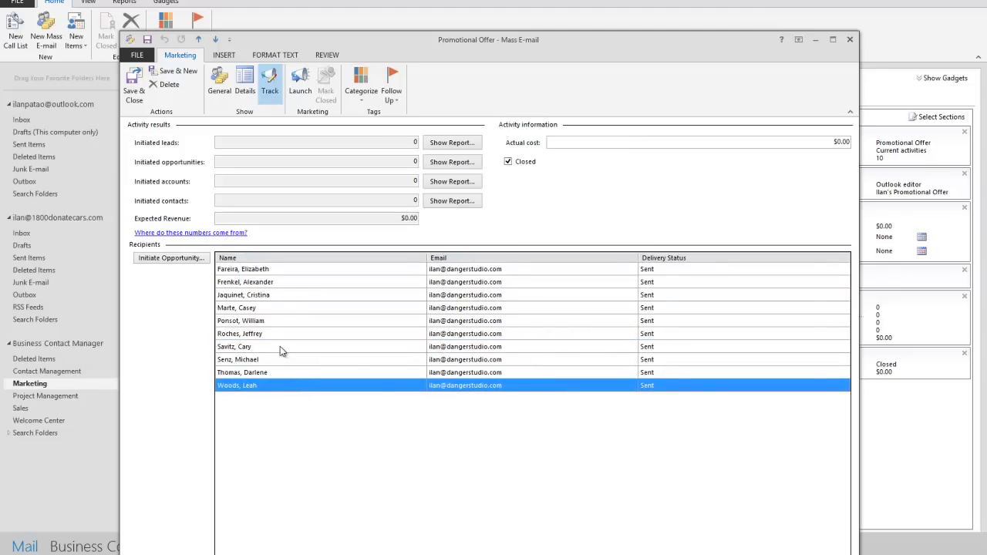
pyautogui.moveTo(569, 349)
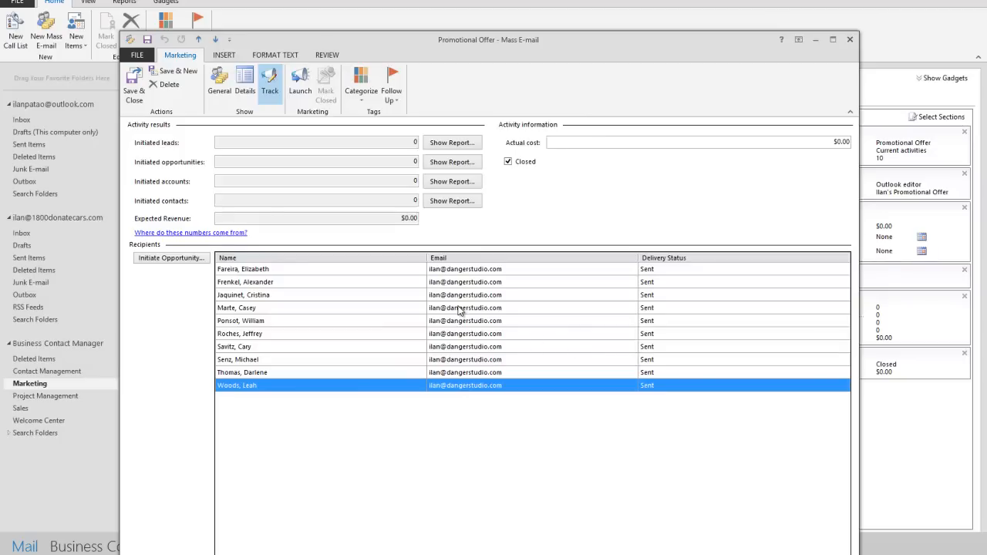
pyautogui.moveTo(199, 265)
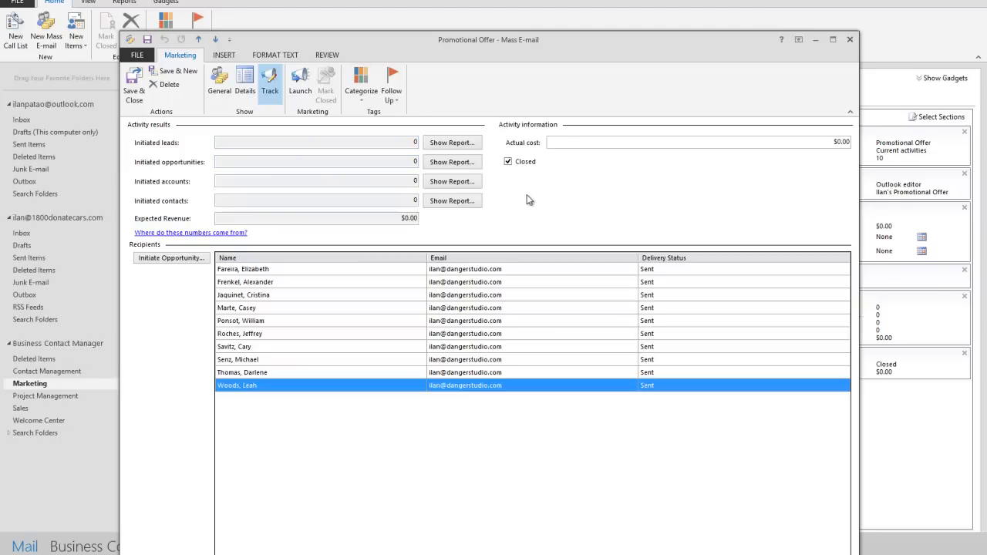
pyautogui.moveTo(223, 188)
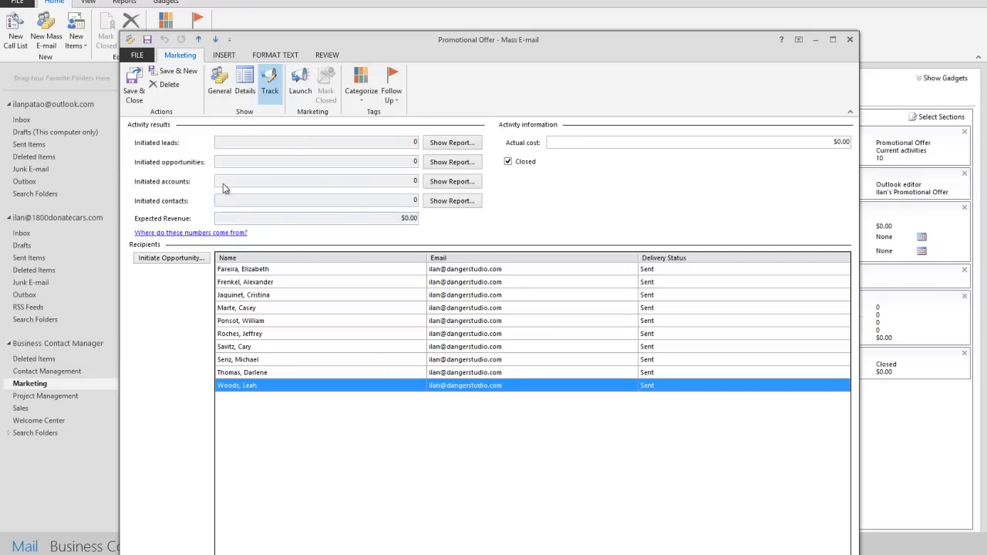
pyautogui.moveTo(173, 71)
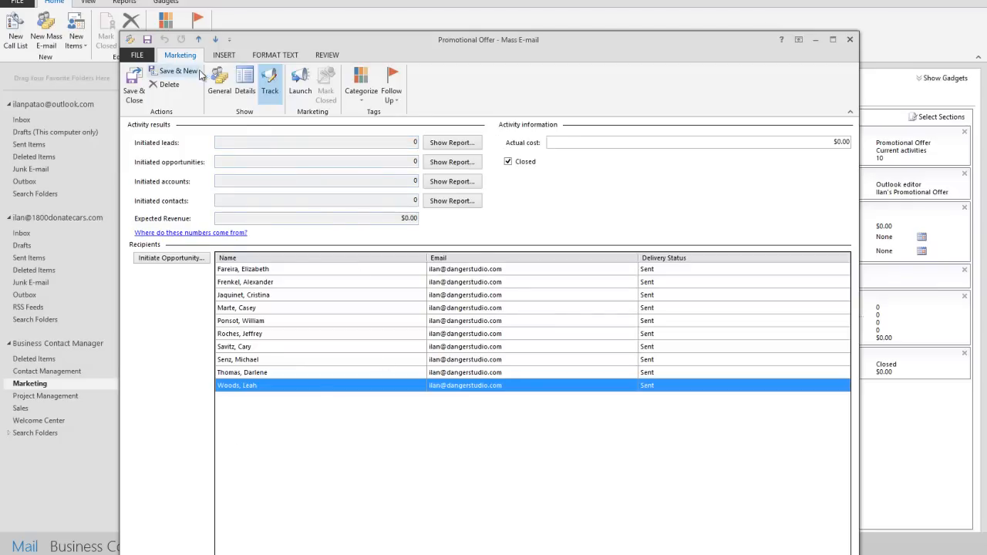
# Step: Set the e-mail's Campaign to Closed activities on its General page and save and close it
pyautogui.click(219, 85)
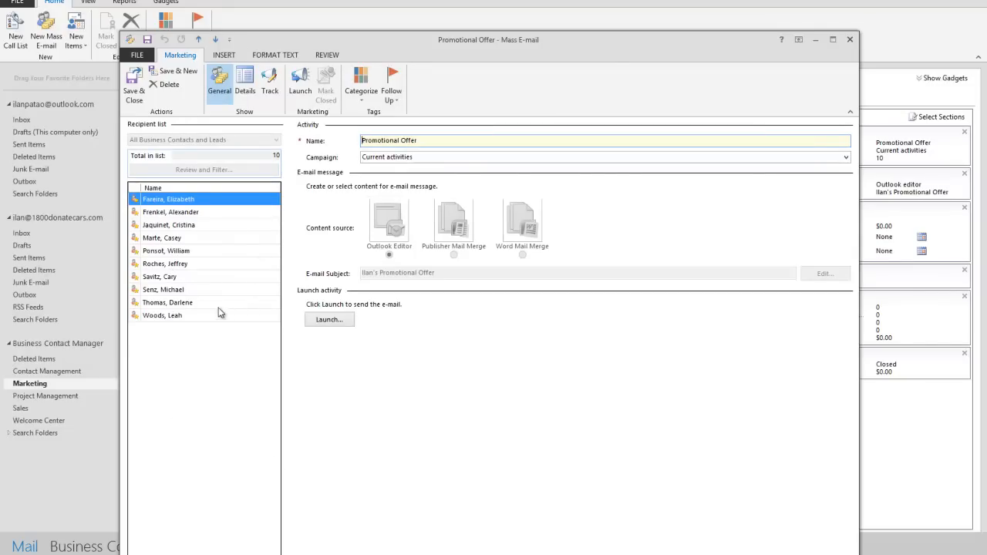
pyautogui.click(166, 250)
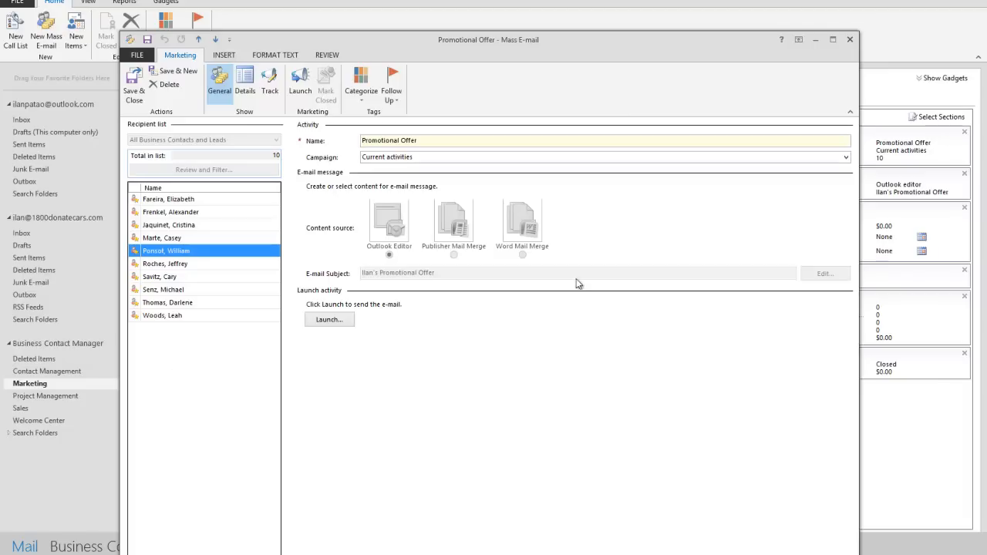
pyautogui.moveTo(204, 256)
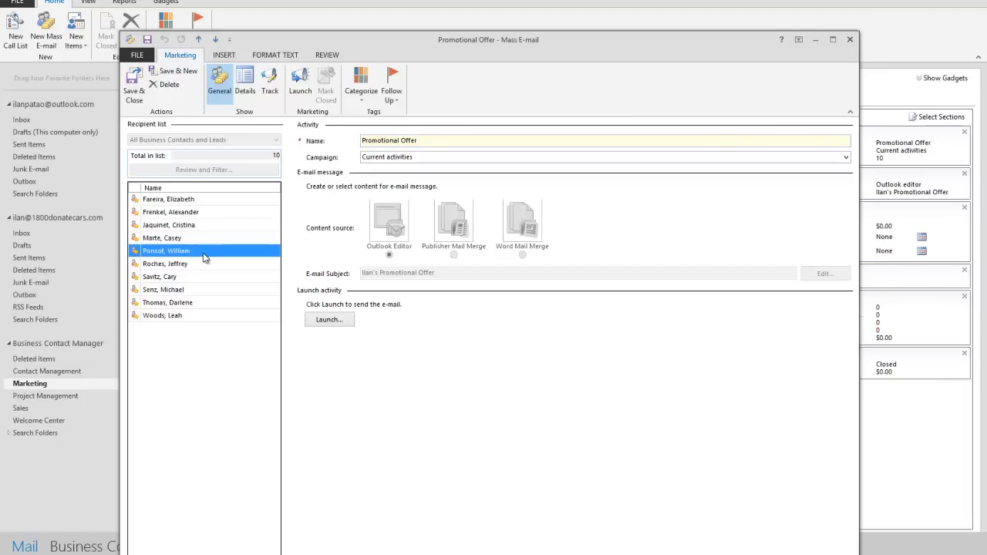
pyautogui.moveTo(219, 206)
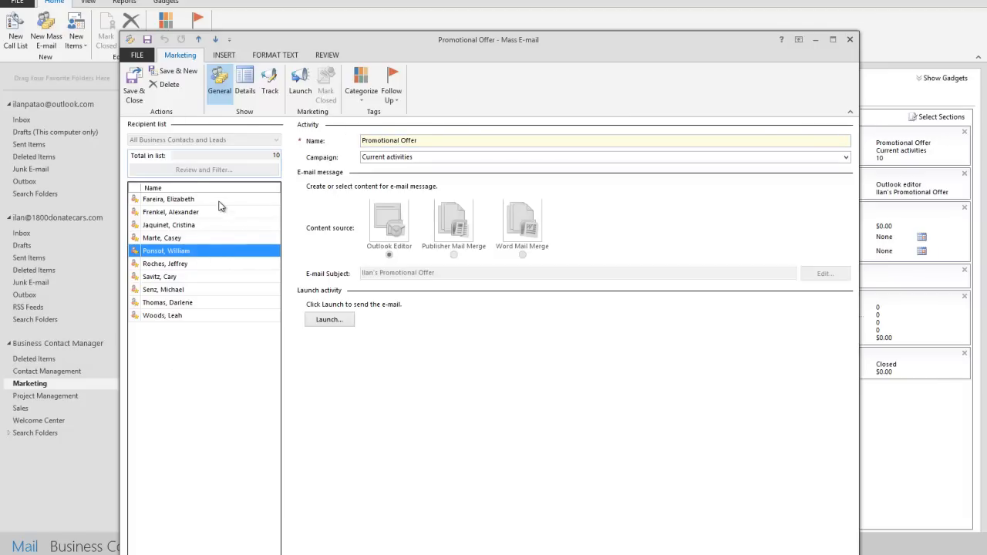
pyautogui.click(485, 158)
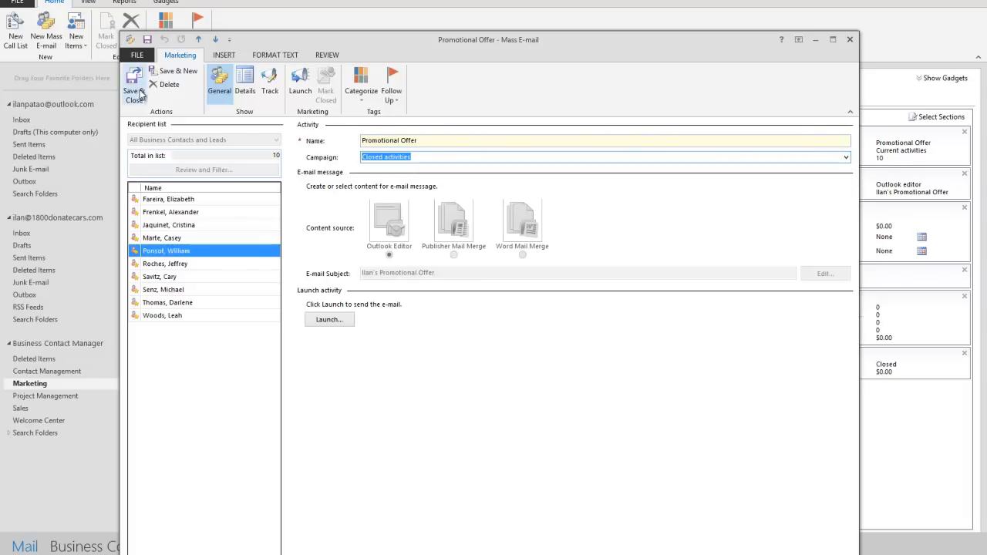
pyautogui.click(133, 85)
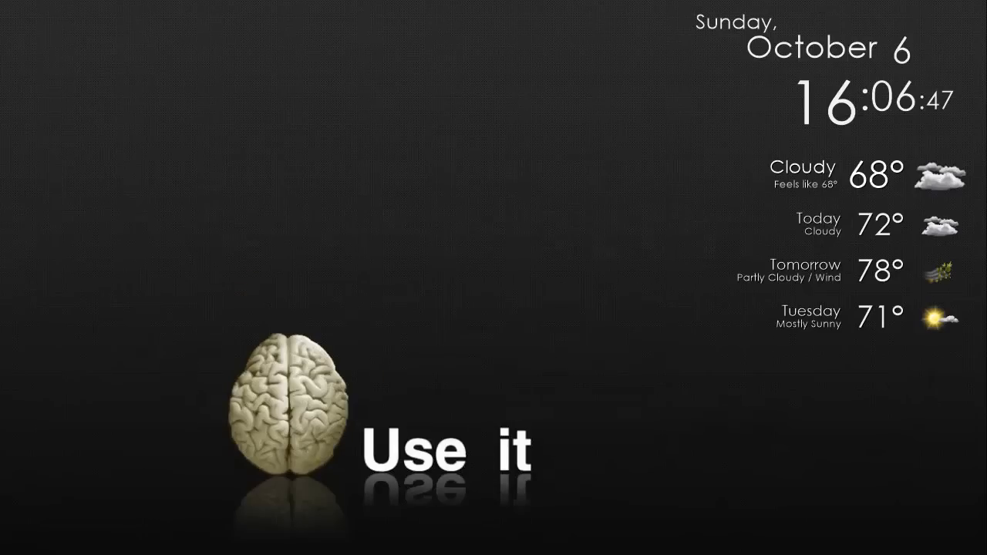
pyautogui.moveTo(142, 302)
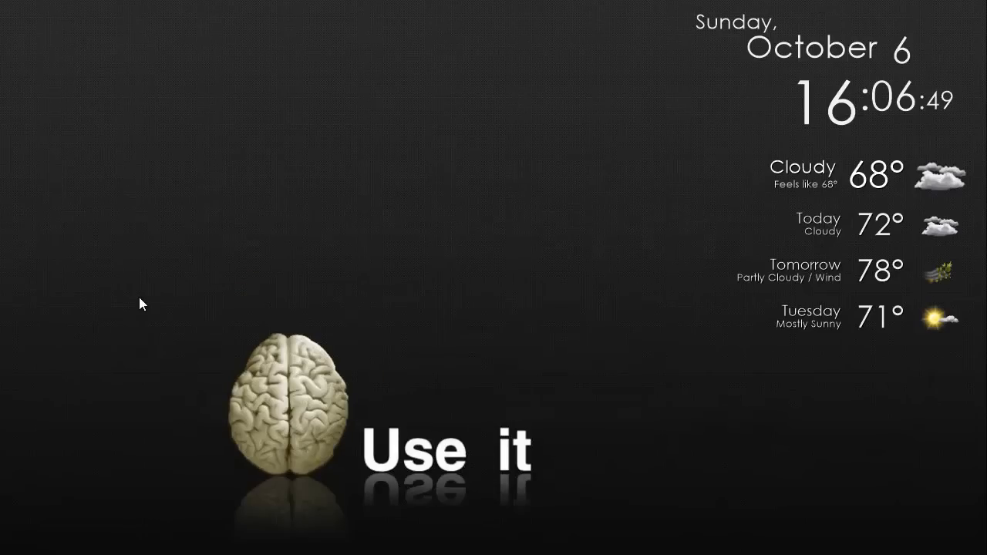